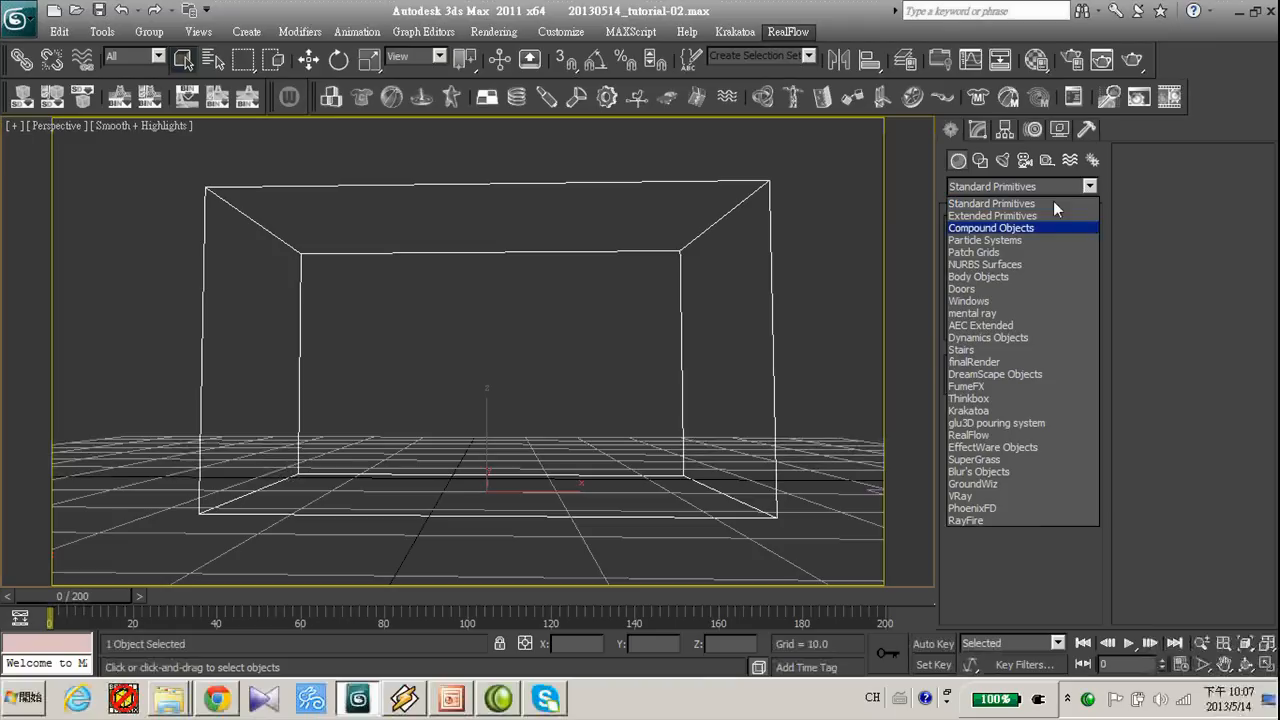
Create the ThinkingParticles object and add particle groups dust and trail under Master System
click(984, 240)
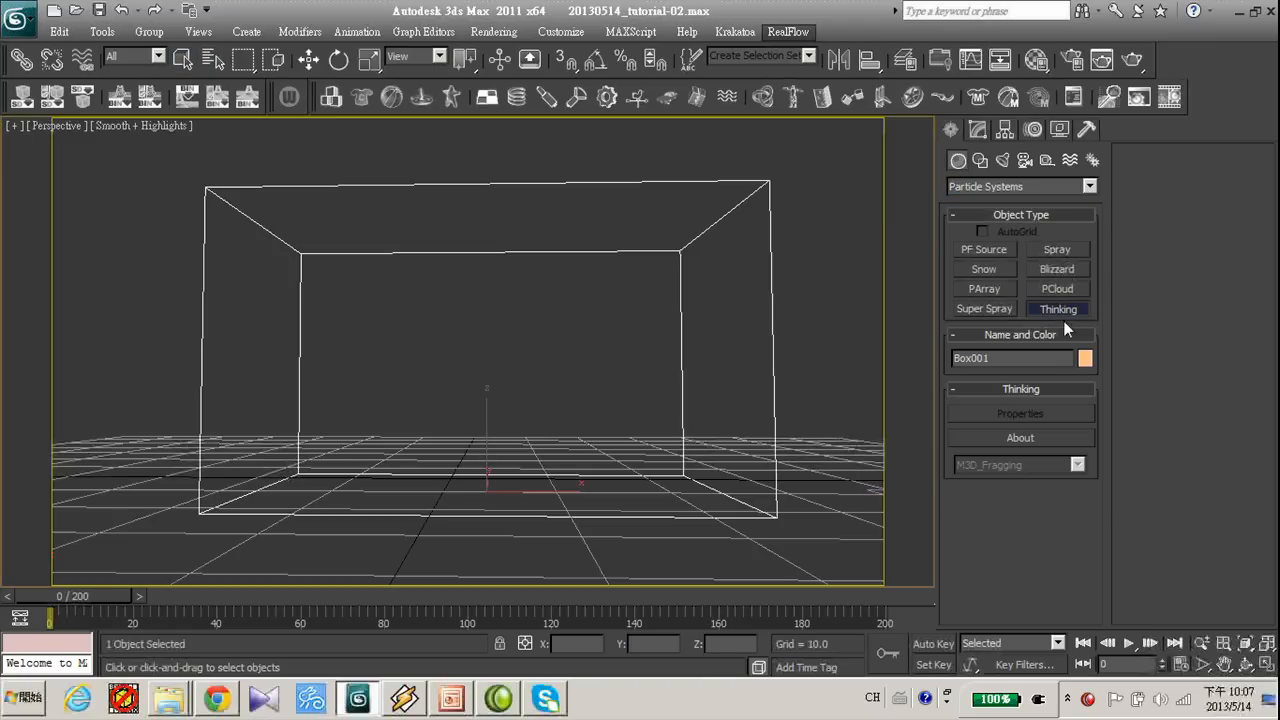
click(1056, 308)
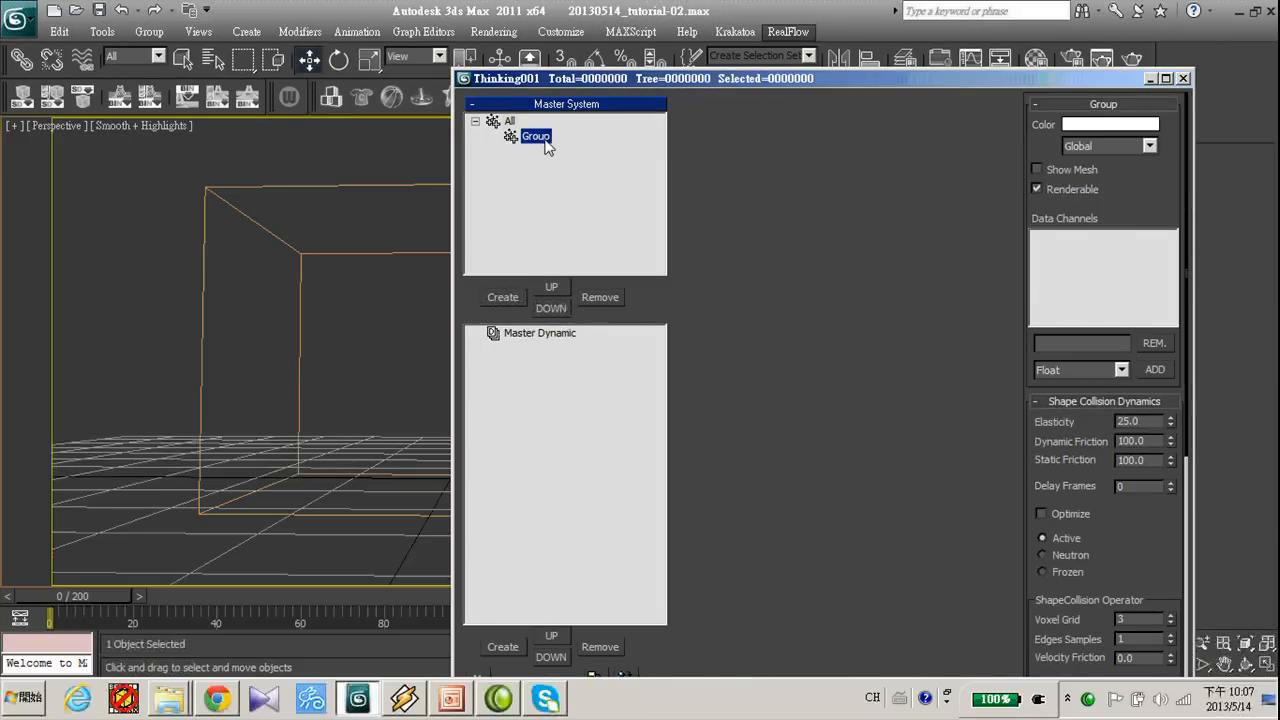
double_click(536, 136)
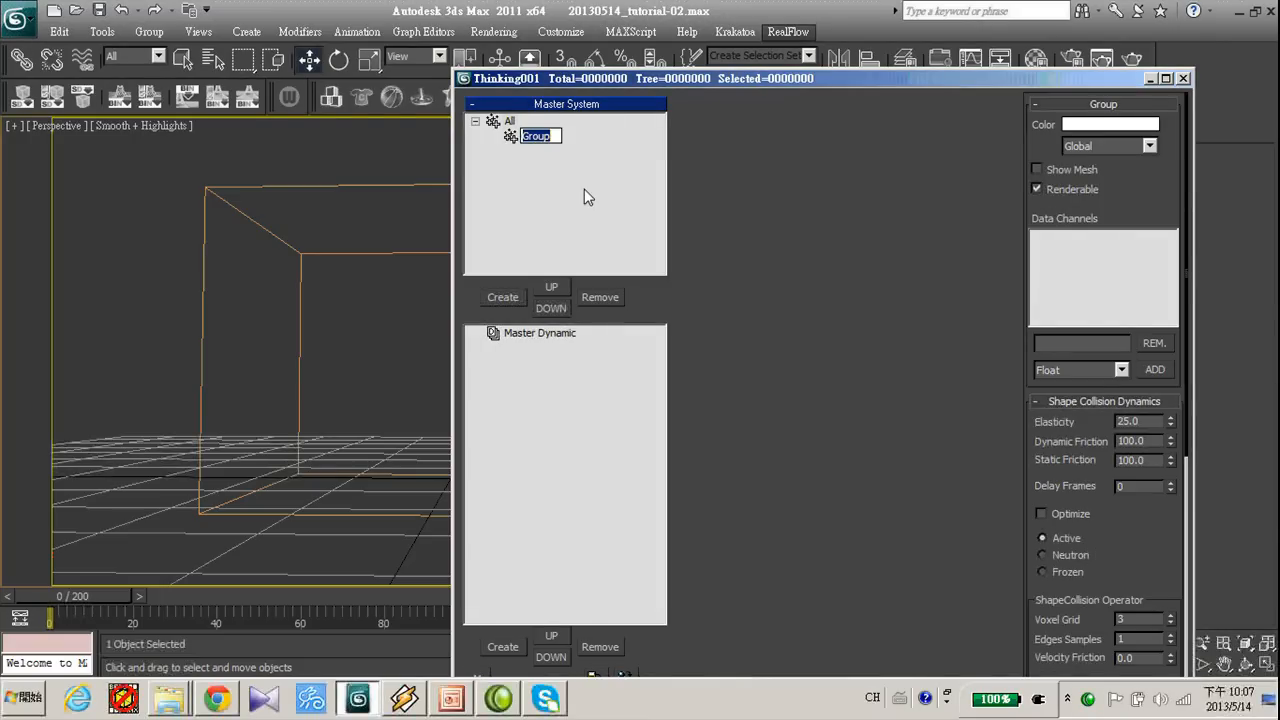
text(dust)
text(trai)
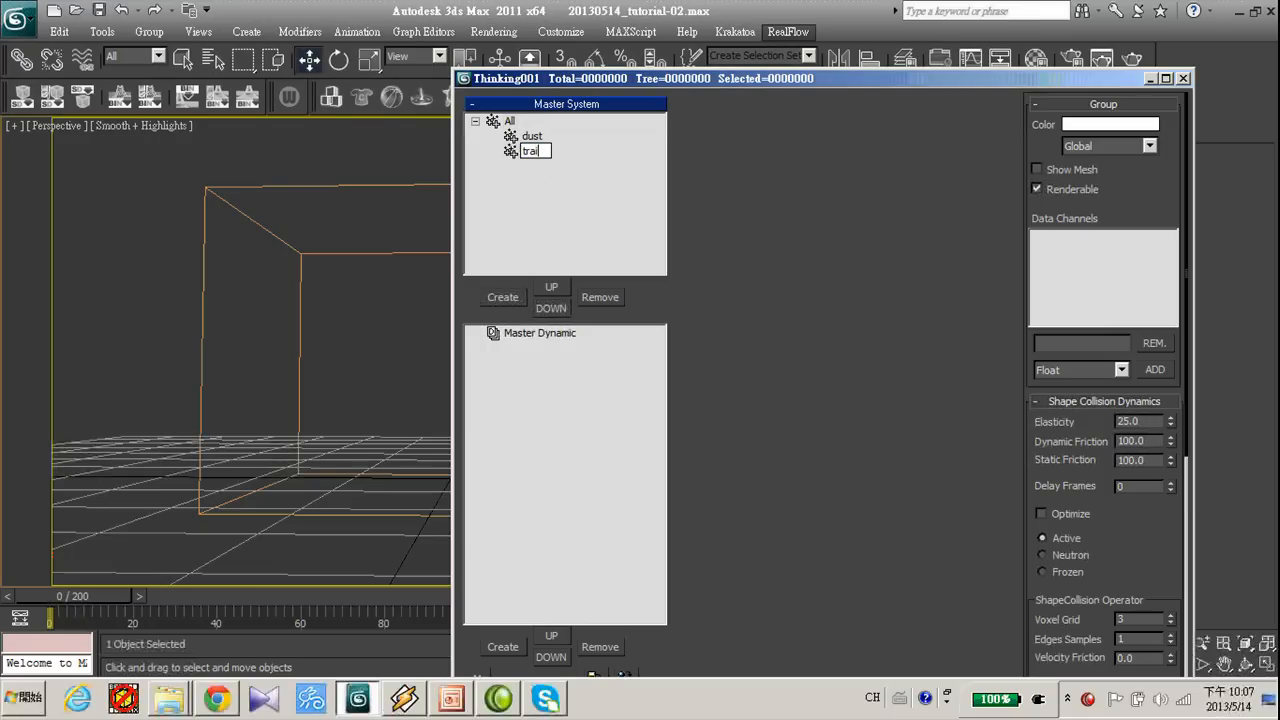
click(540, 332)
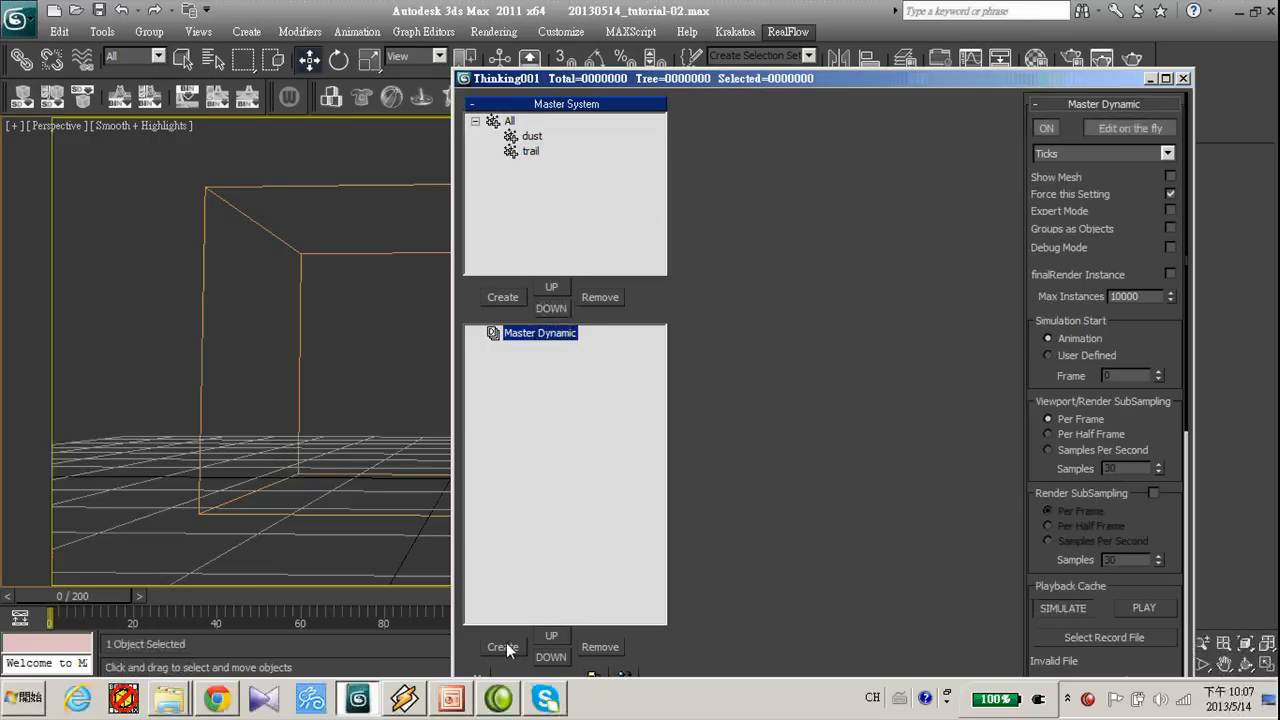
Create a Dynamic Set holding Position Born, Volume Pos and a Node helper referencing Box001
click(502, 648)
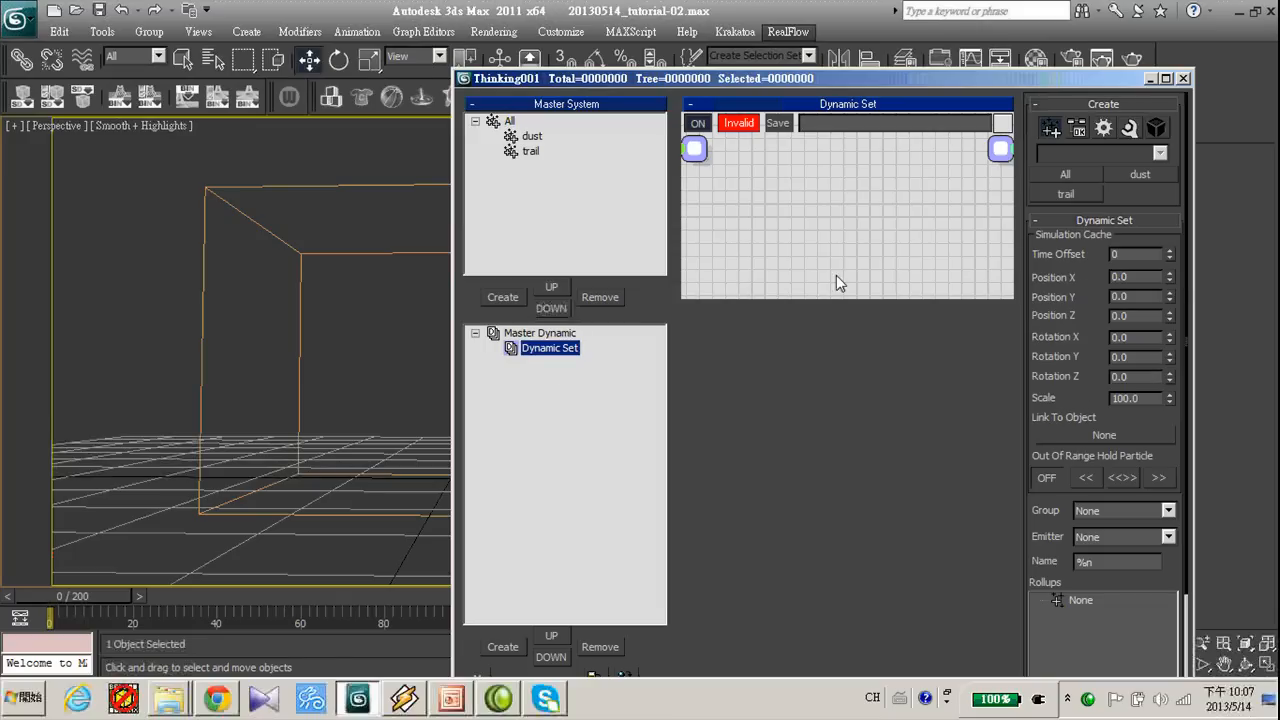
right_click(840, 284)
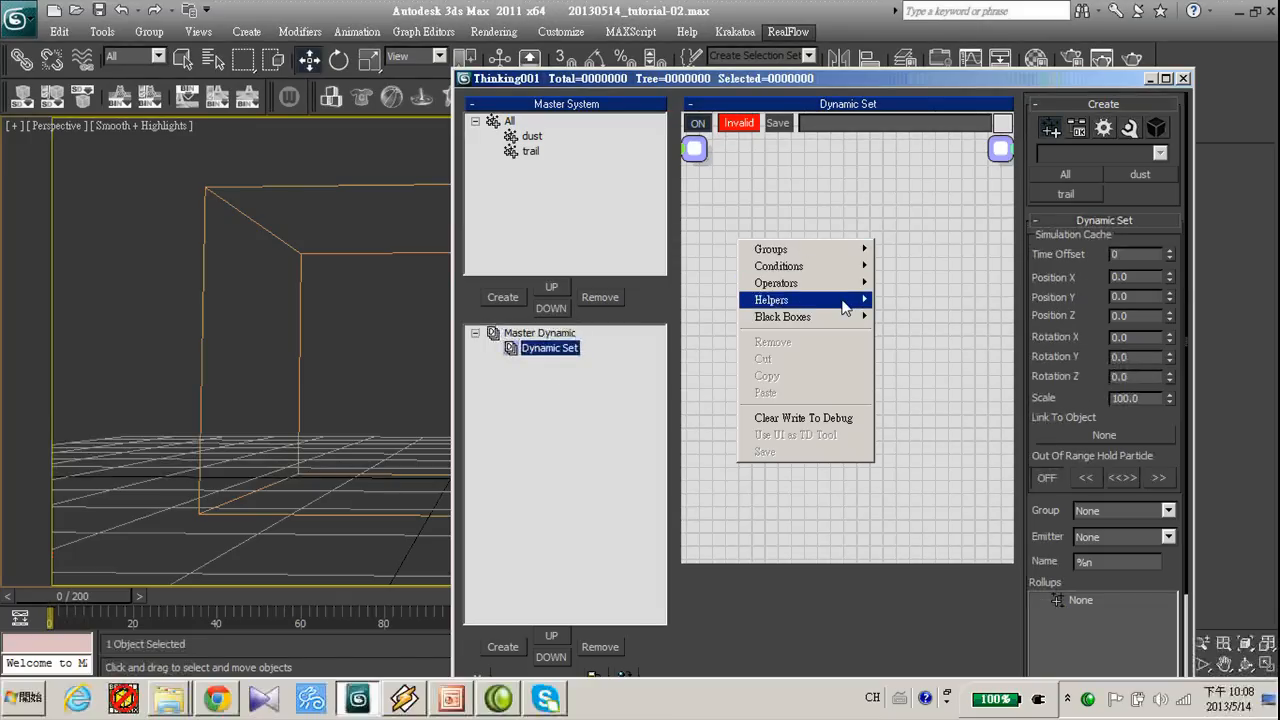
mouse_move(776, 284)
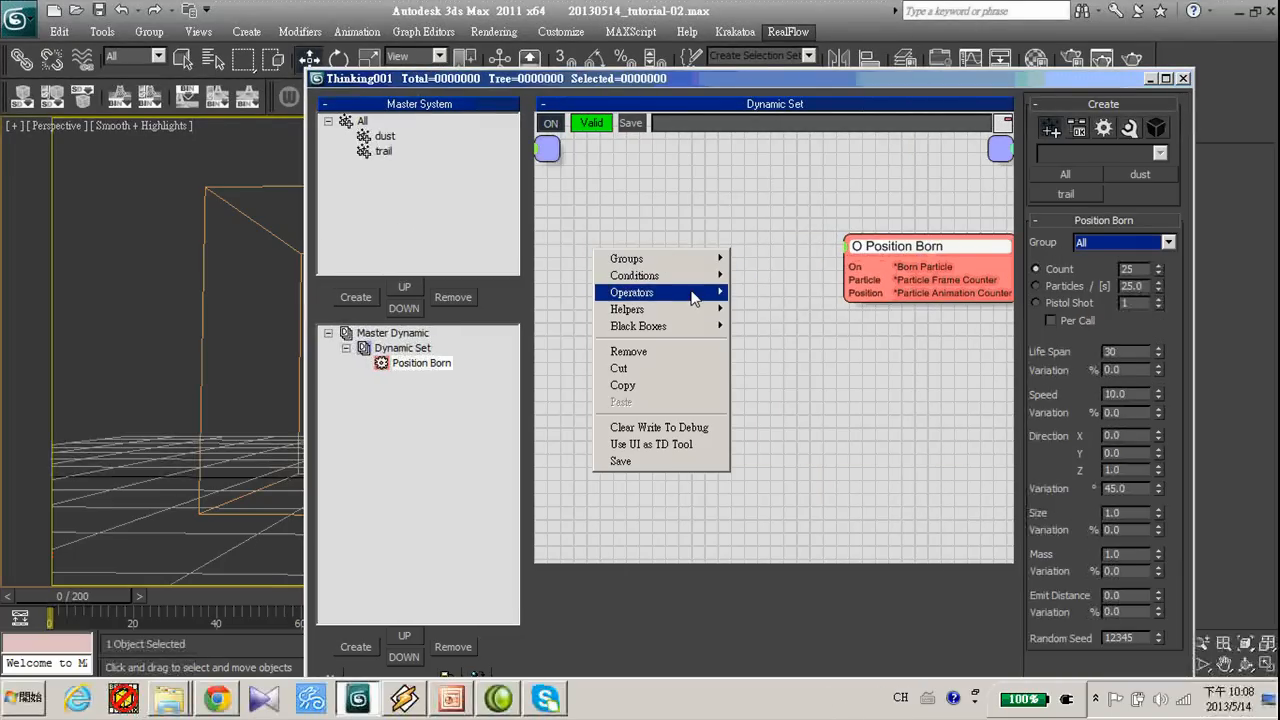
mouse_move(628, 308)
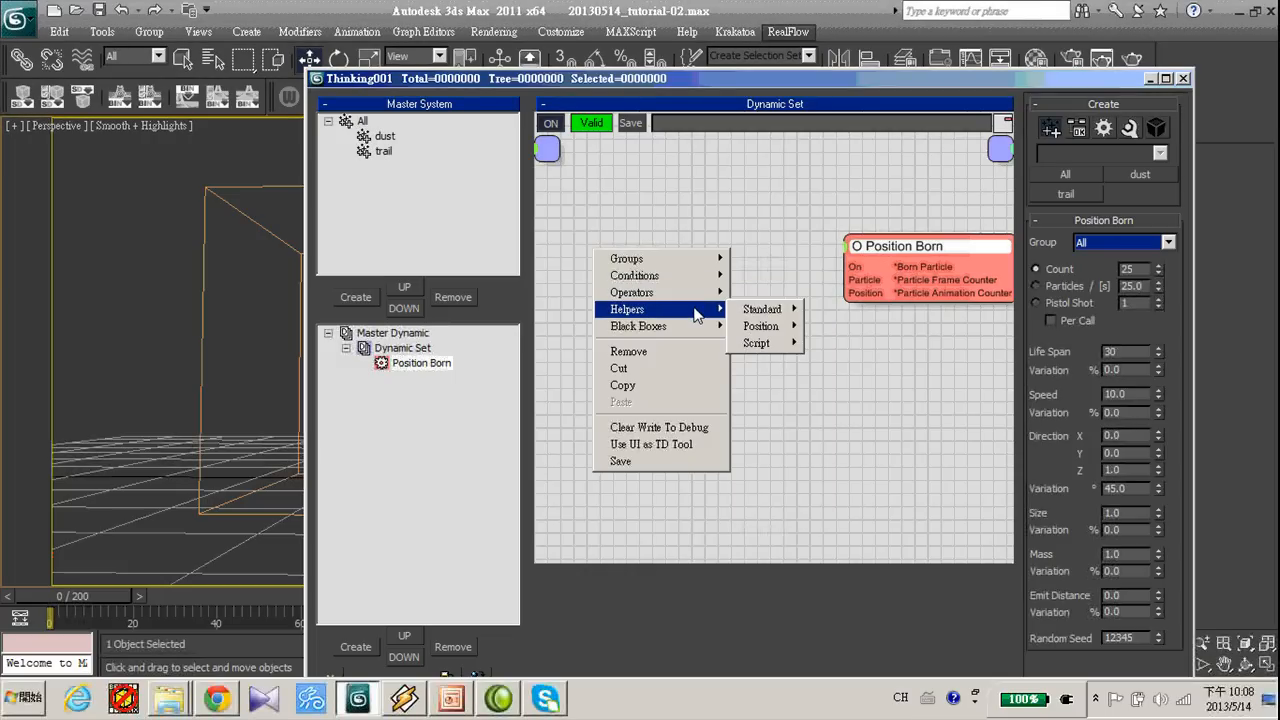
mouse_move(760, 326)
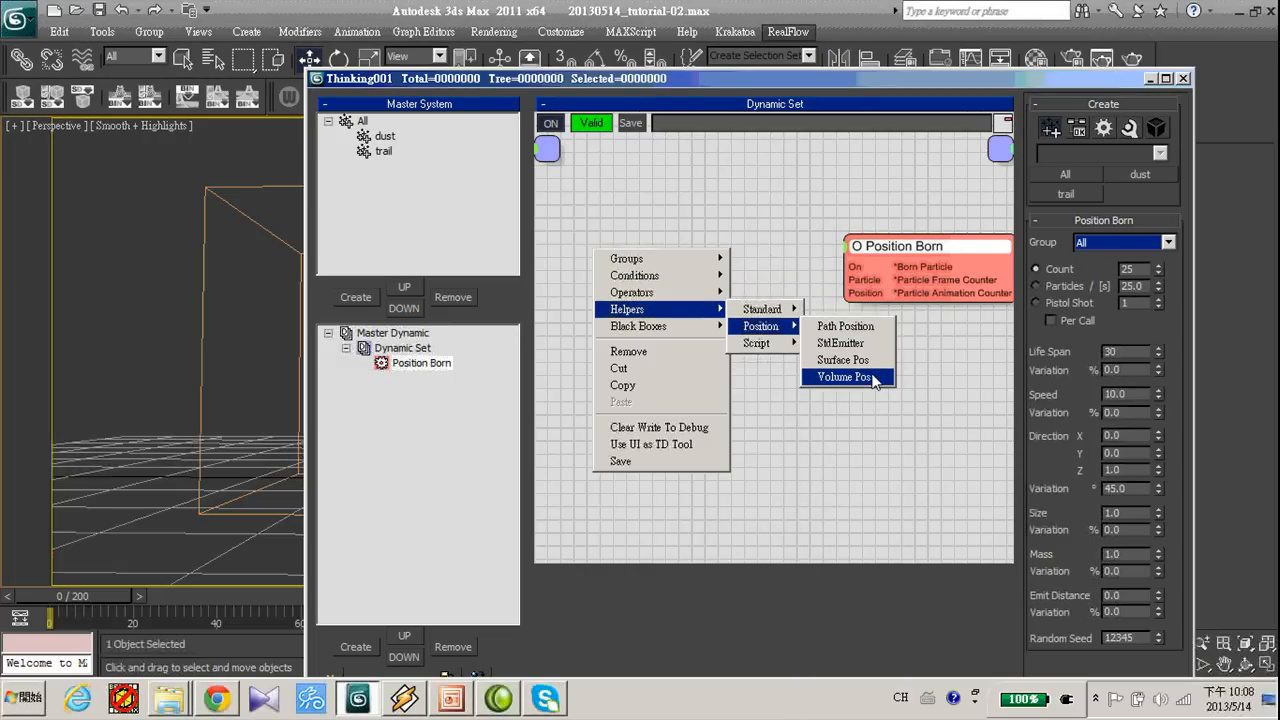
click(844, 376)
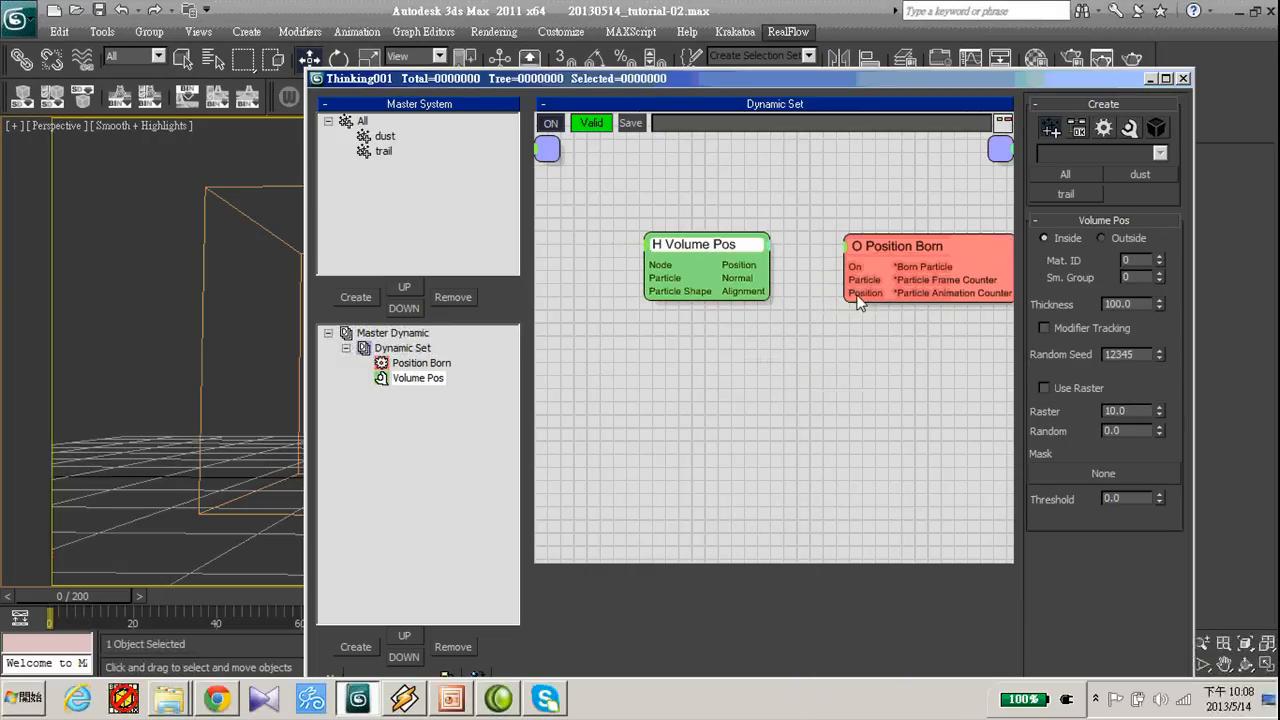
right_click(856, 304)
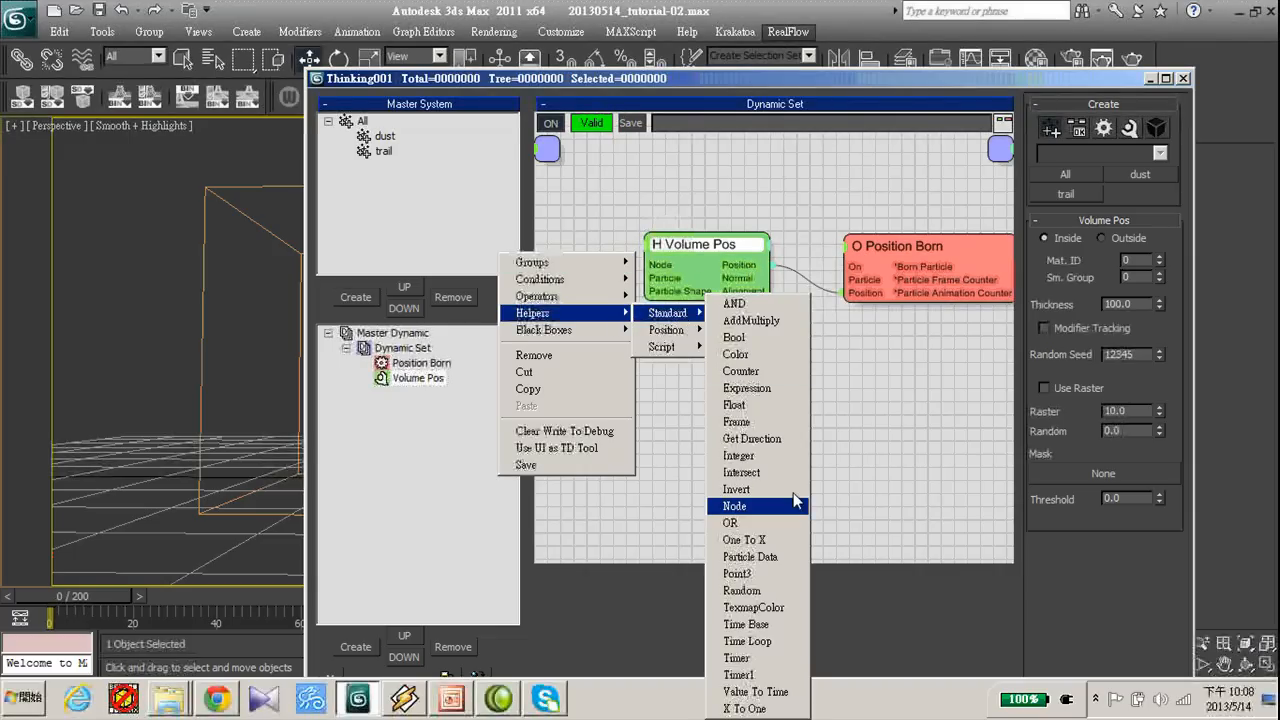
click(734, 506)
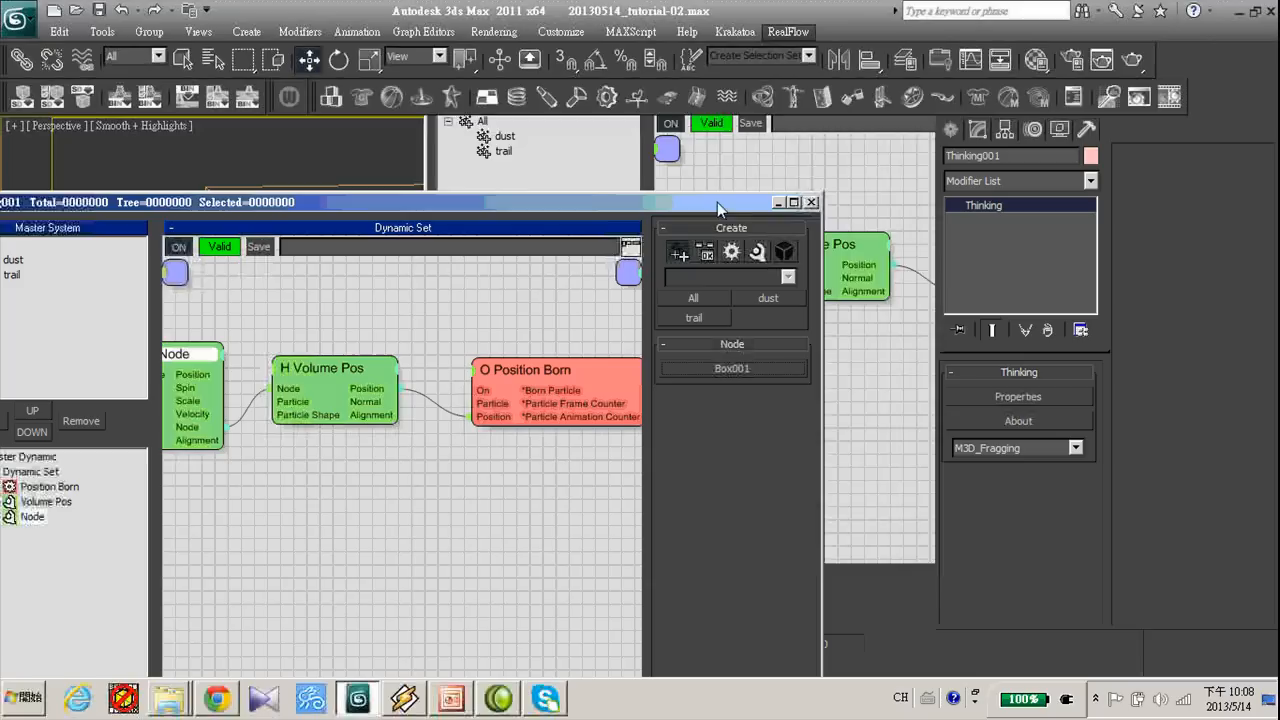
Assign Position Born to the dust group with a count of 200 and preview the particles inside the box
click(812, 202)
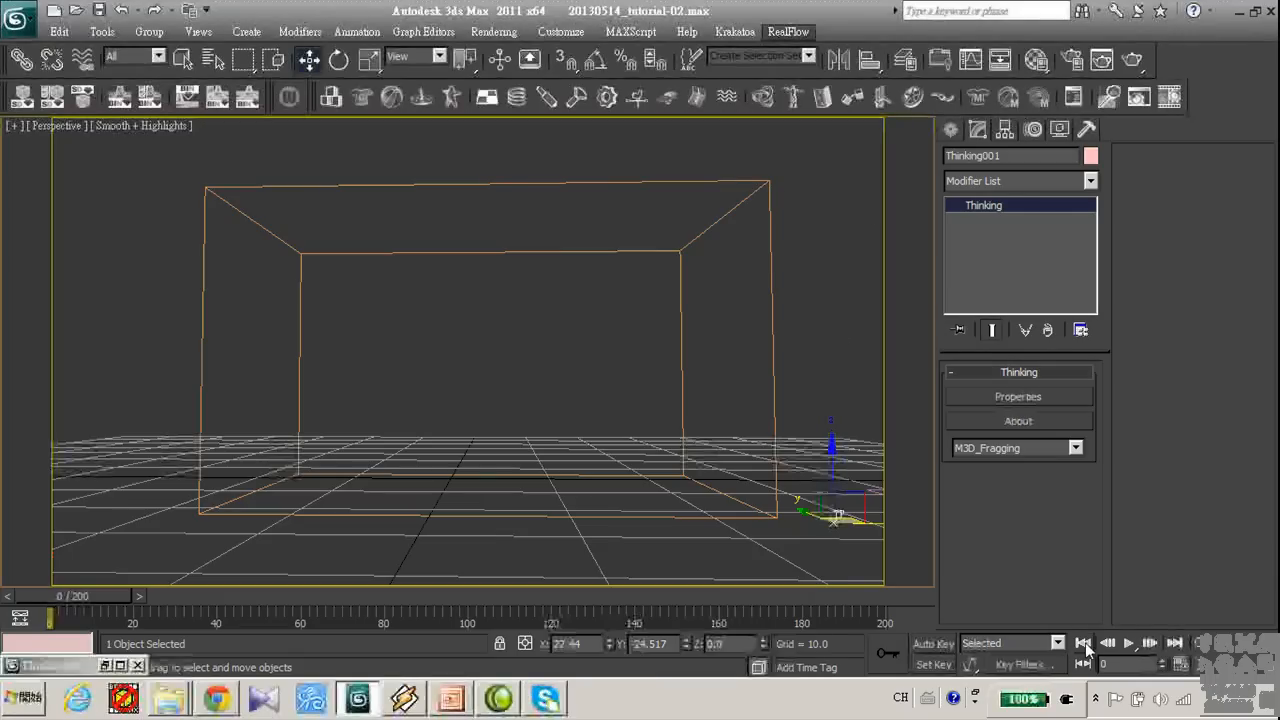
click(1128, 644)
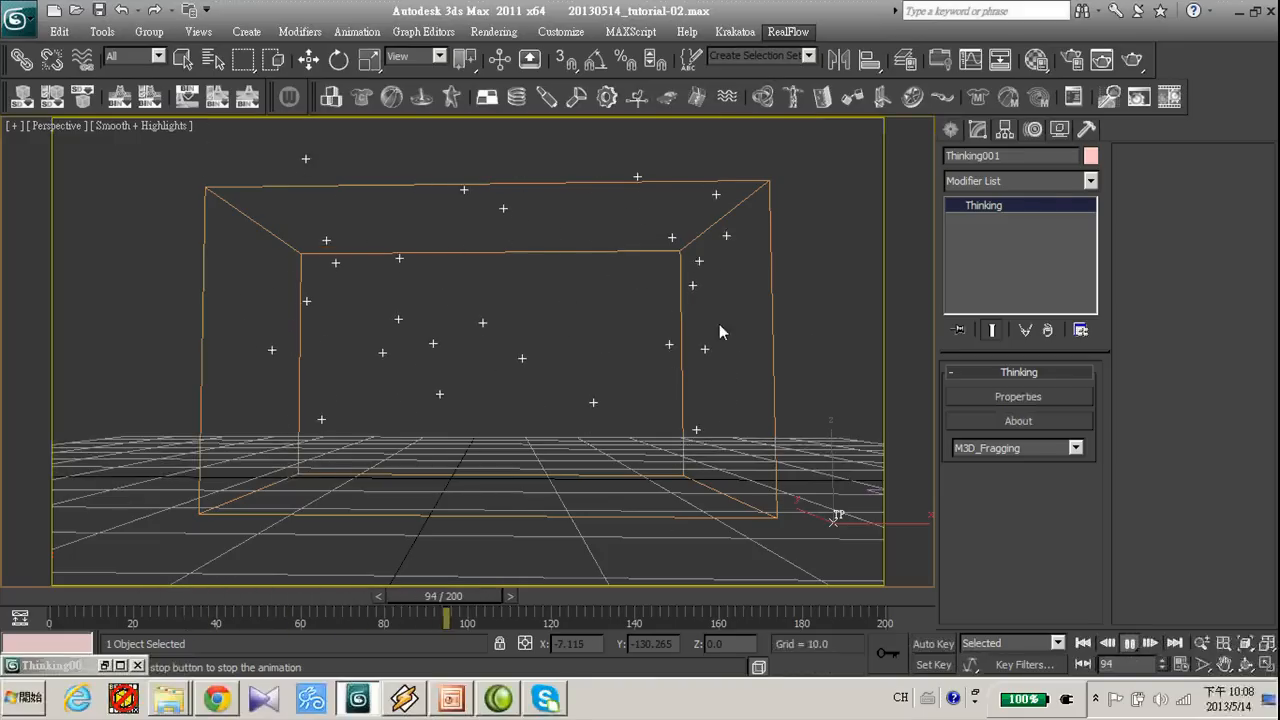
click(1128, 644)
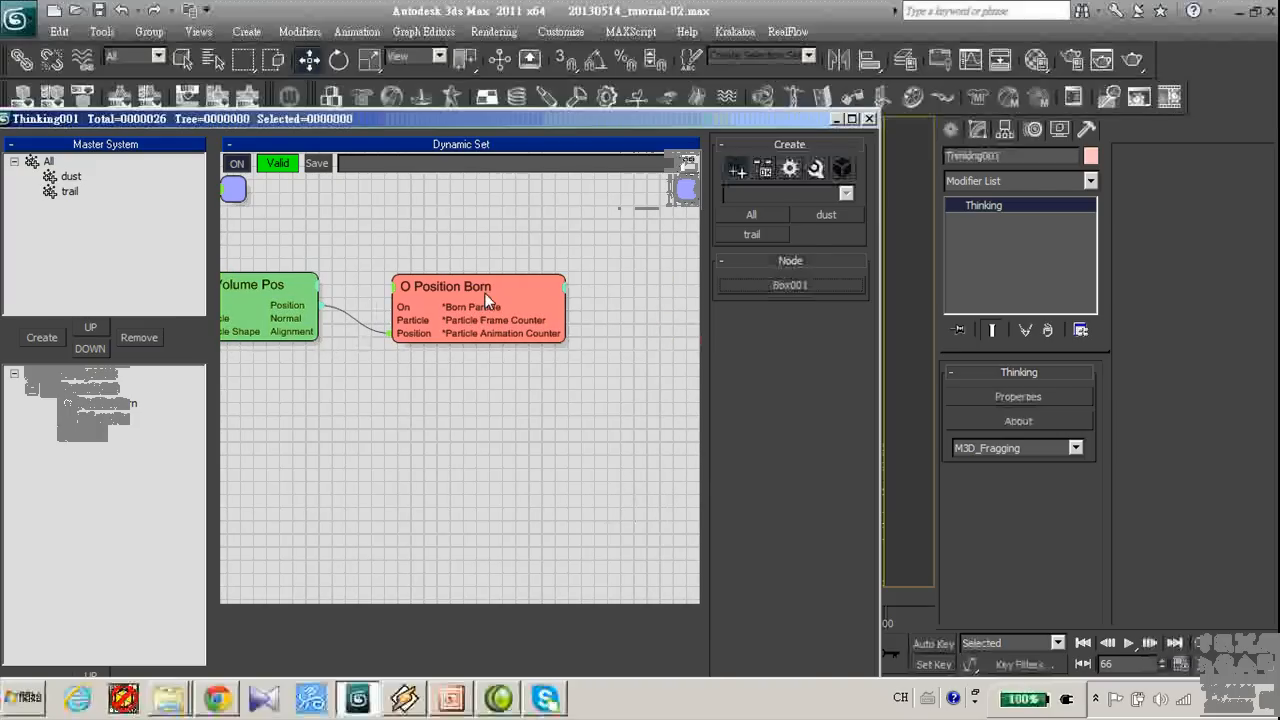
click(446, 286)
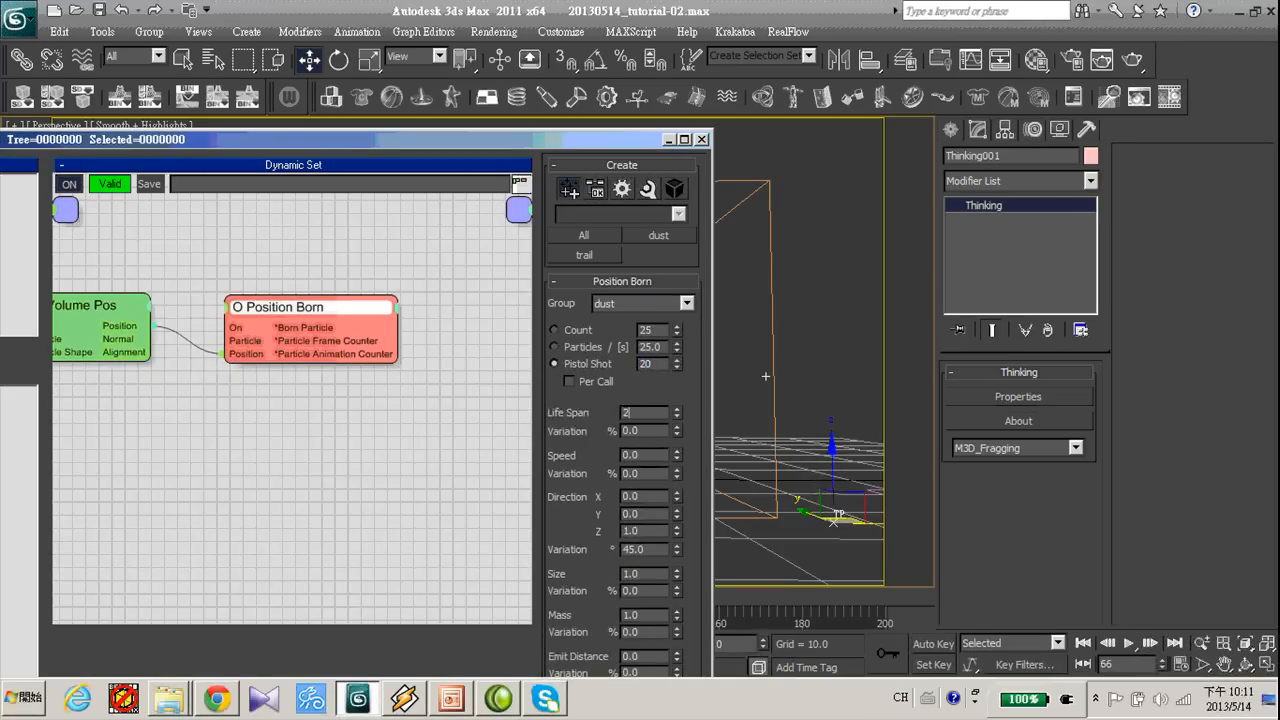
text(200)
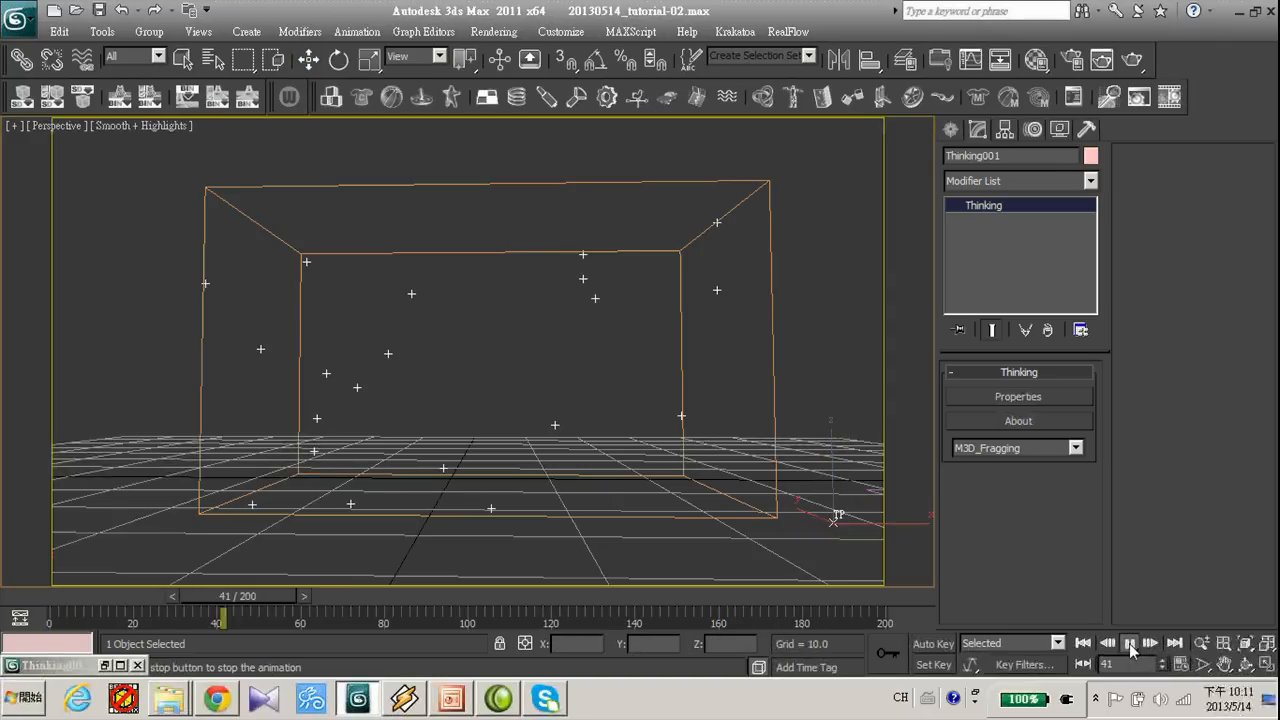
click(1128, 644)
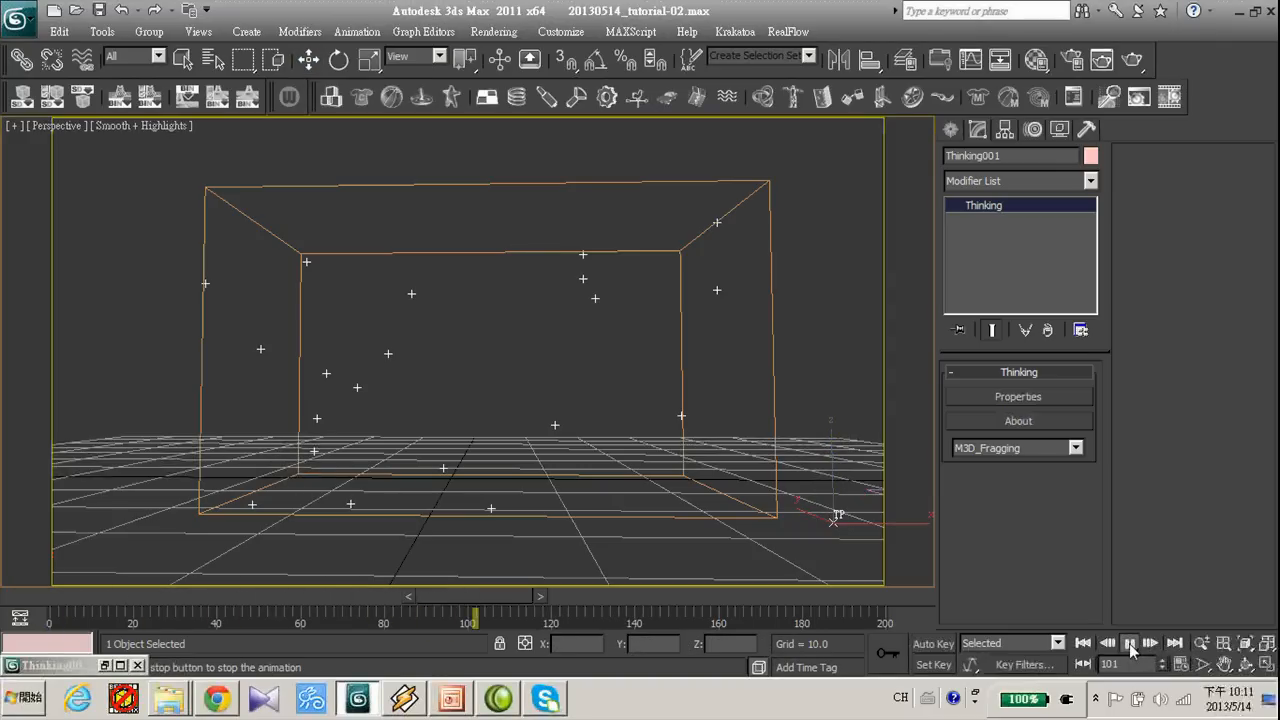
click(1128, 644)
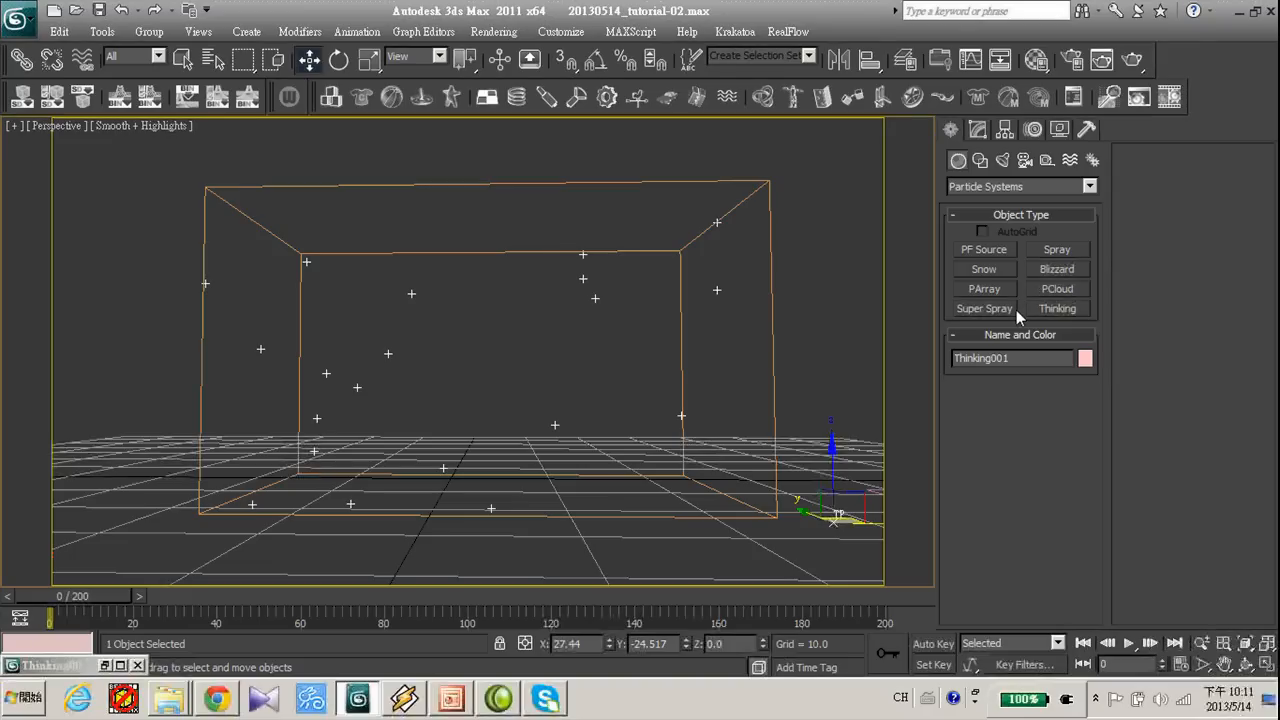
mouse_move(1068, 190)
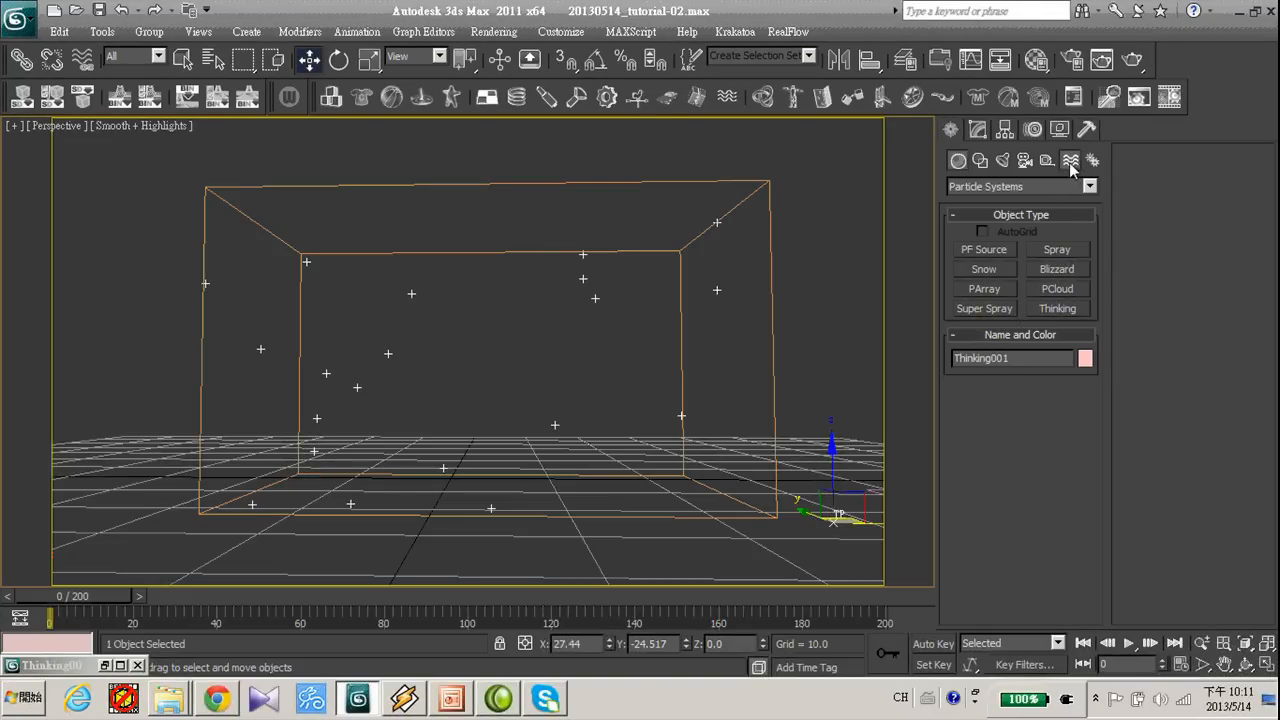
Add a RandomWalk space warp from Blur's Particles & Dynamics below the box centre
click(1088, 186)
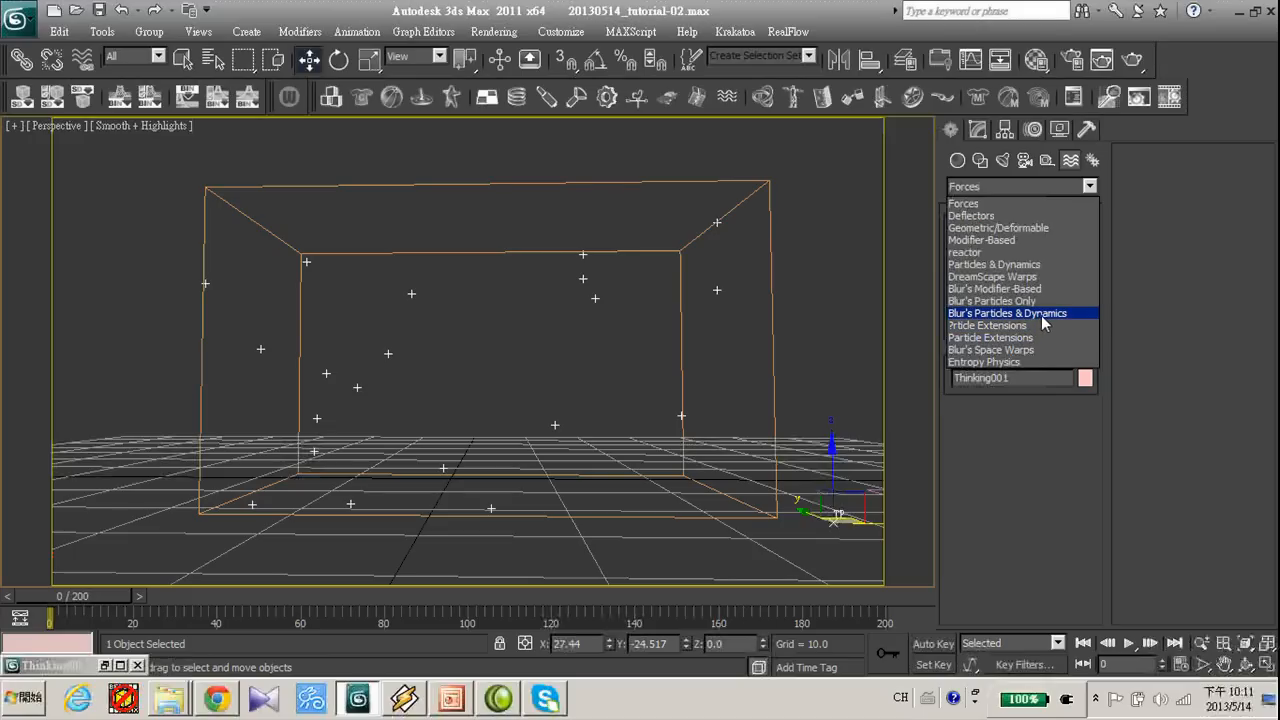
click(1008, 312)
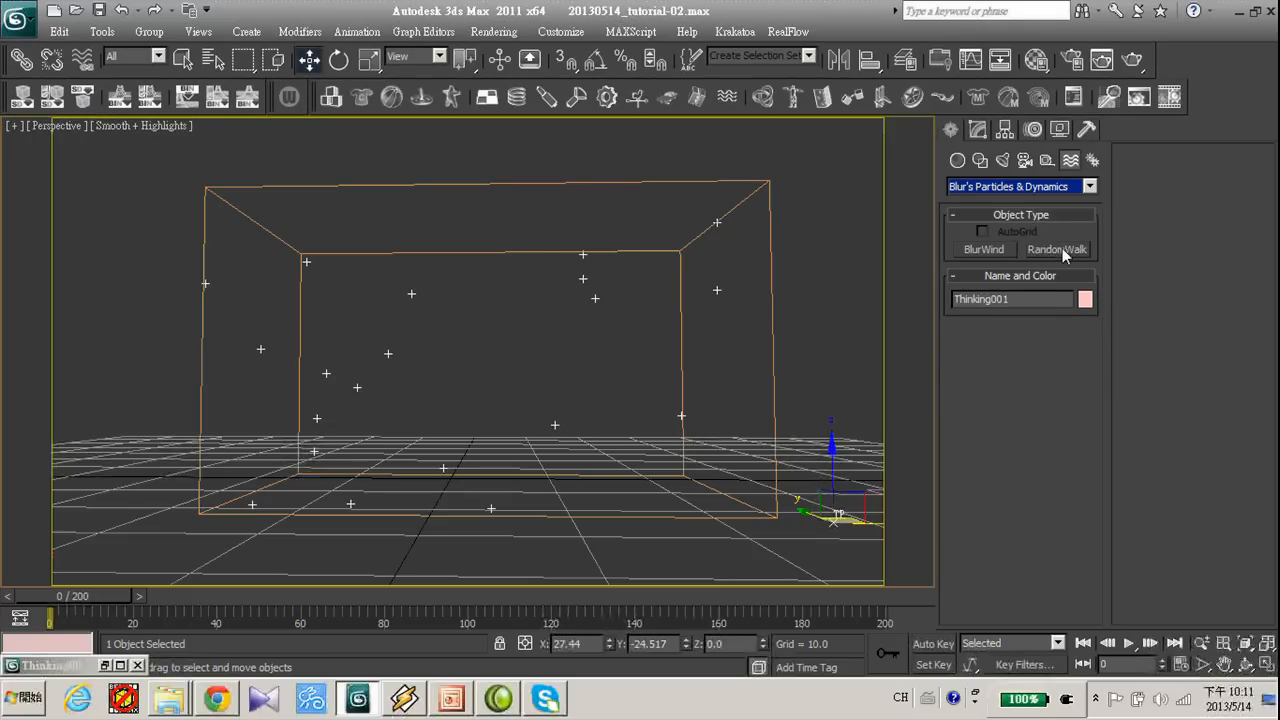
mouse_move(1076, 256)
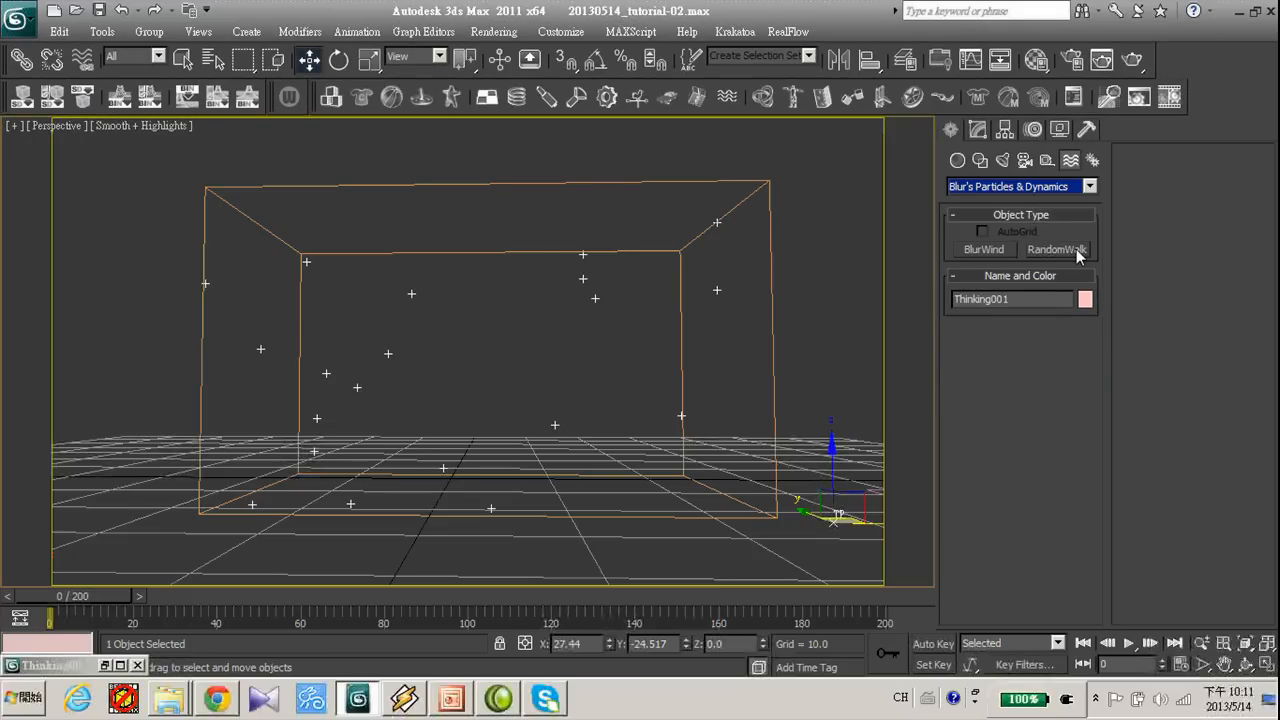
click(1056, 248)
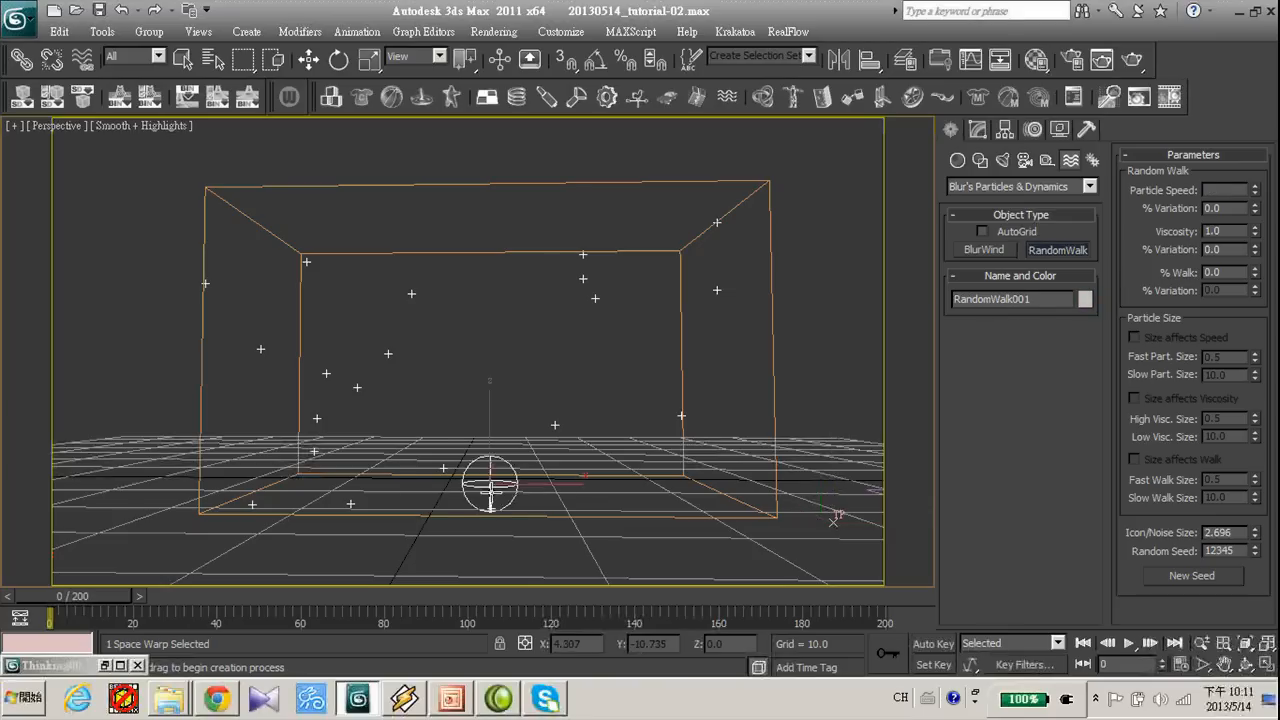
click(308, 60)
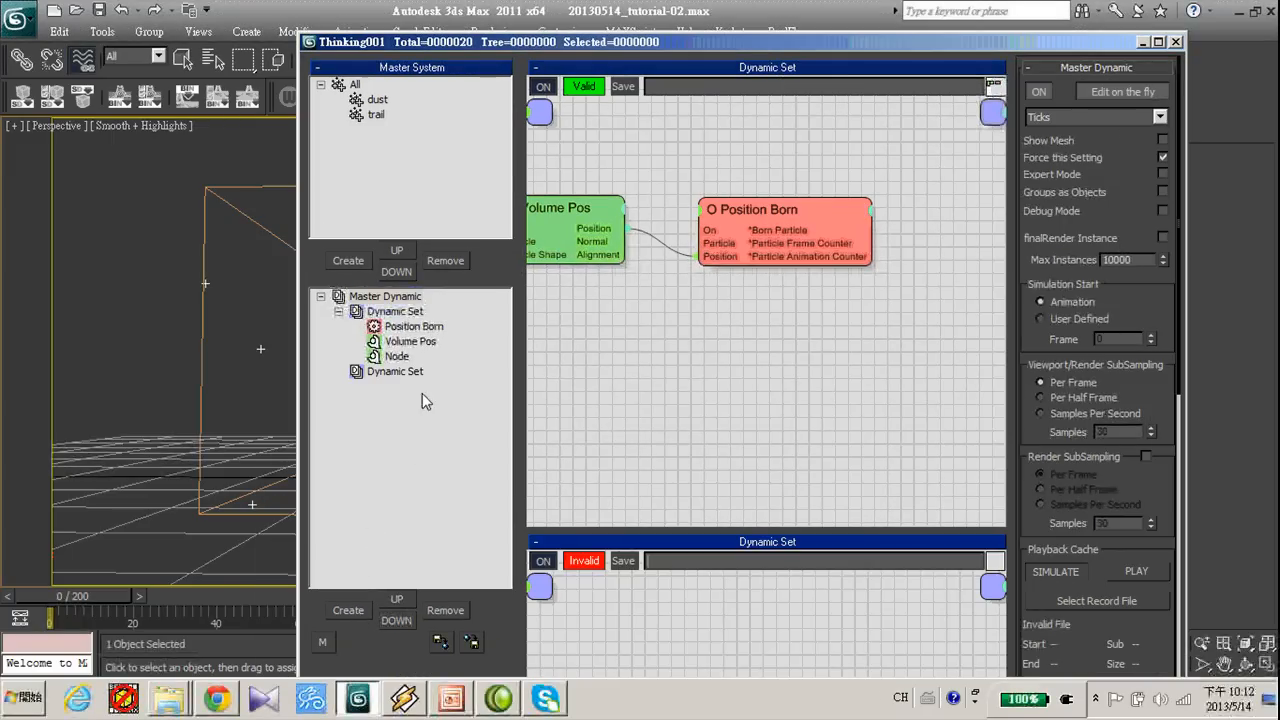
Drive the dust group with a StdForce using RandomWalk and preview the particles drifting apart
click(396, 370)
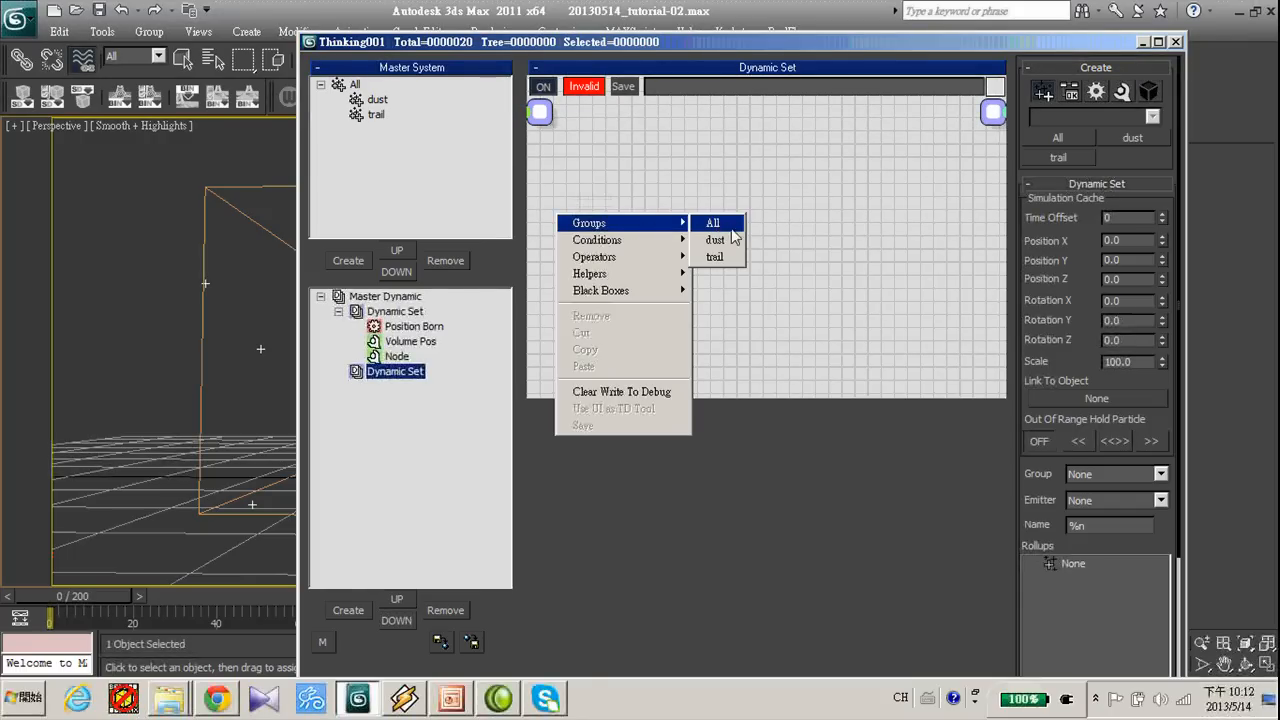
click(712, 222)
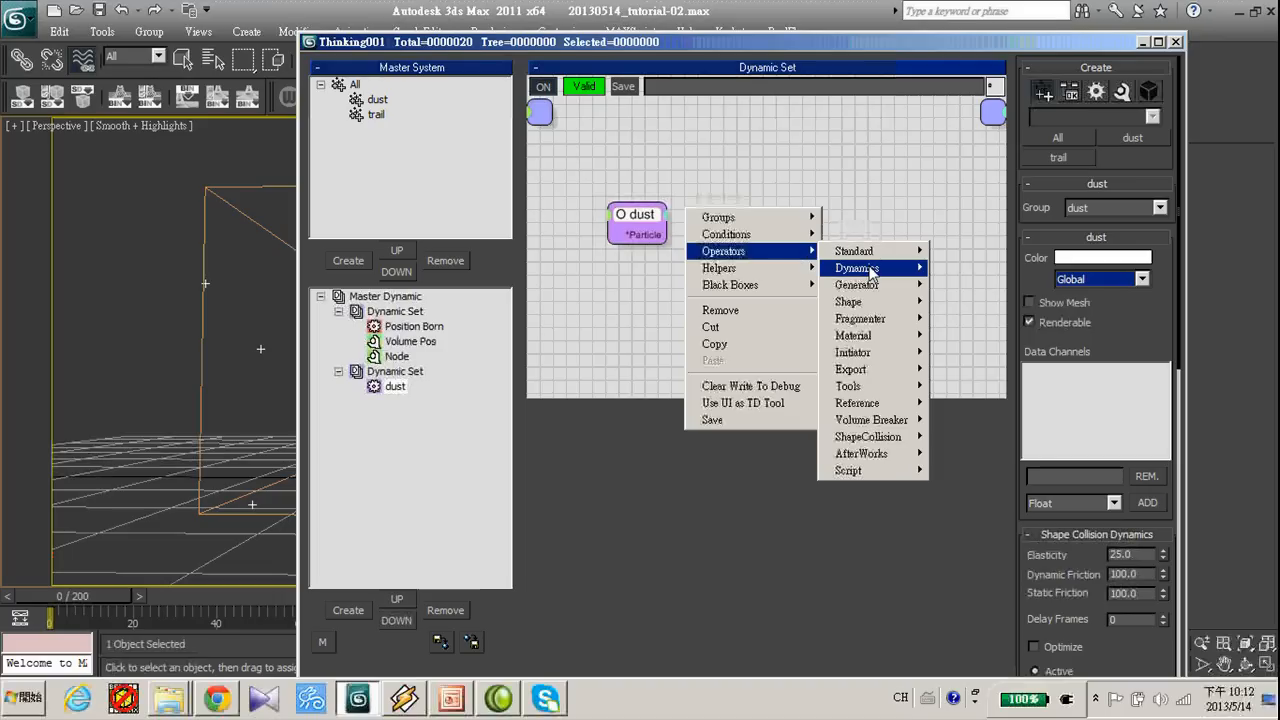
mouse_move(856, 268)
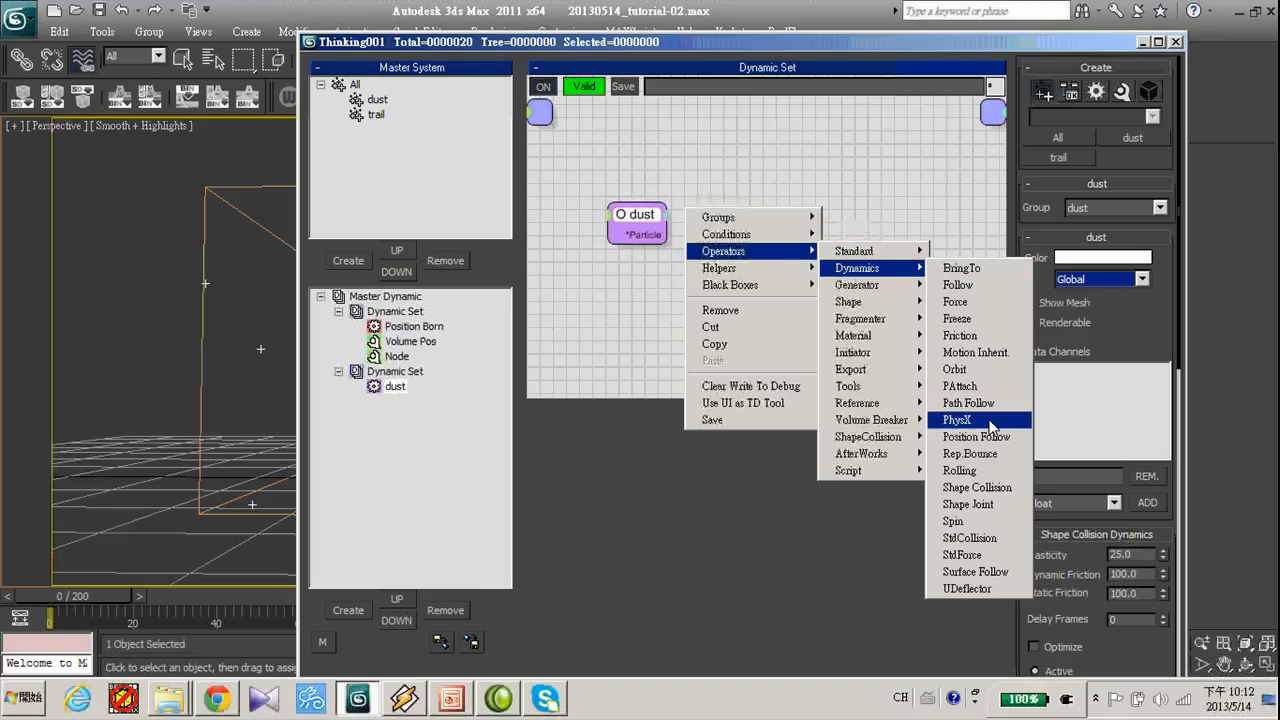
click(962, 556)
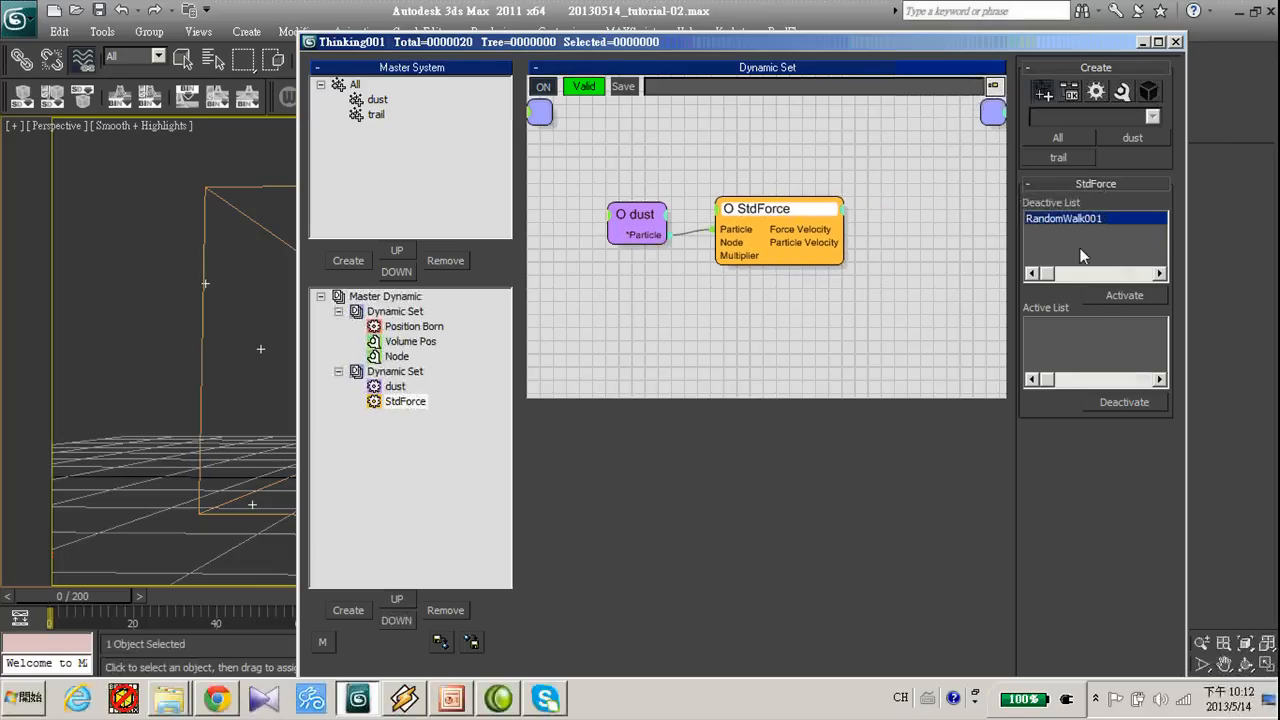
mouse_move(1148, 292)
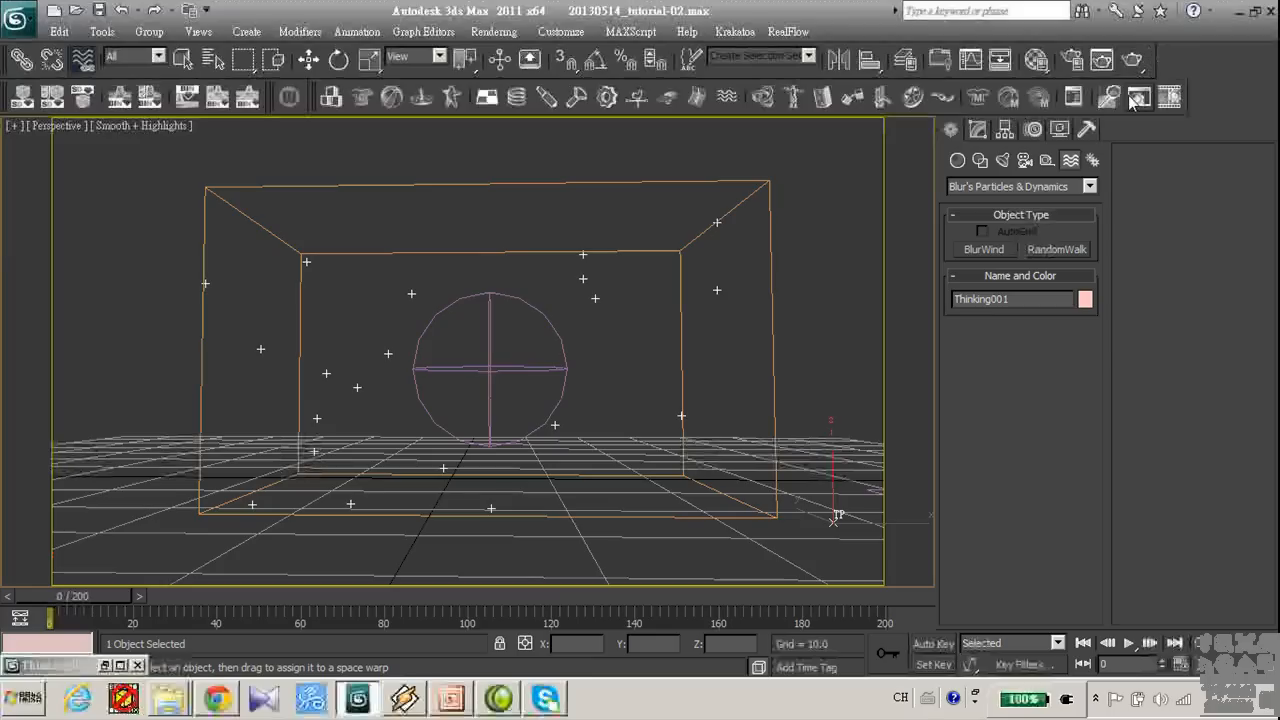
click(1128, 644)
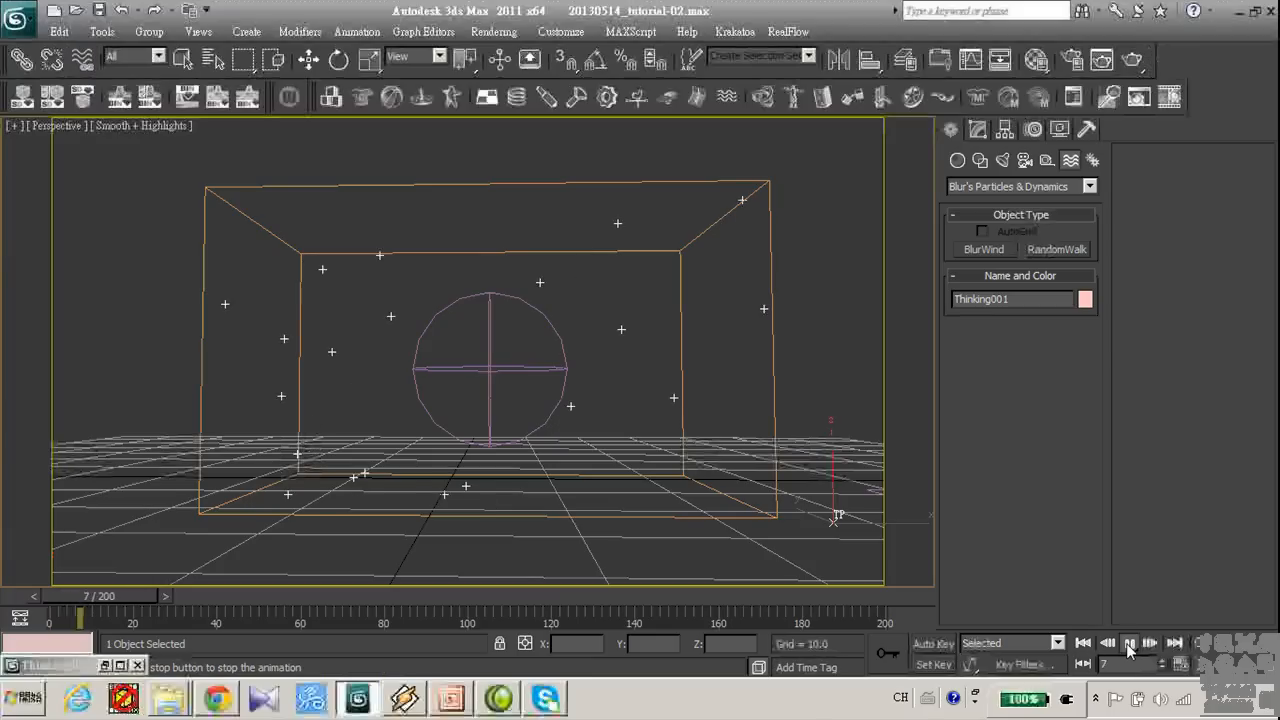
click(1128, 644)
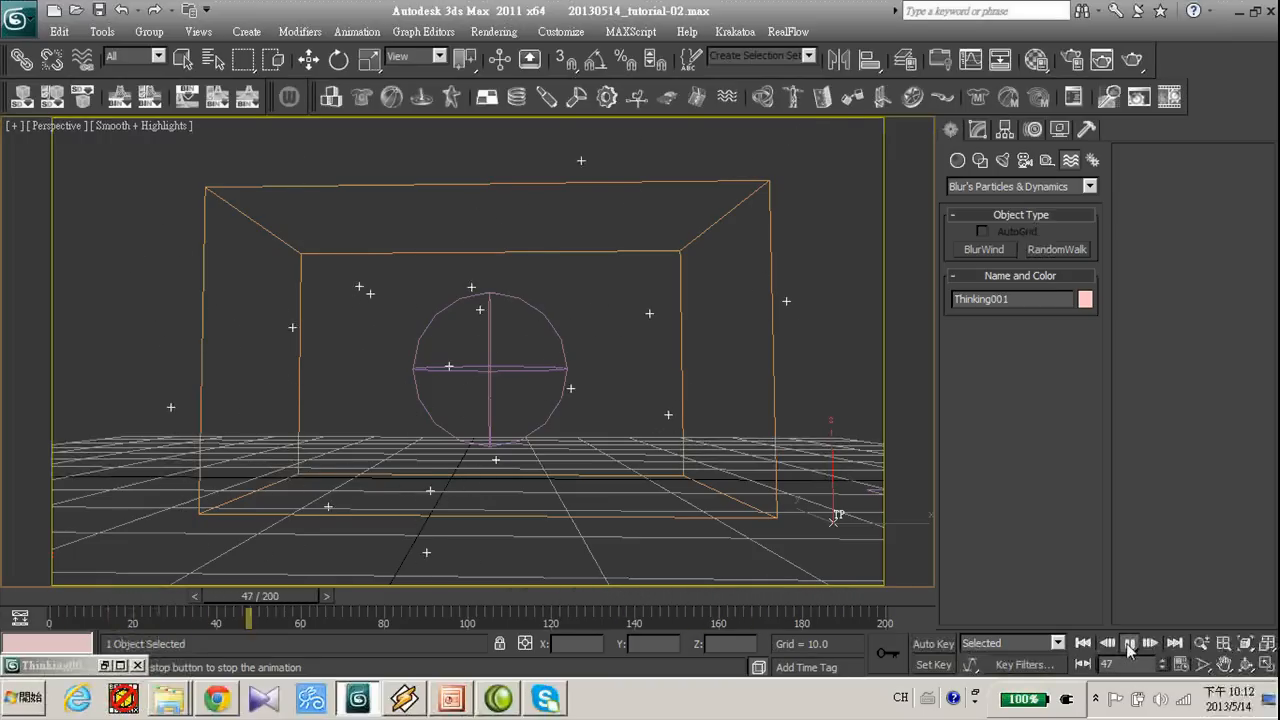
click(1128, 644)
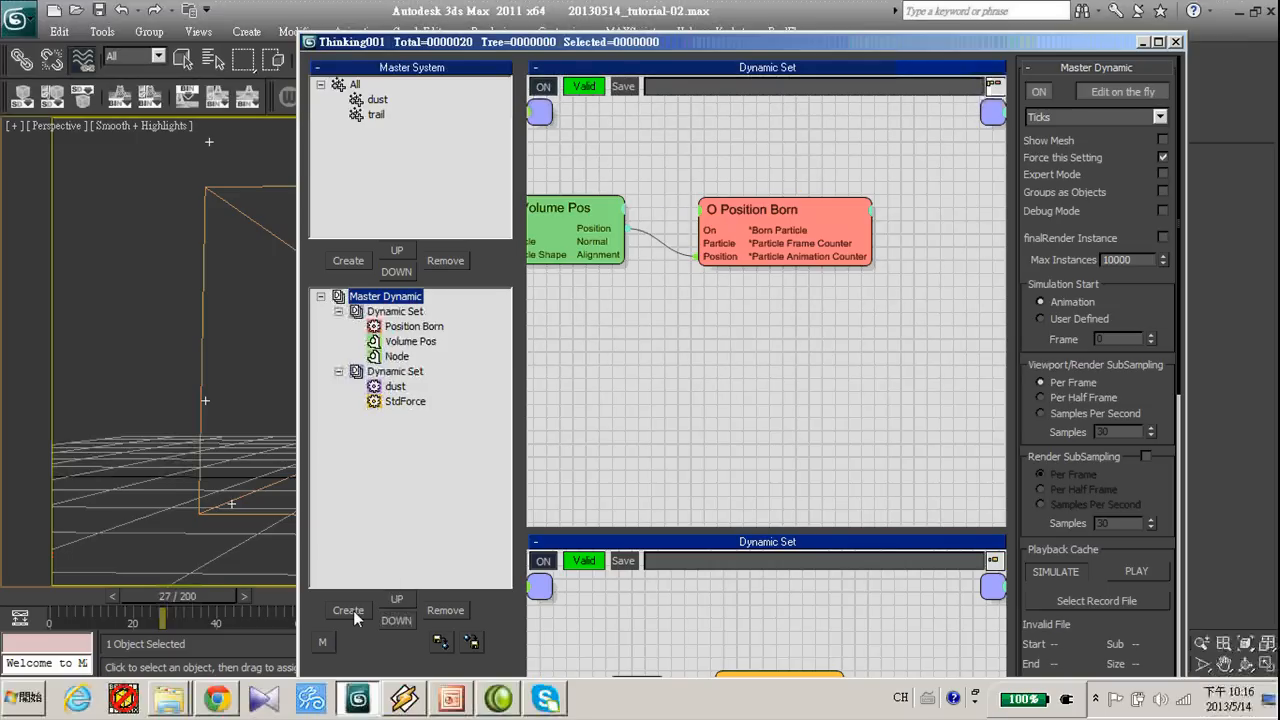
Create a third Dynamic Set where the dust group feeds a Position Born emitting into group trail
click(348, 610)
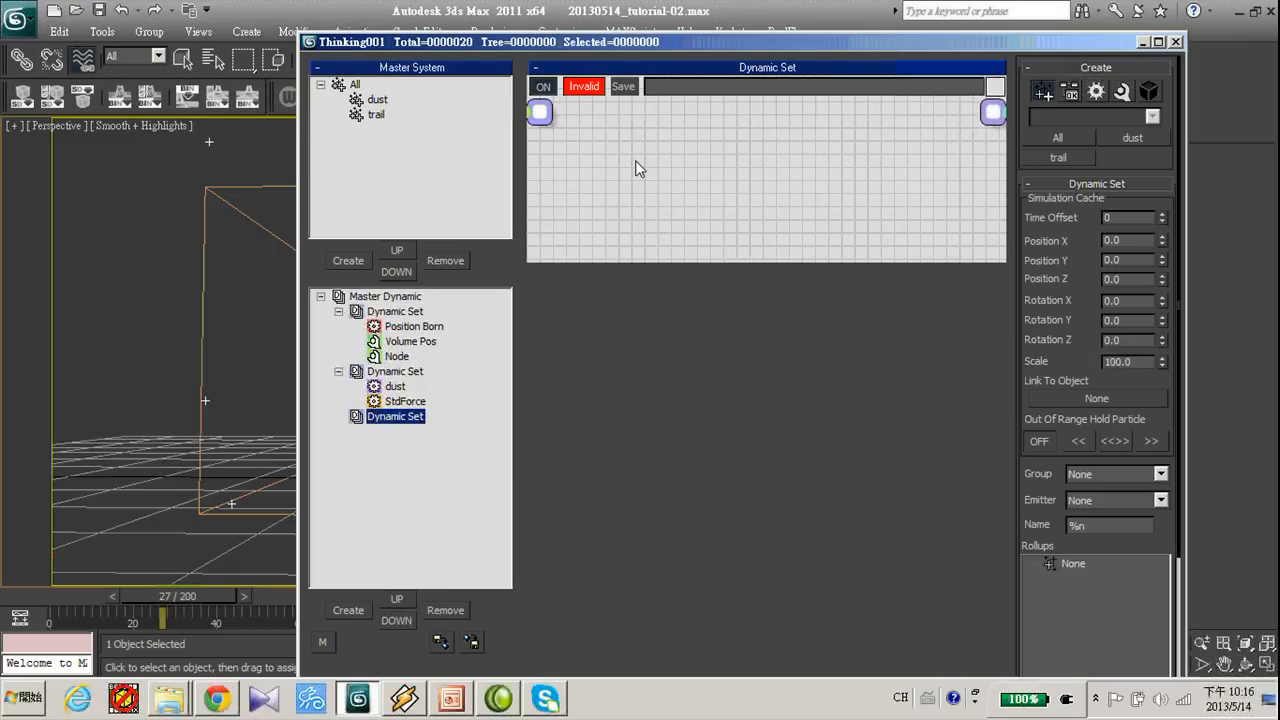
right_click(640, 168)
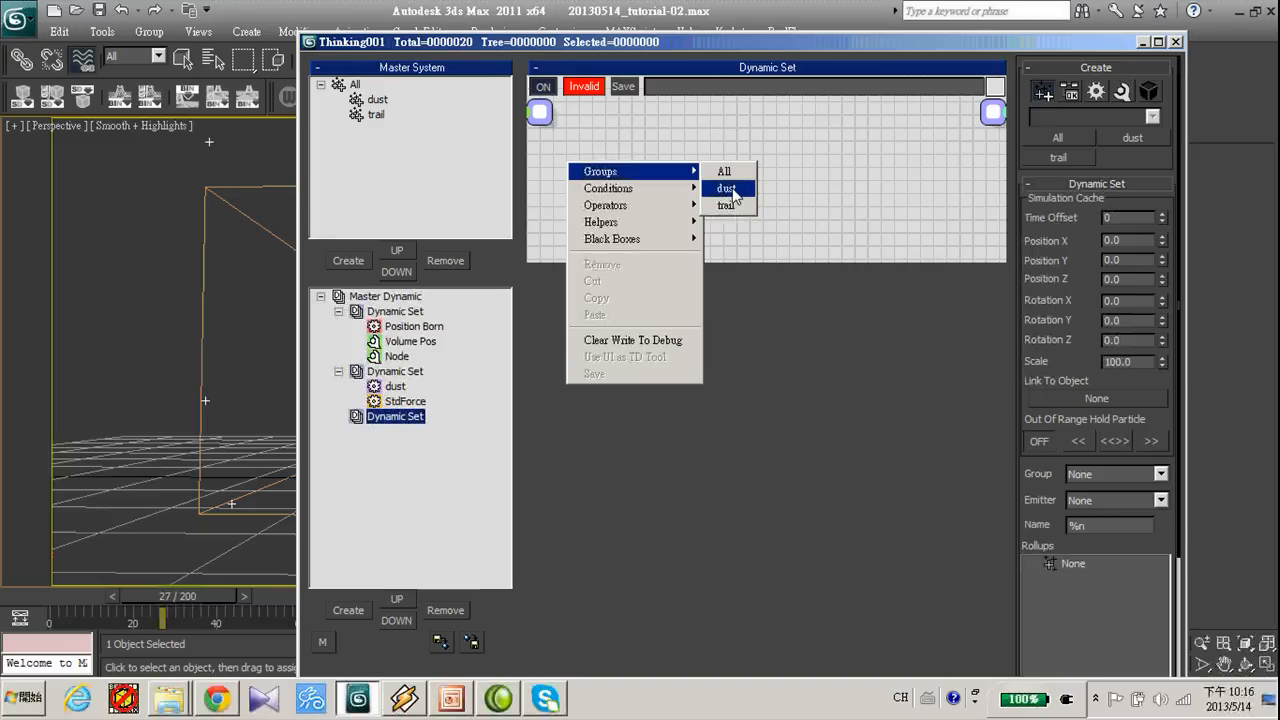
click(724, 188)
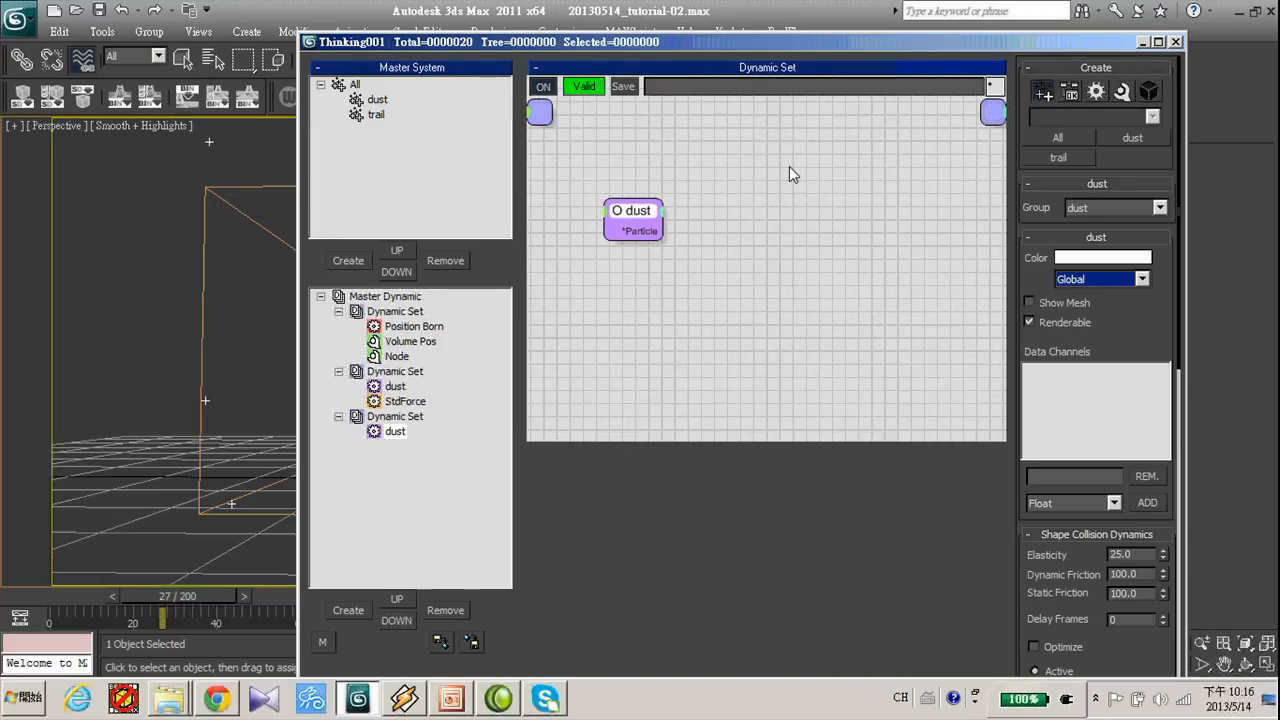
right_click(790, 176)
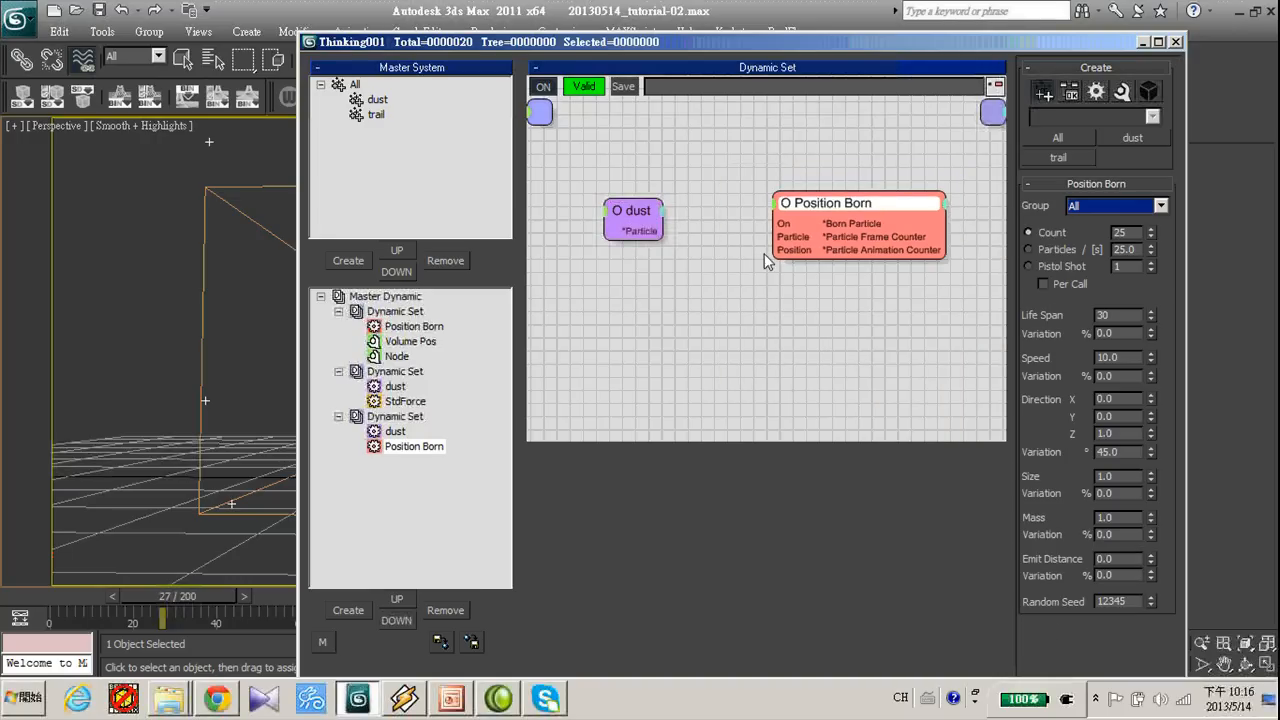
drag(664, 230, 776, 236)
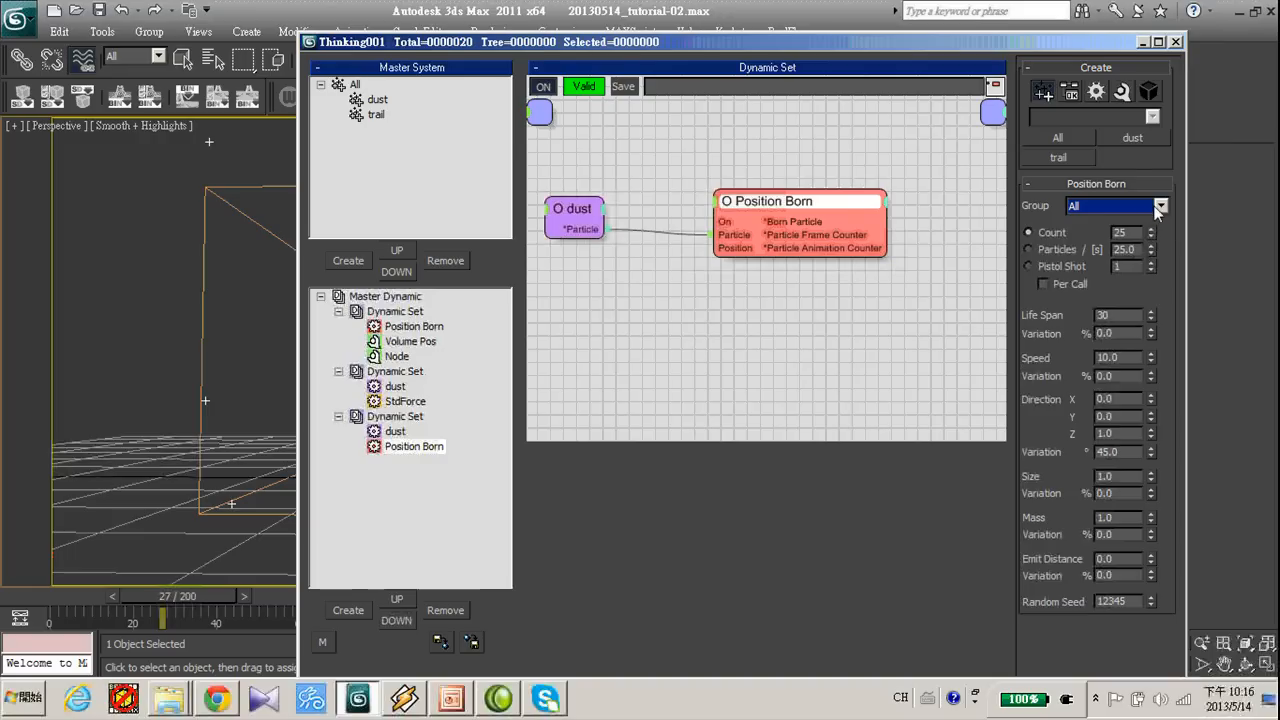
click(1160, 206)
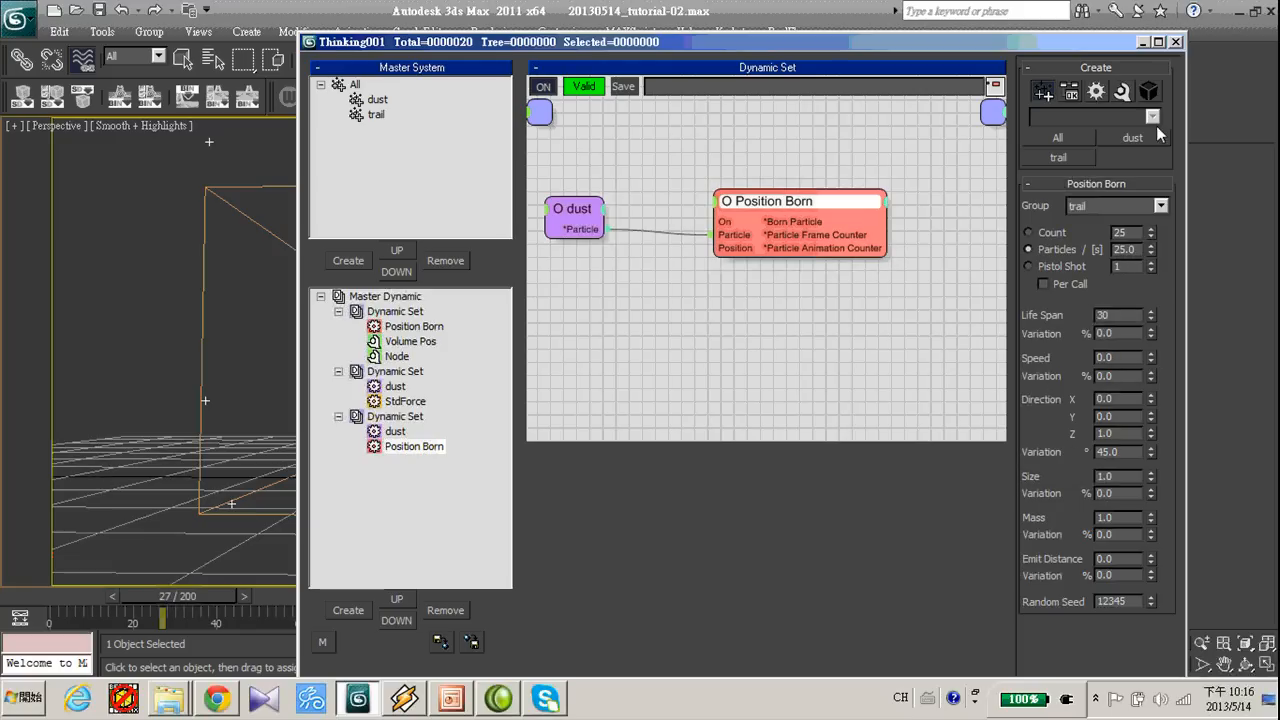
click(1176, 40)
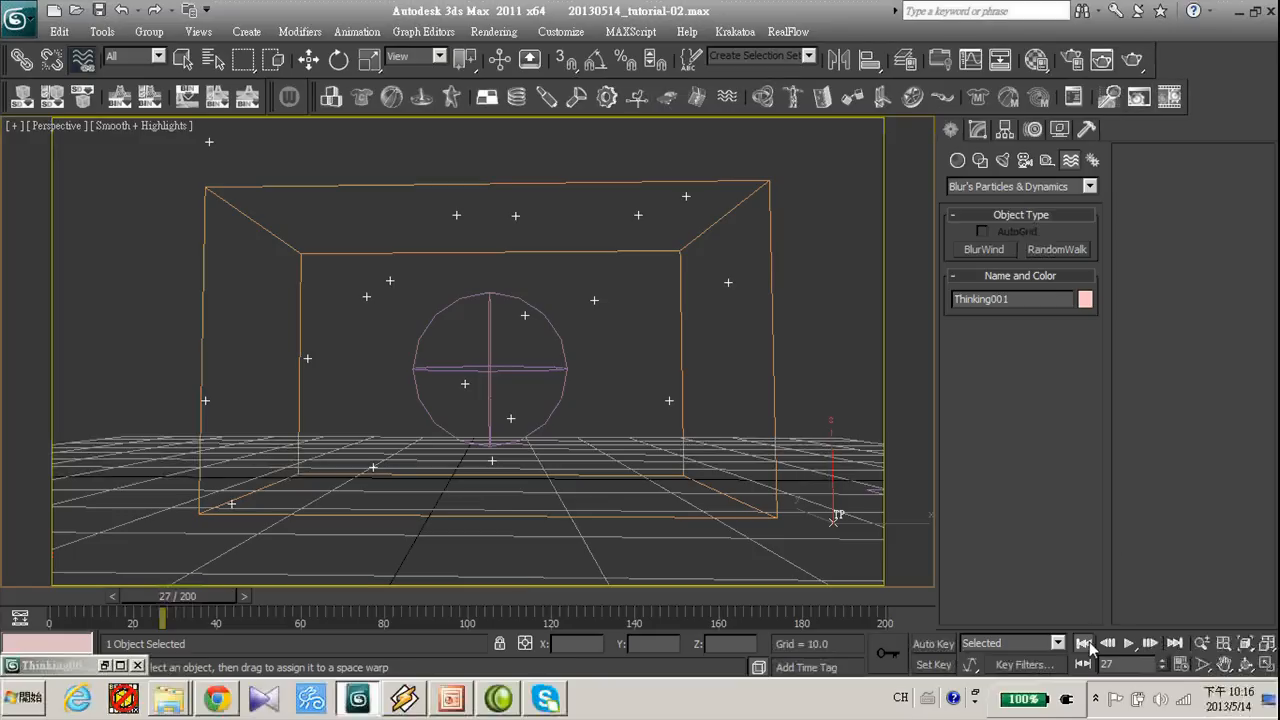
click(1128, 644)
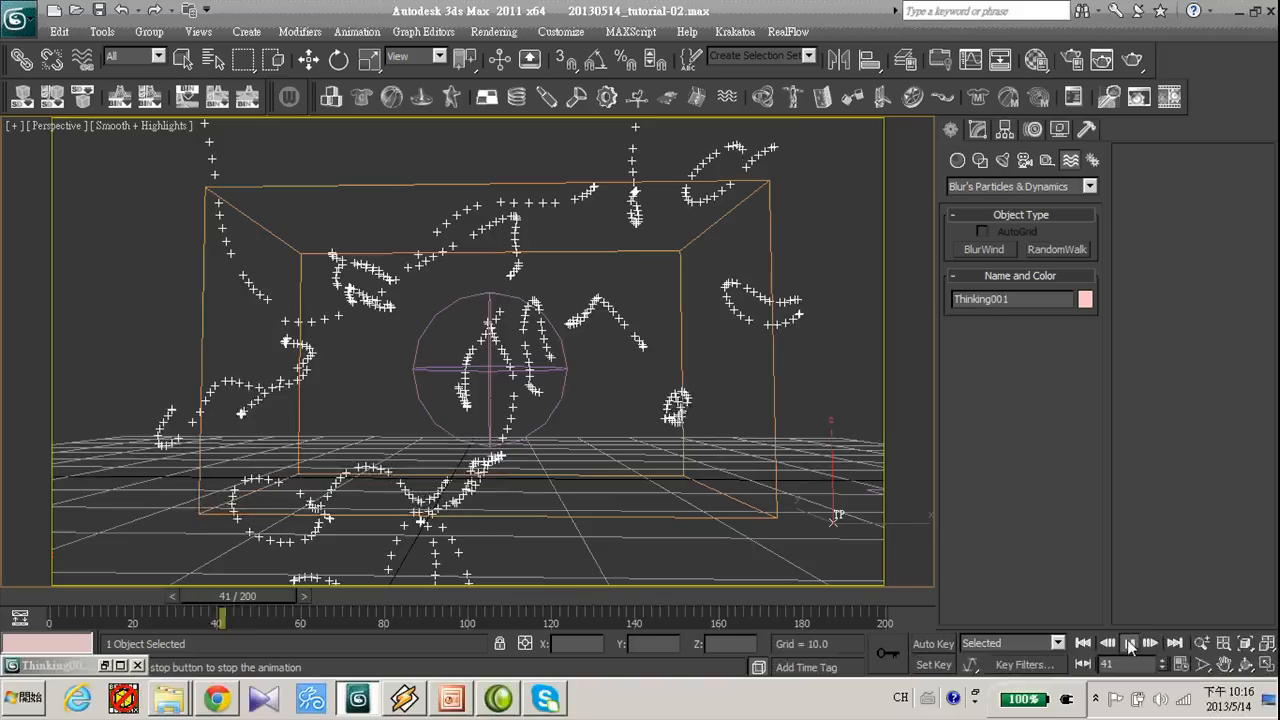
click(1128, 644)
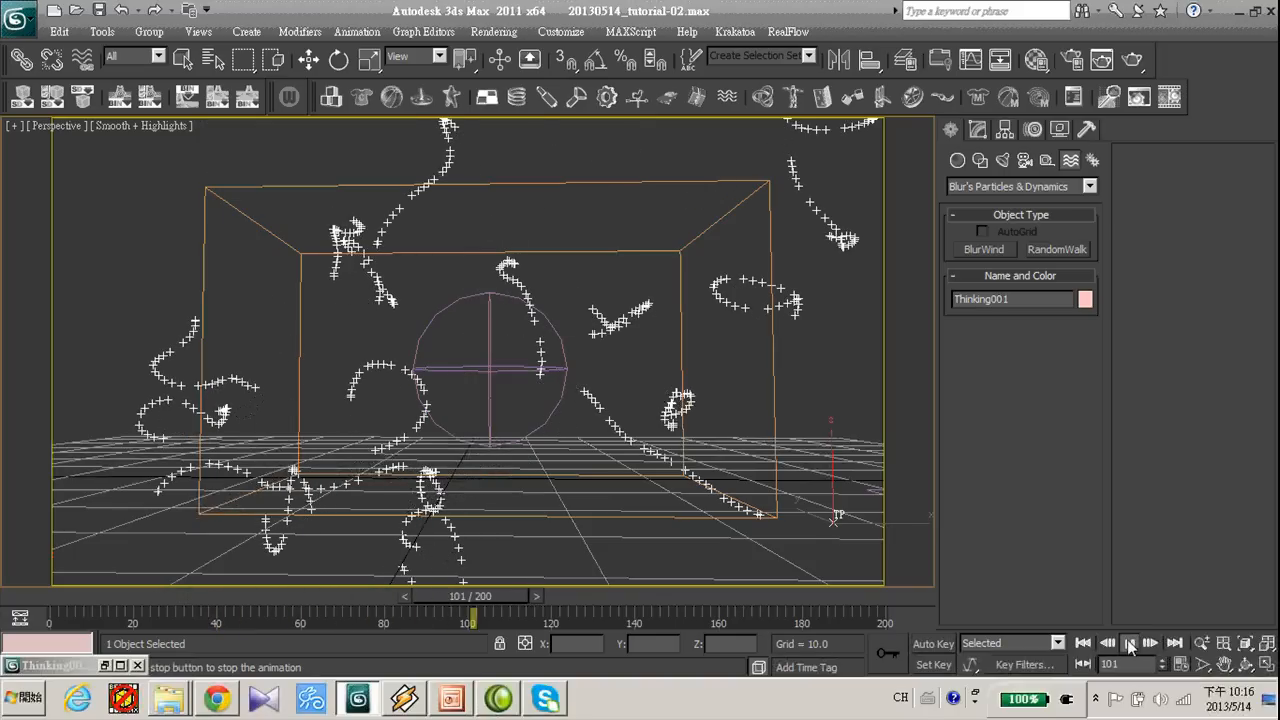
click(1128, 644)
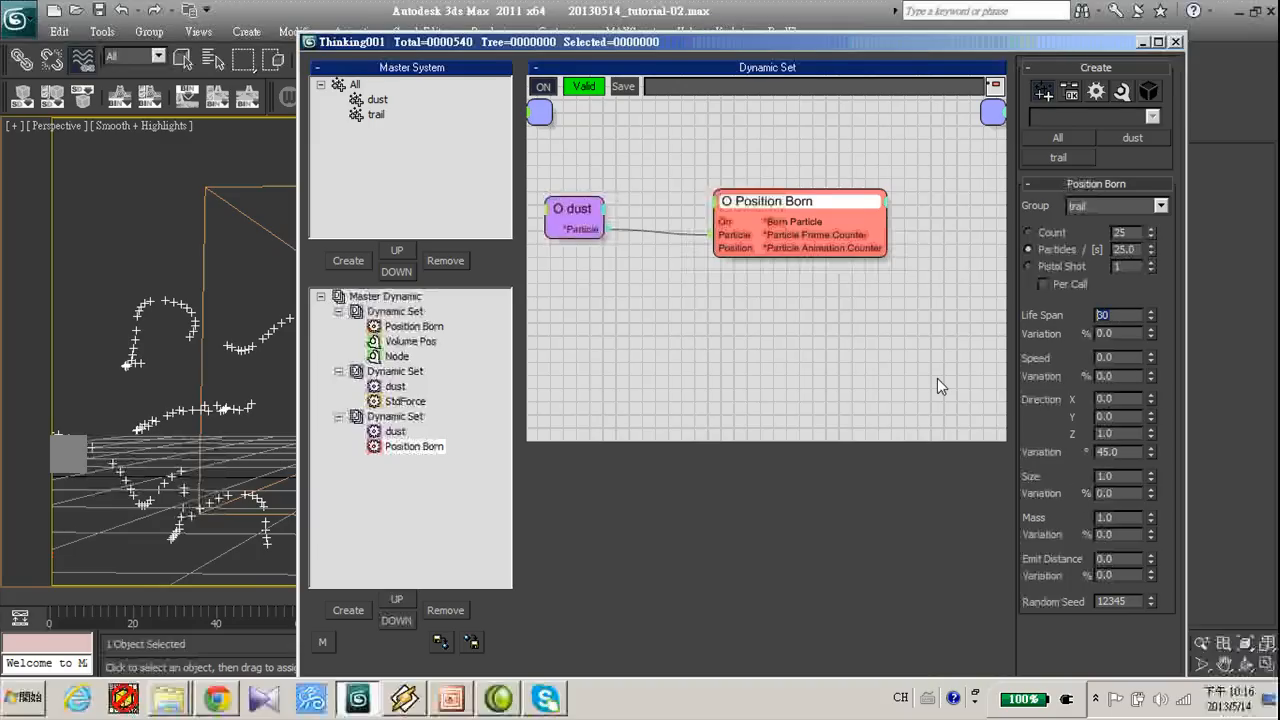
Give the trail particles Life Span 200, display them as Dots and preview the dotted trails
text(200)
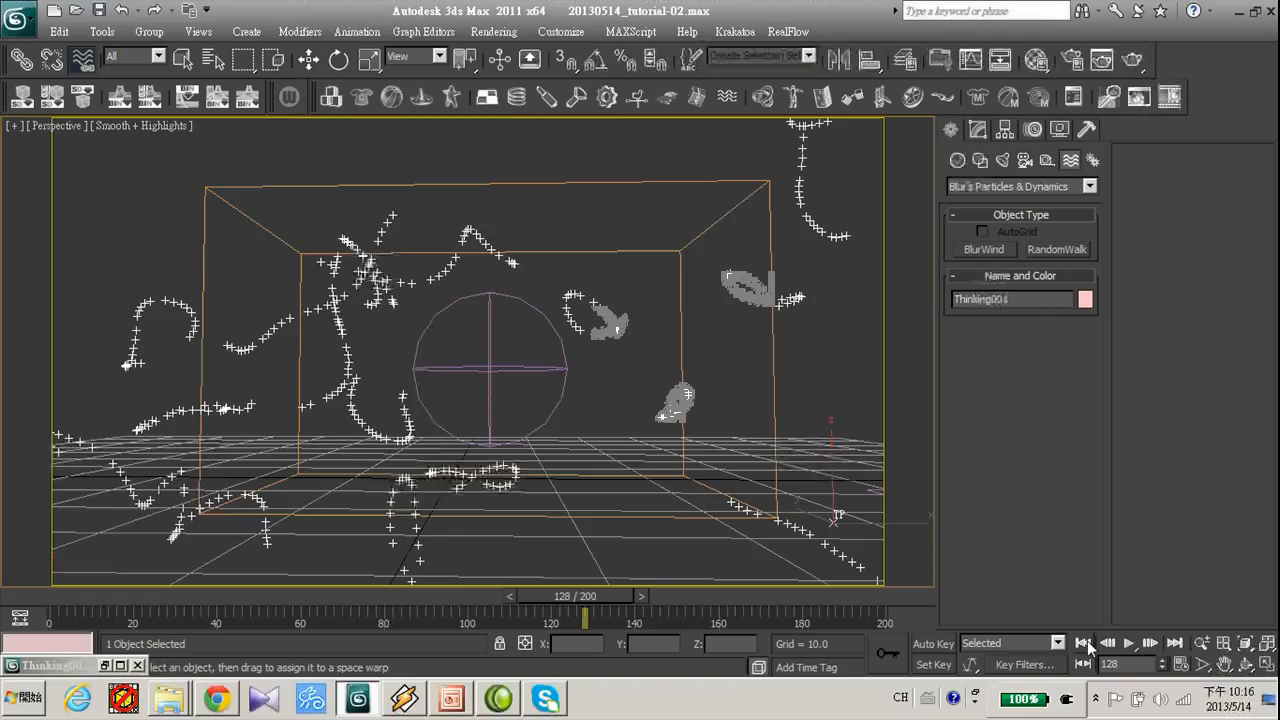
click(1128, 644)
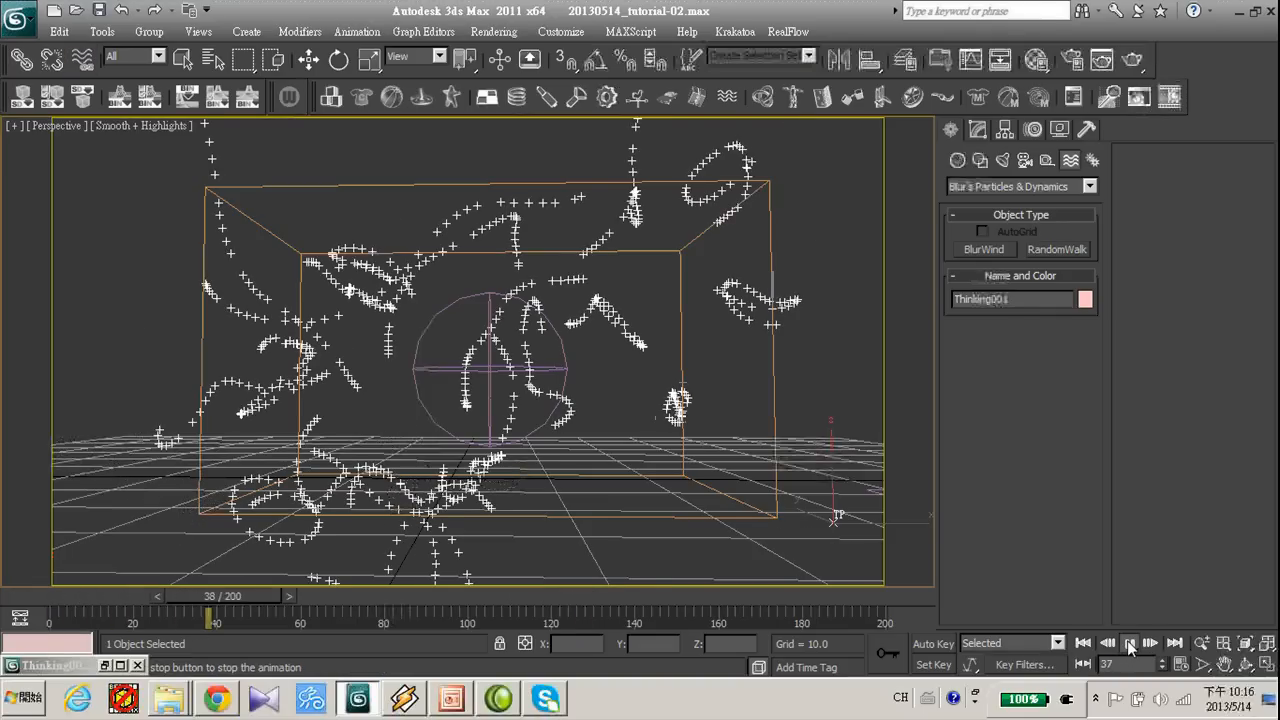
click(1128, 644)
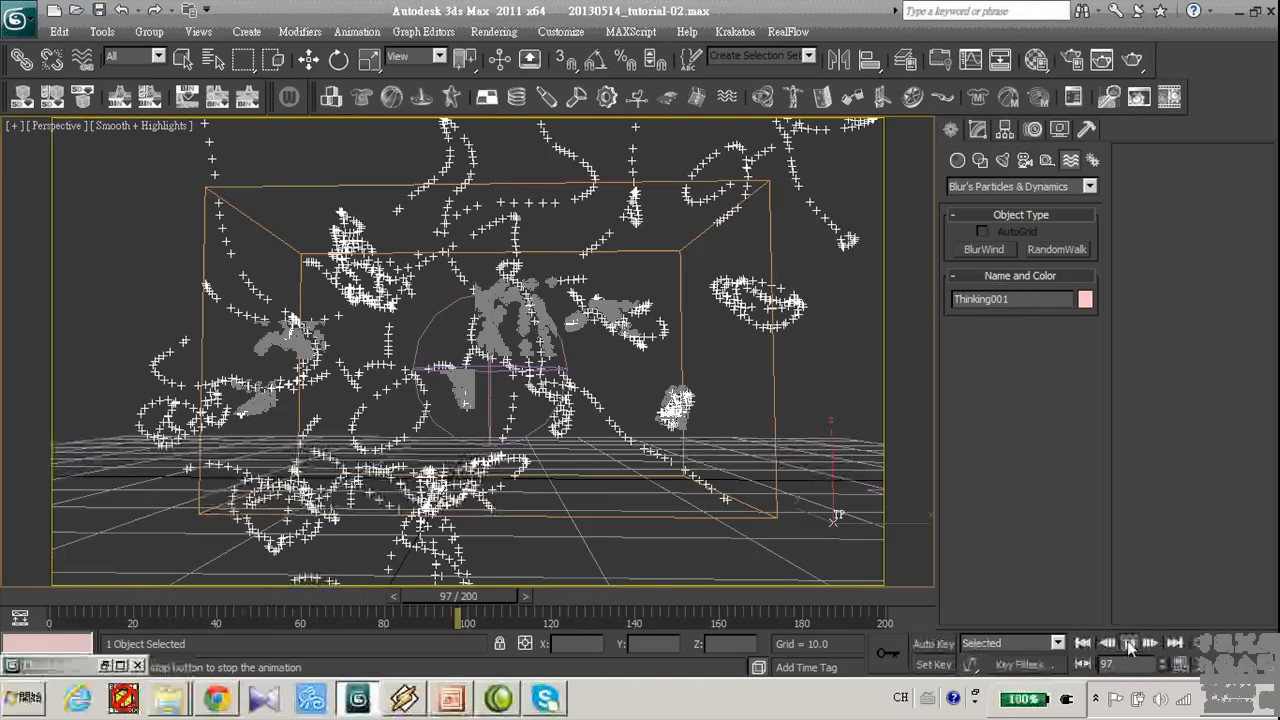
click(1128, 644)
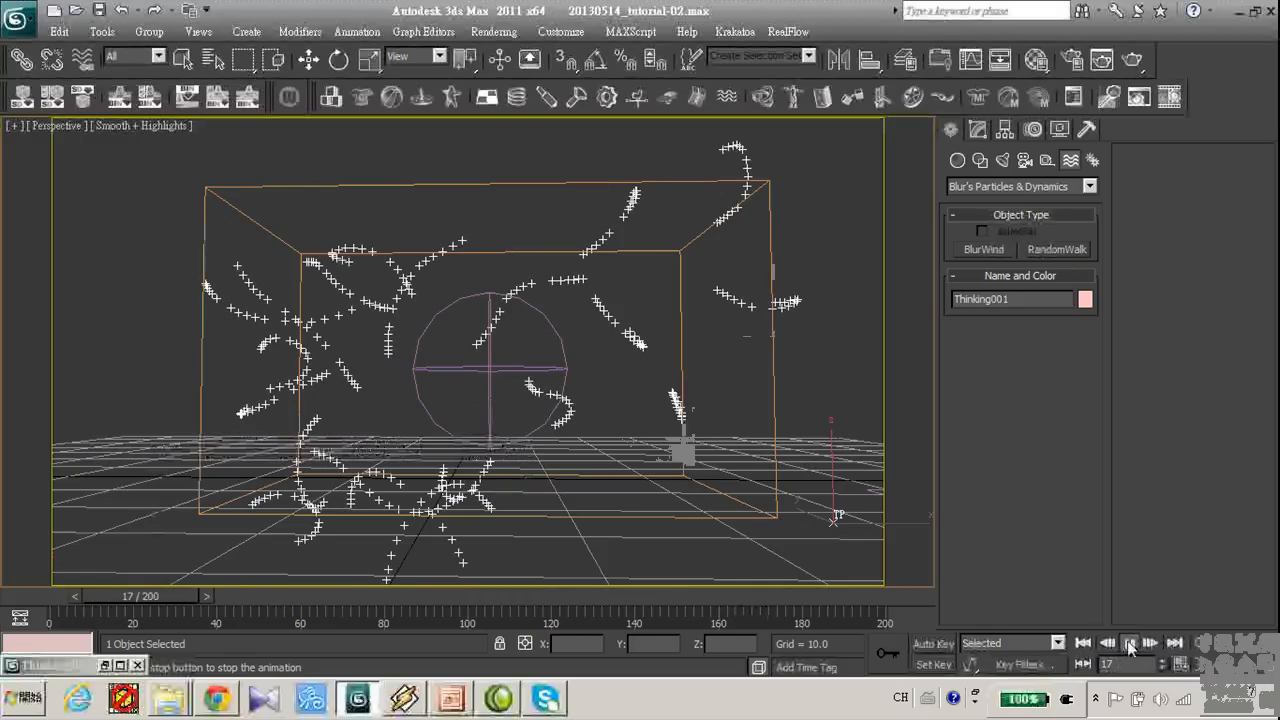
click(1128, 644)
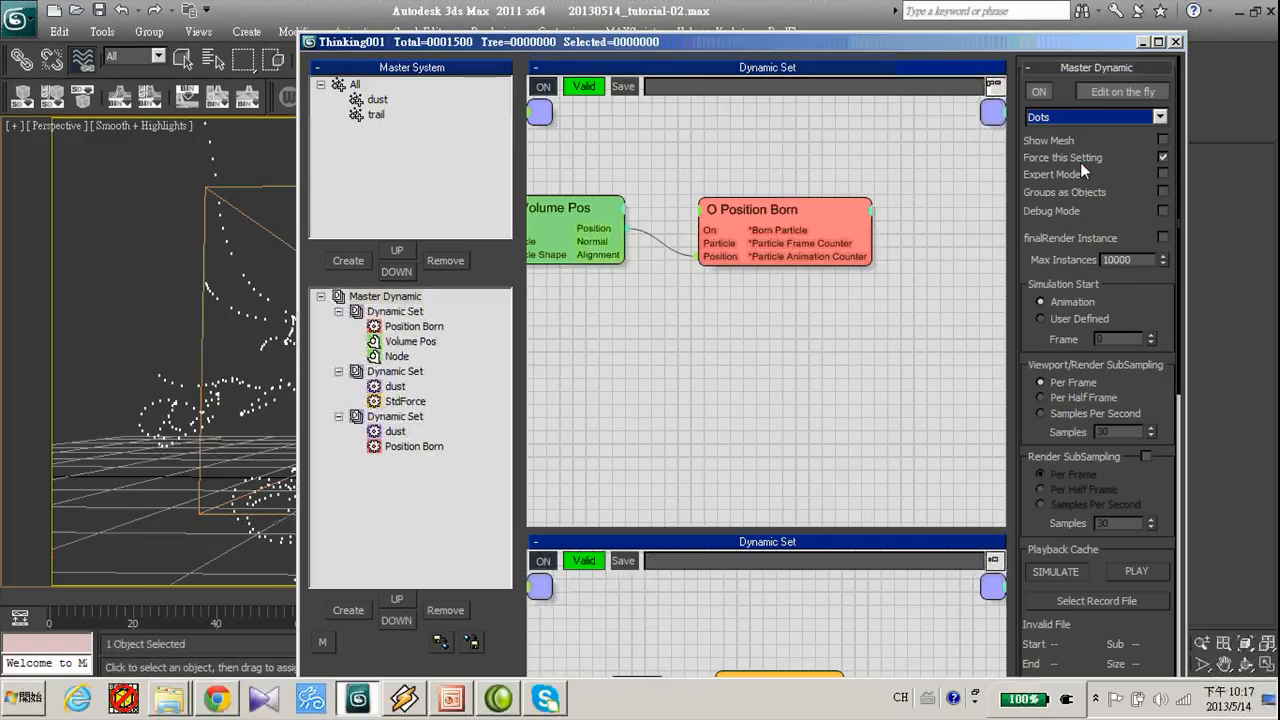
click(1176, 40)
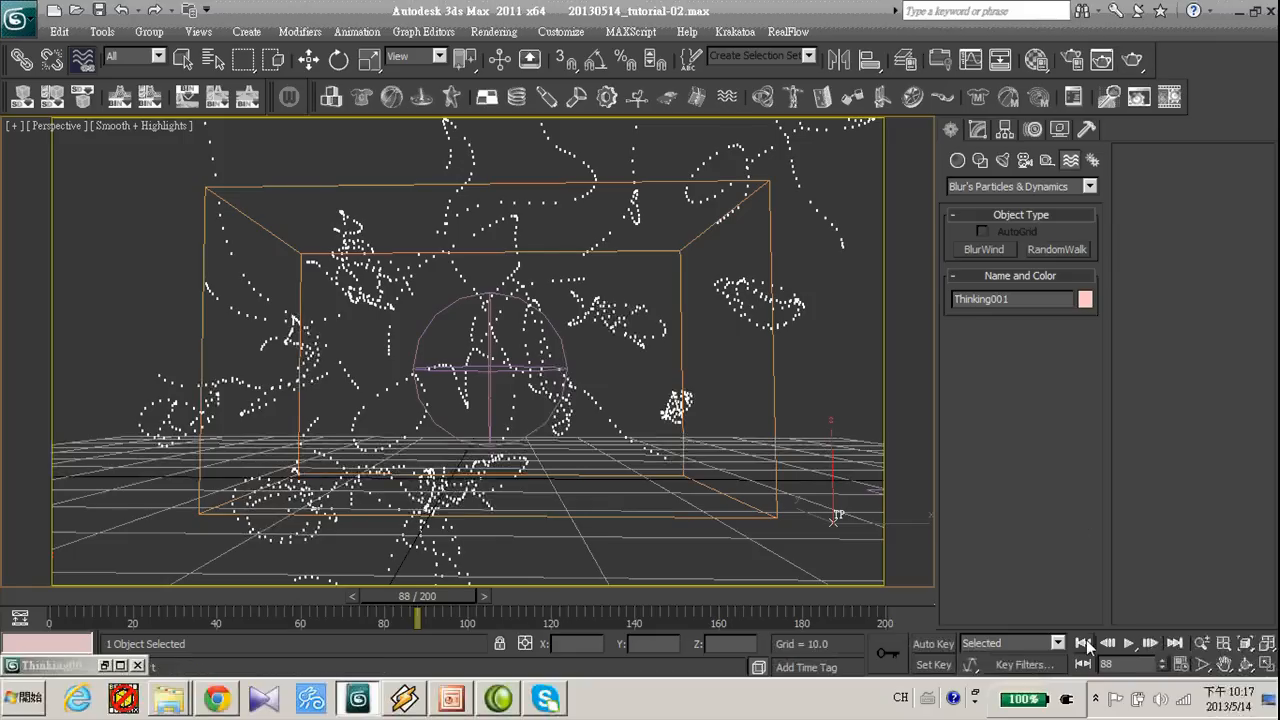
click(1128, 644)
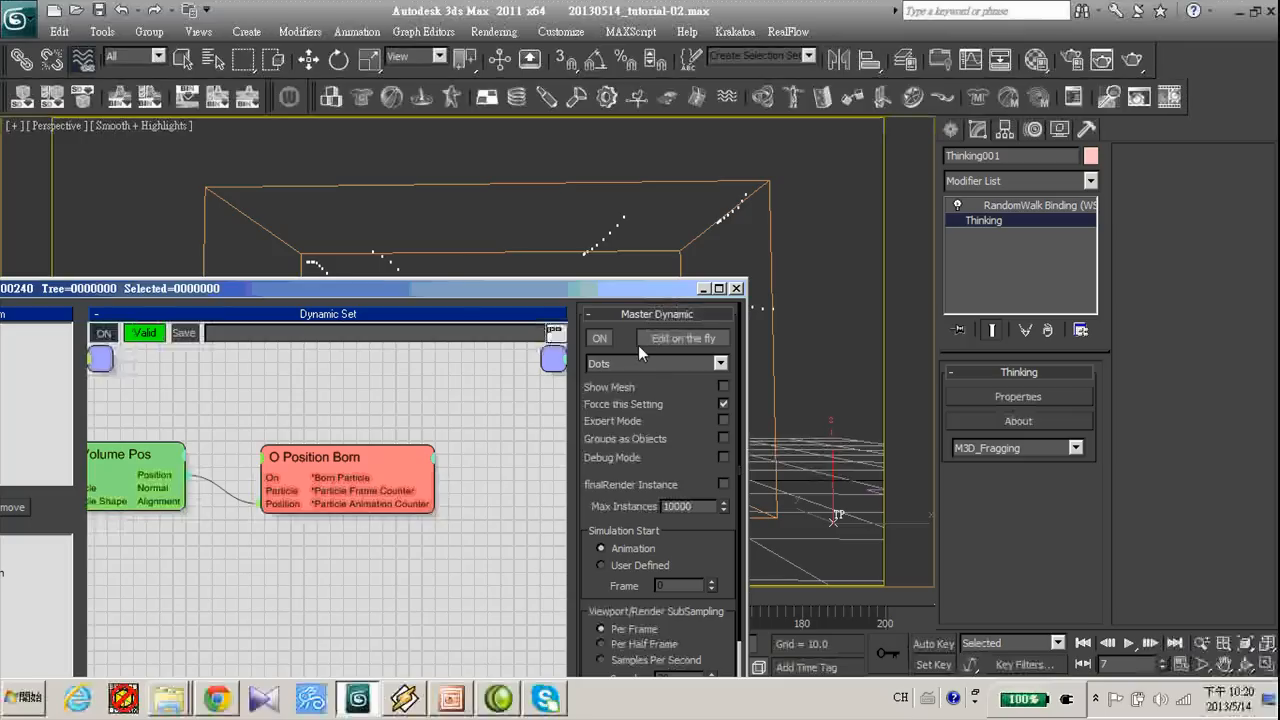
mouse_move(694, 346)
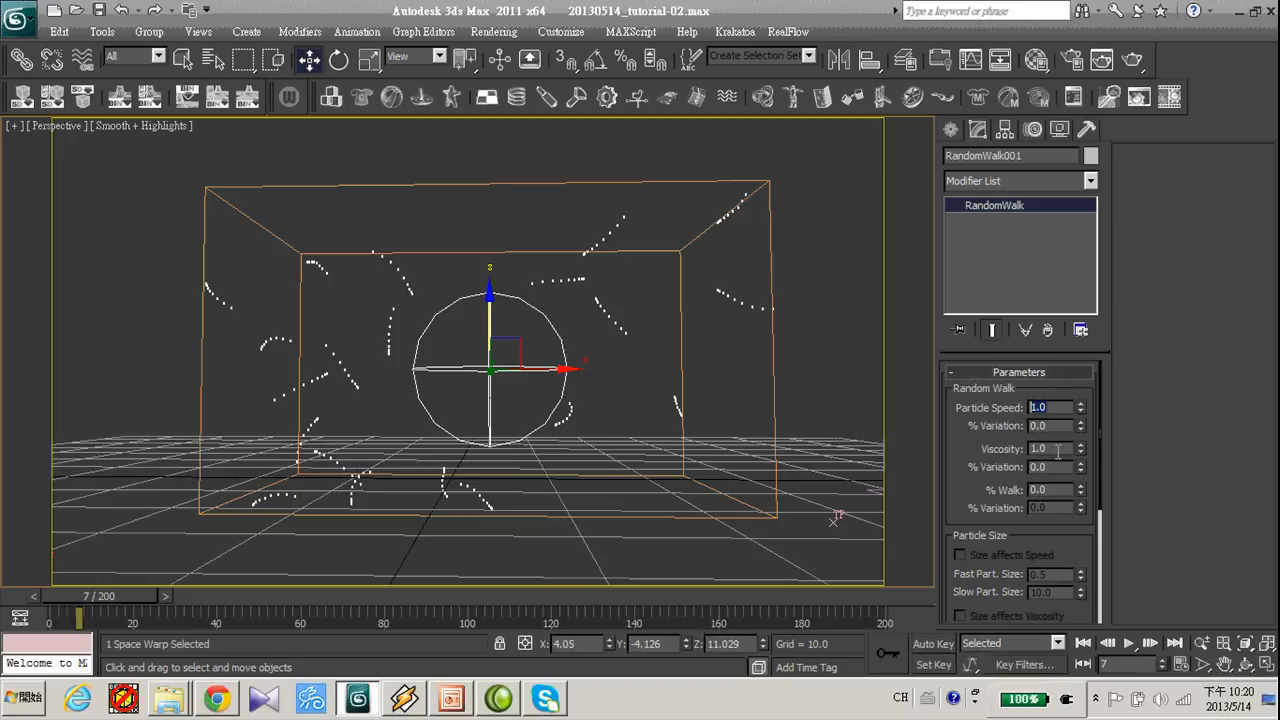
Scrub through the trails and lower the RandomWalk particle speed, then replay
drag(80, 620, 280, 620)
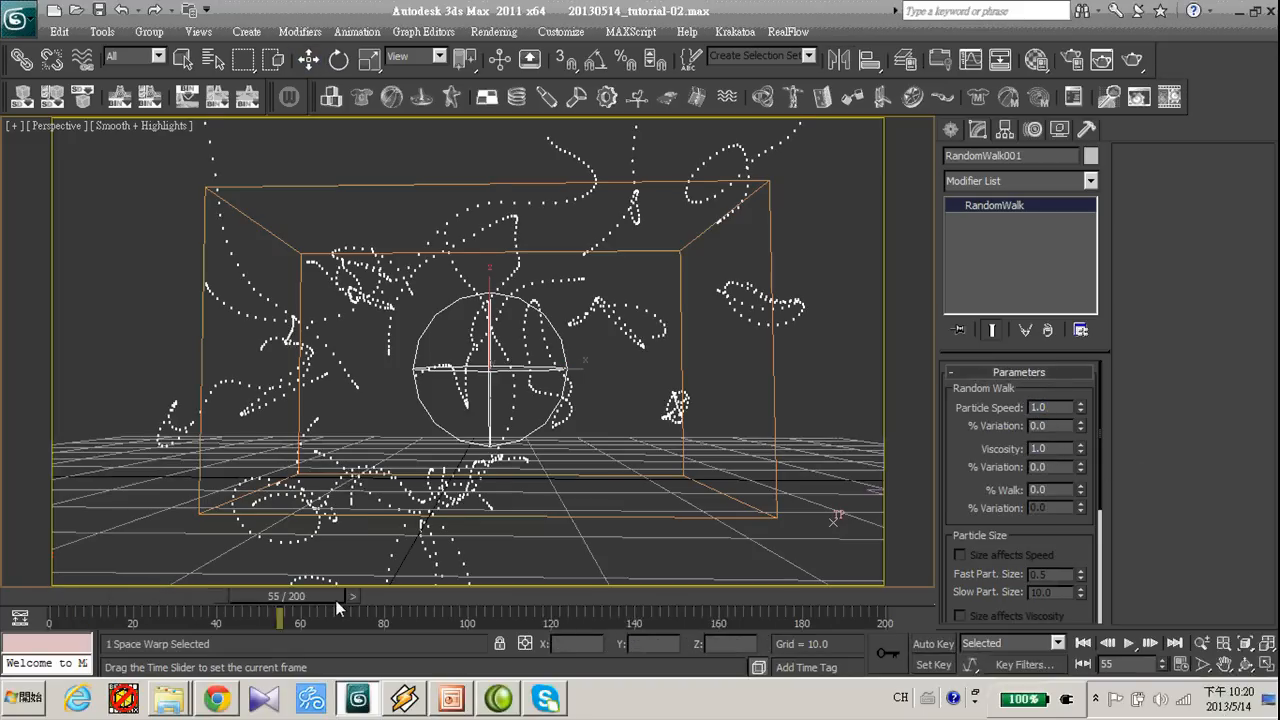
drag(280, 596, 356, 596)
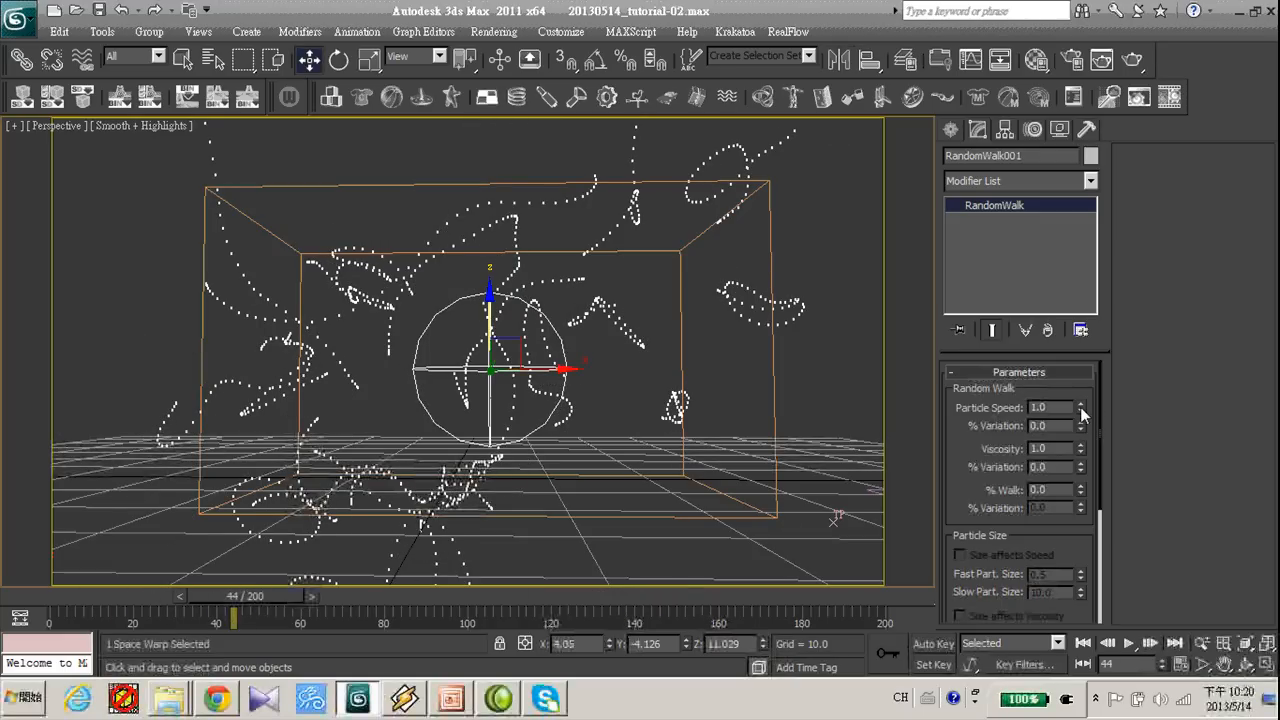
click(1080, 410)
text(0.01)
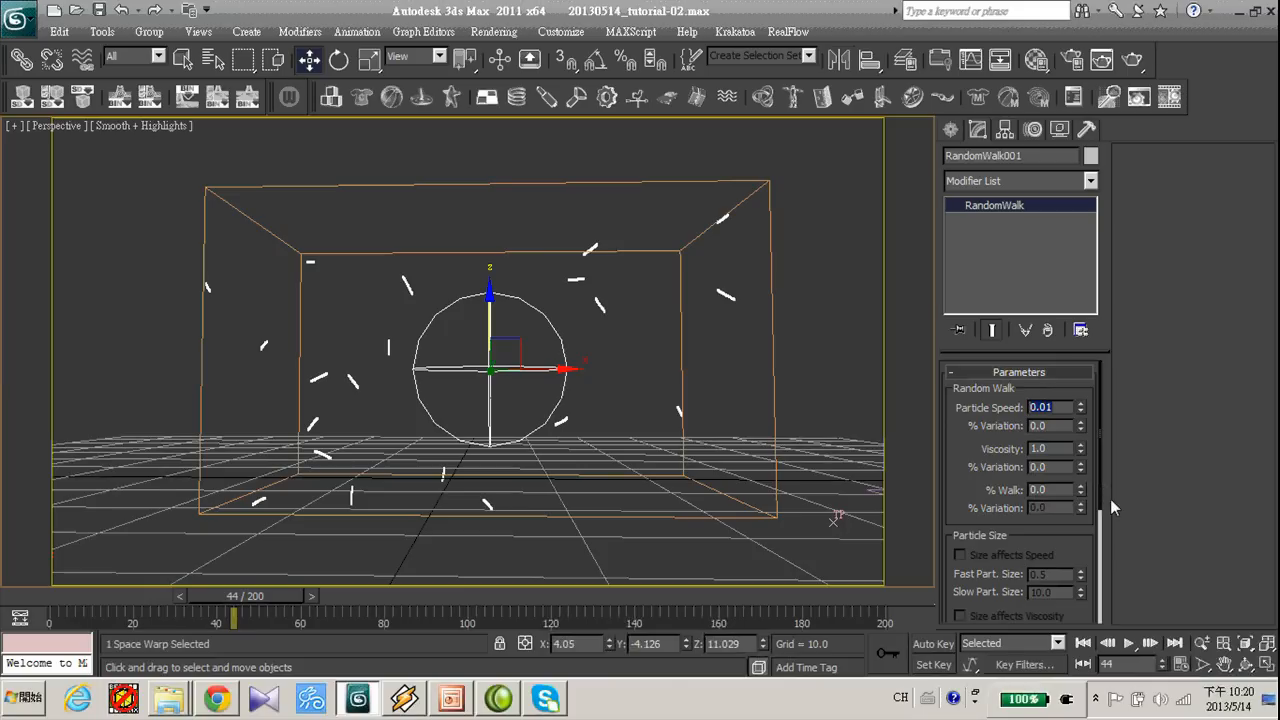
click(1128, 644)
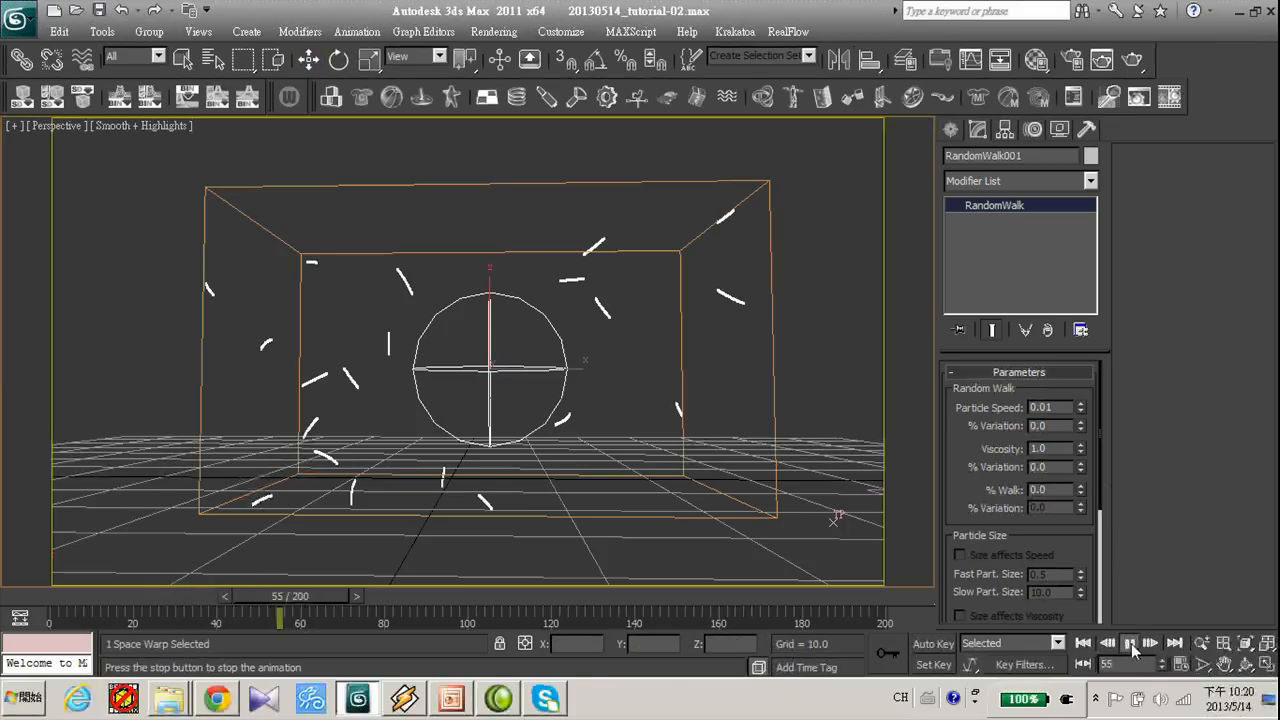
click(1128, 644)
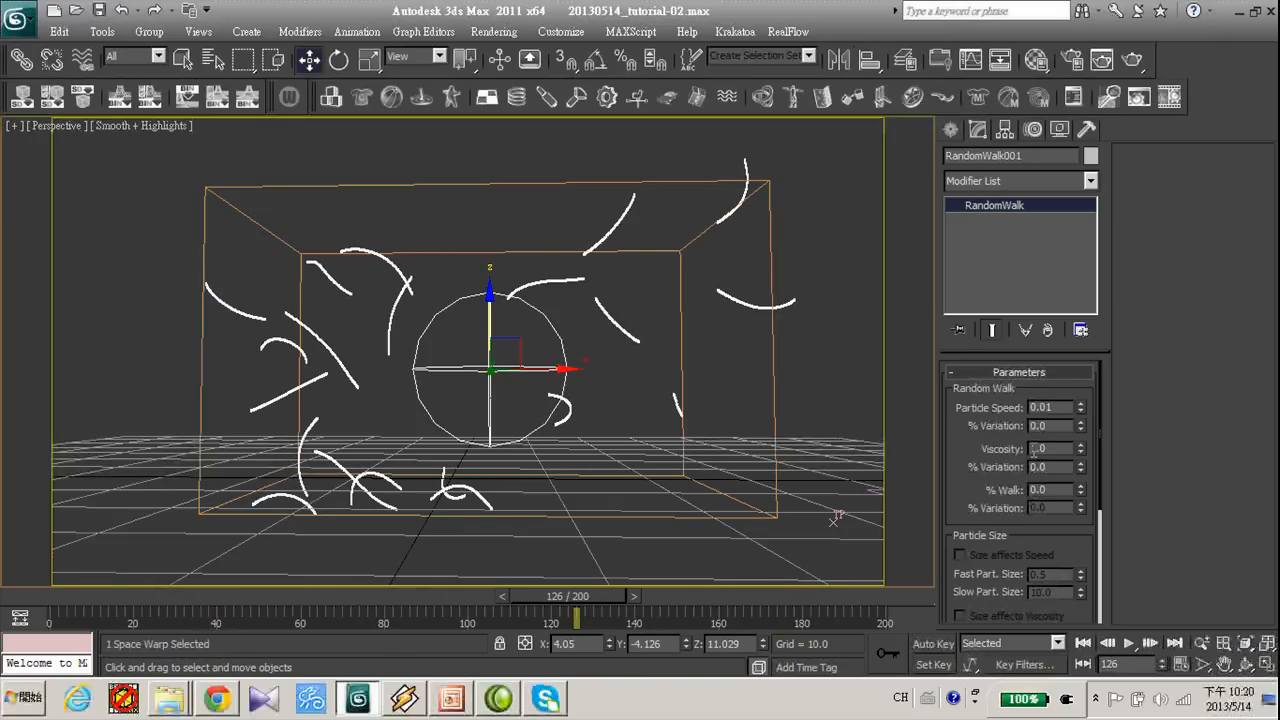
Raise the RandomWalk viscosity to 10.0 so the trails curl into looping swirls
click(1080, 444)
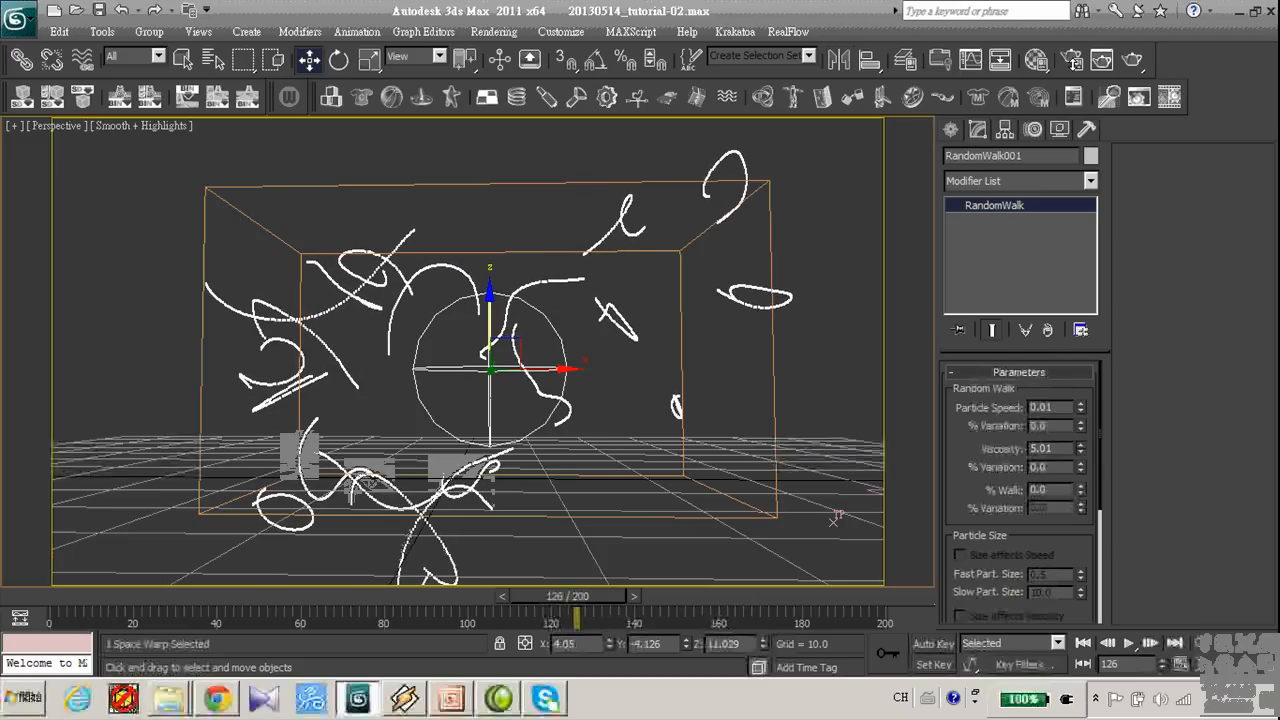
click(1080, 448)
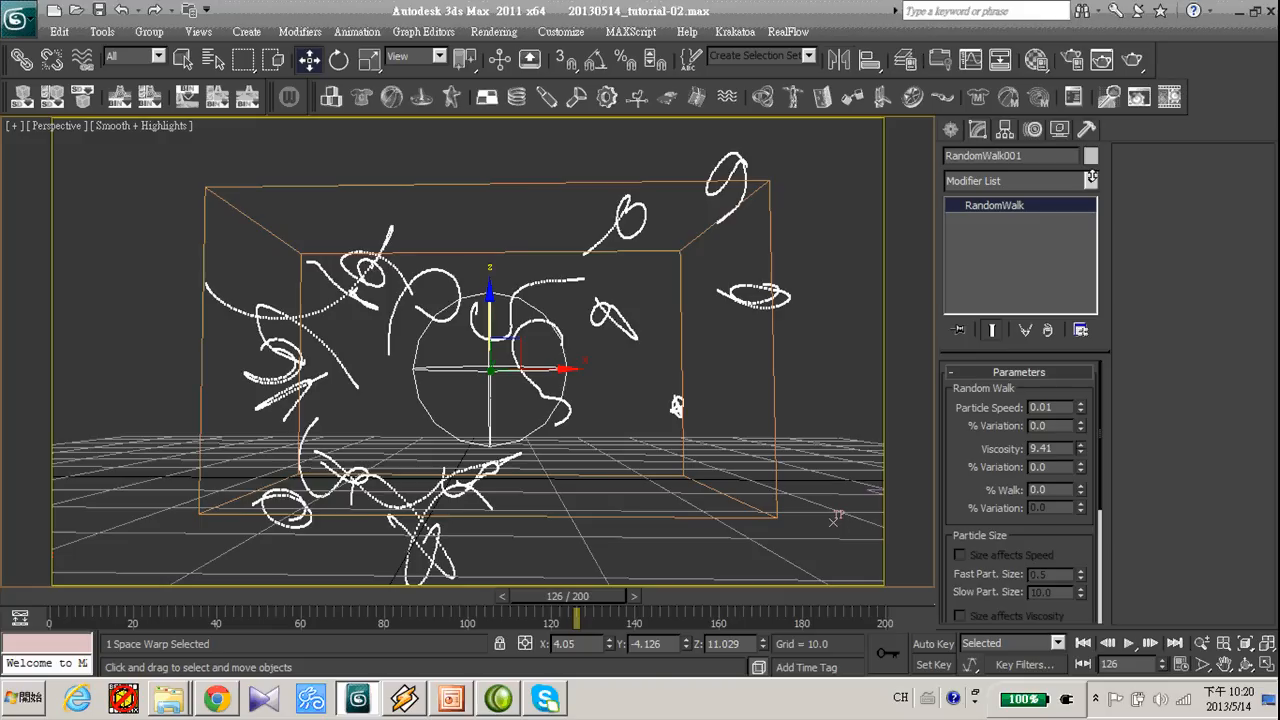
drag(1044, 448, 1044, 430)
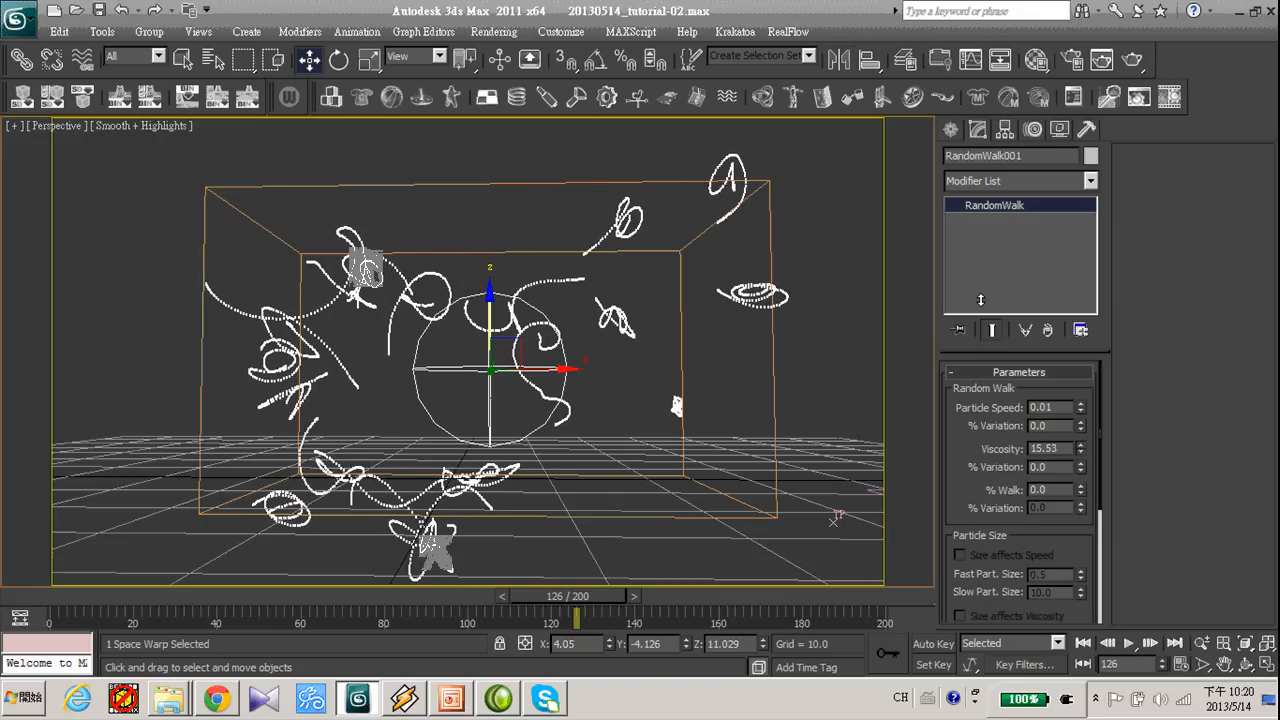
drag(1080, 448, 1080, 444)
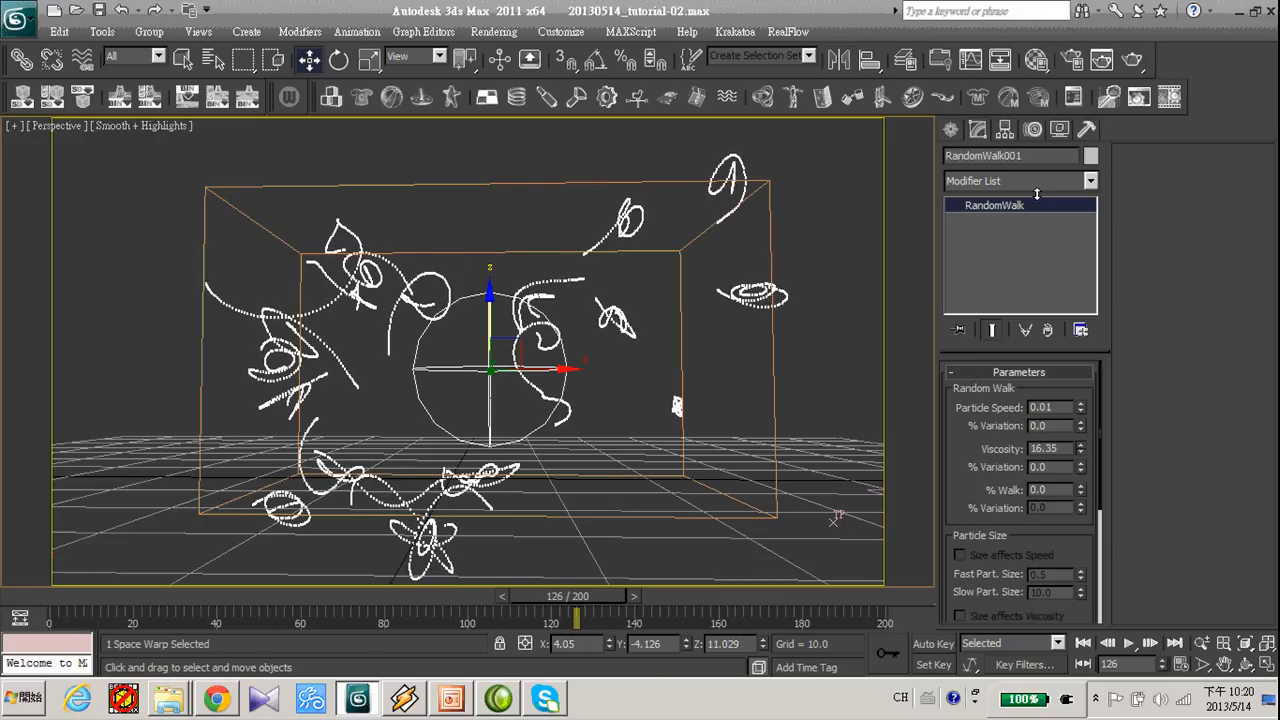
click(1080, 444)
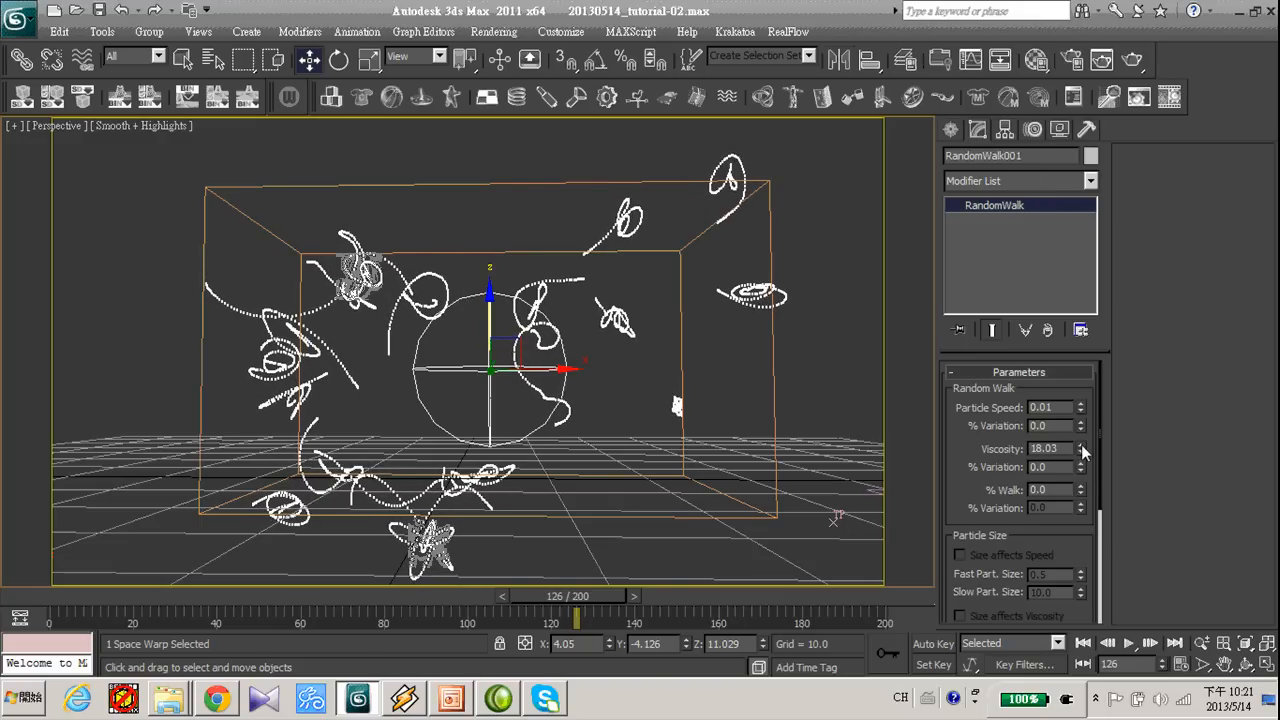
click(1080, 444)
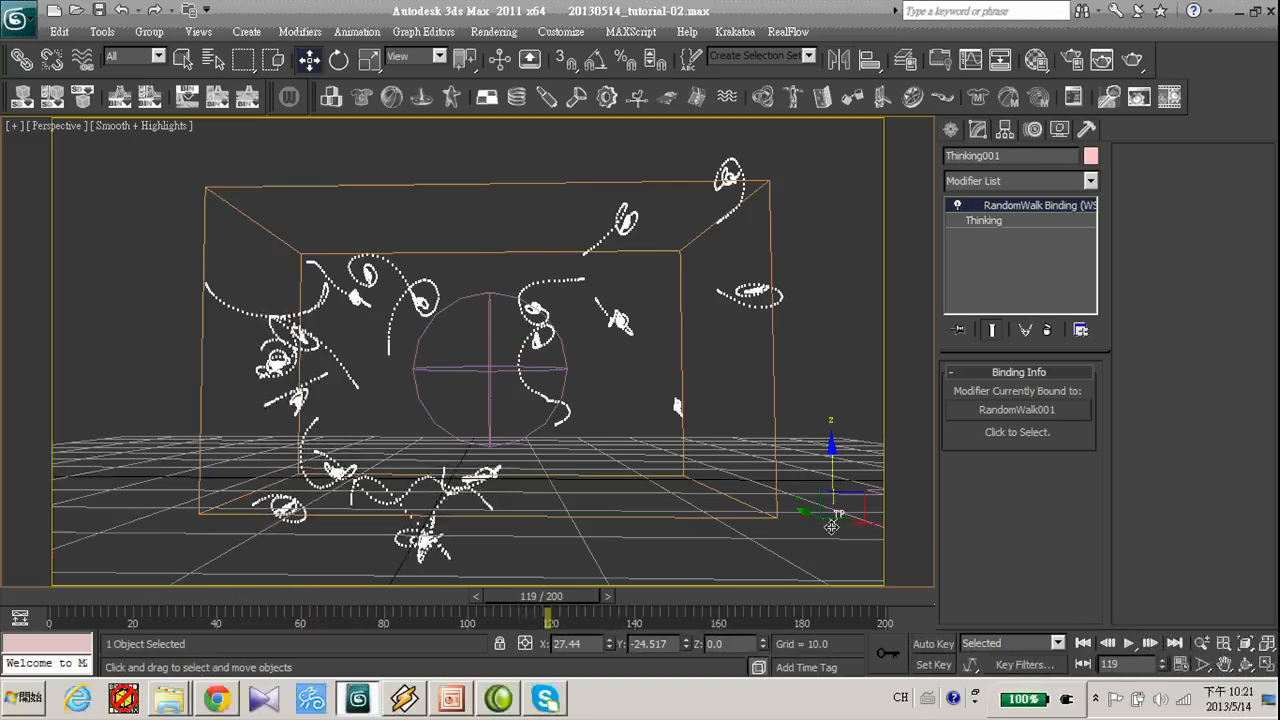
click(984, 220)
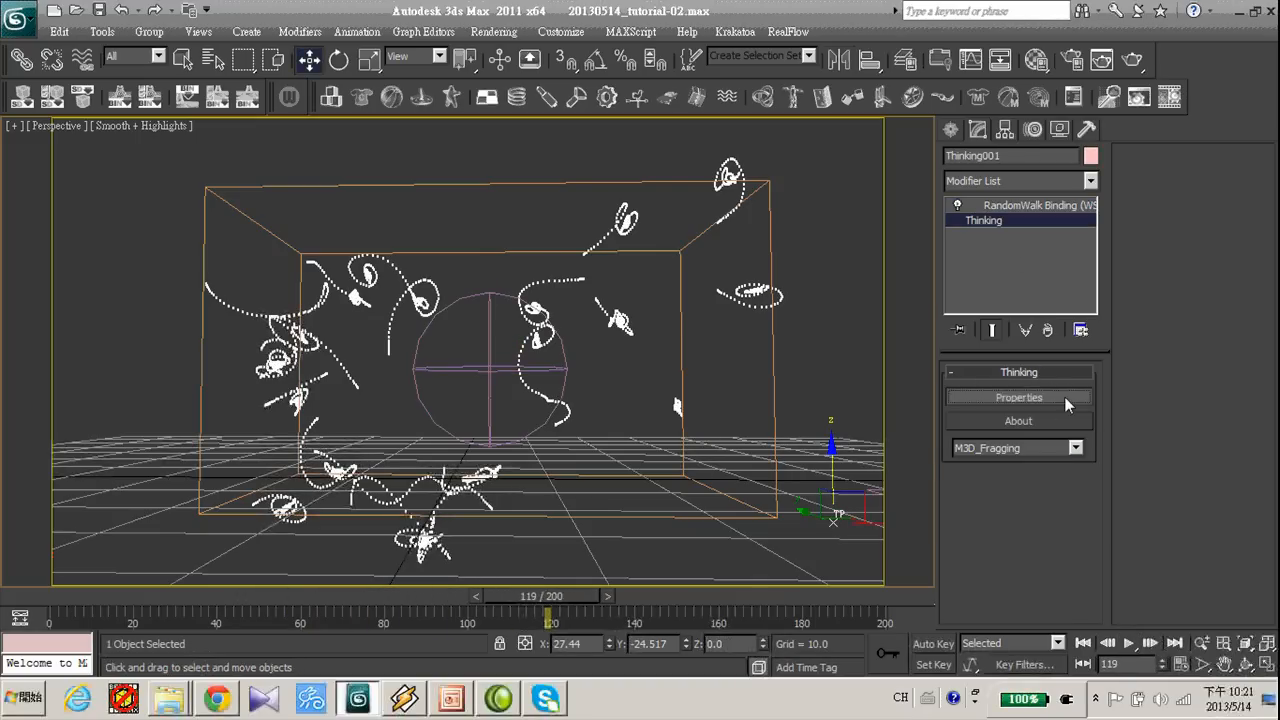
click(1018, 396)
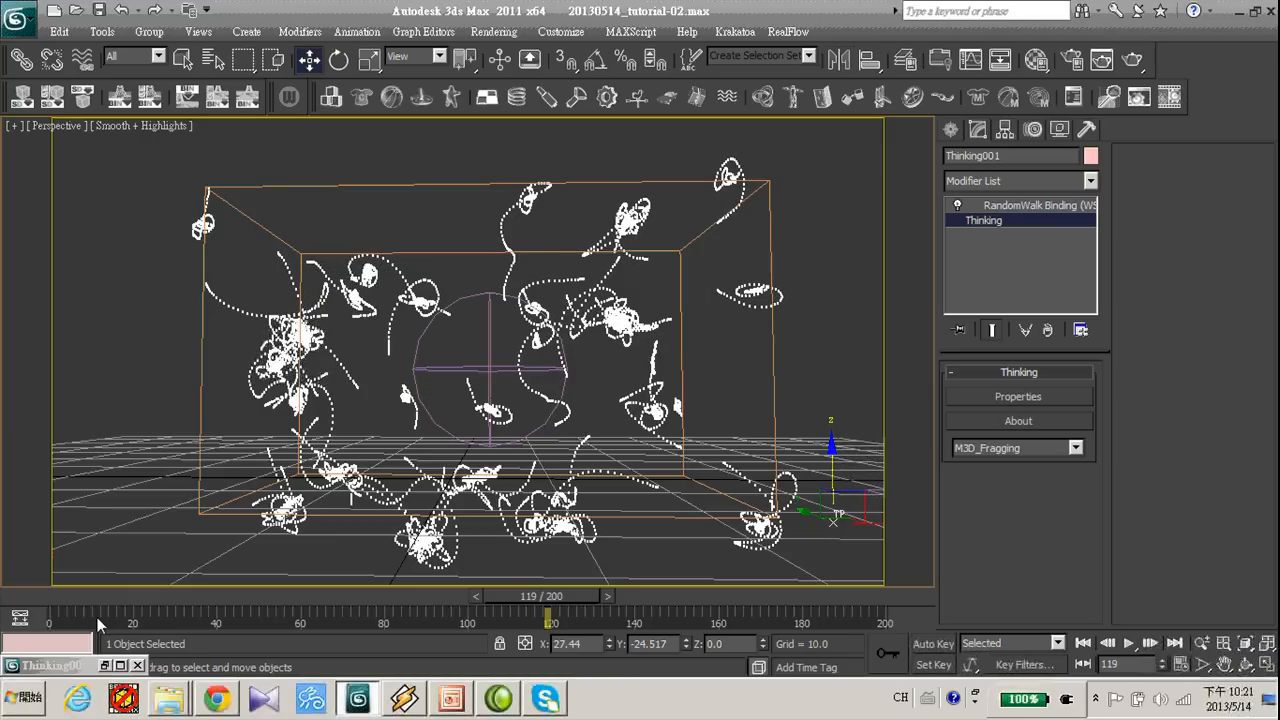
drag(548, 622, 412, 622)
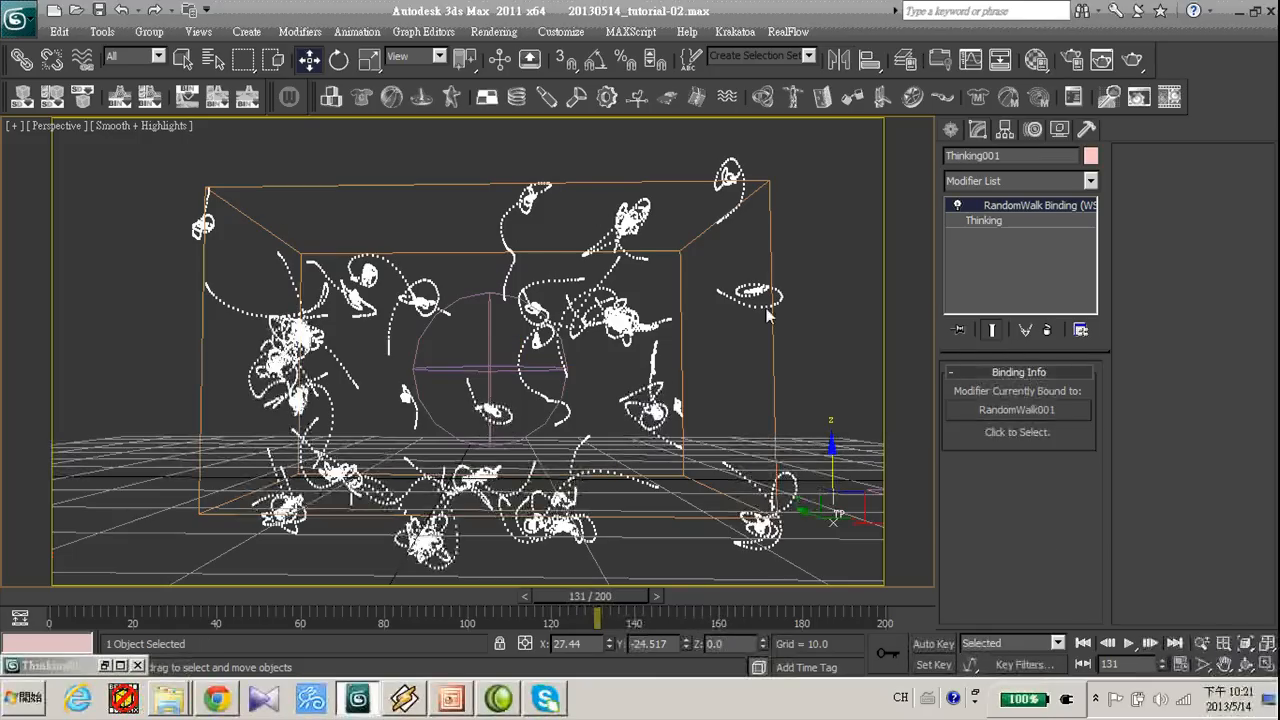
mouse_move(298, 458)
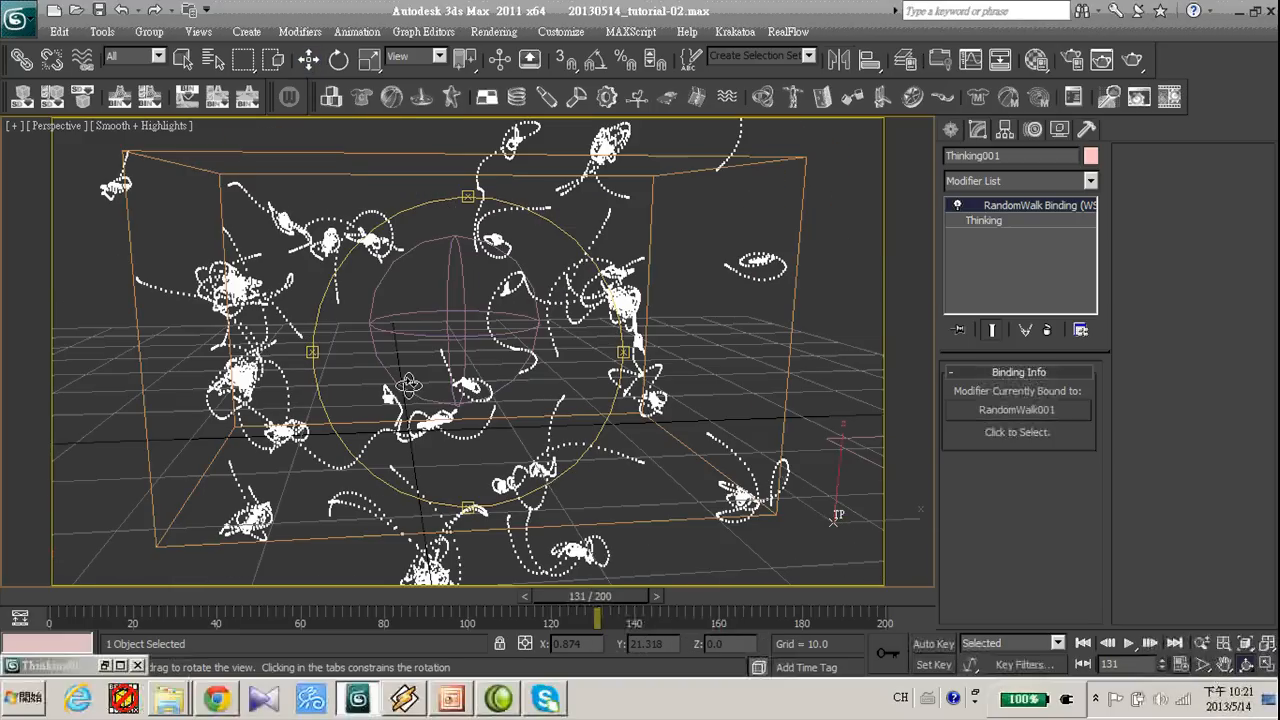
drag(408, 388, 424, 444)
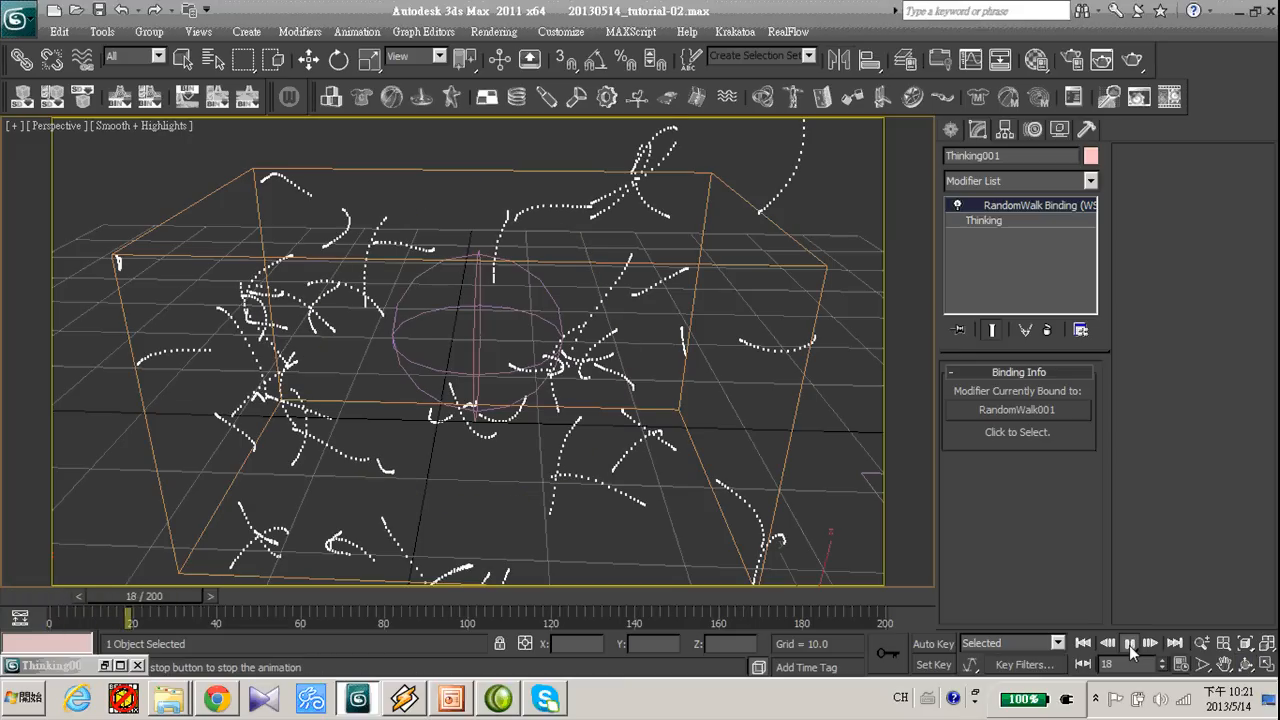
click(1128, 644)
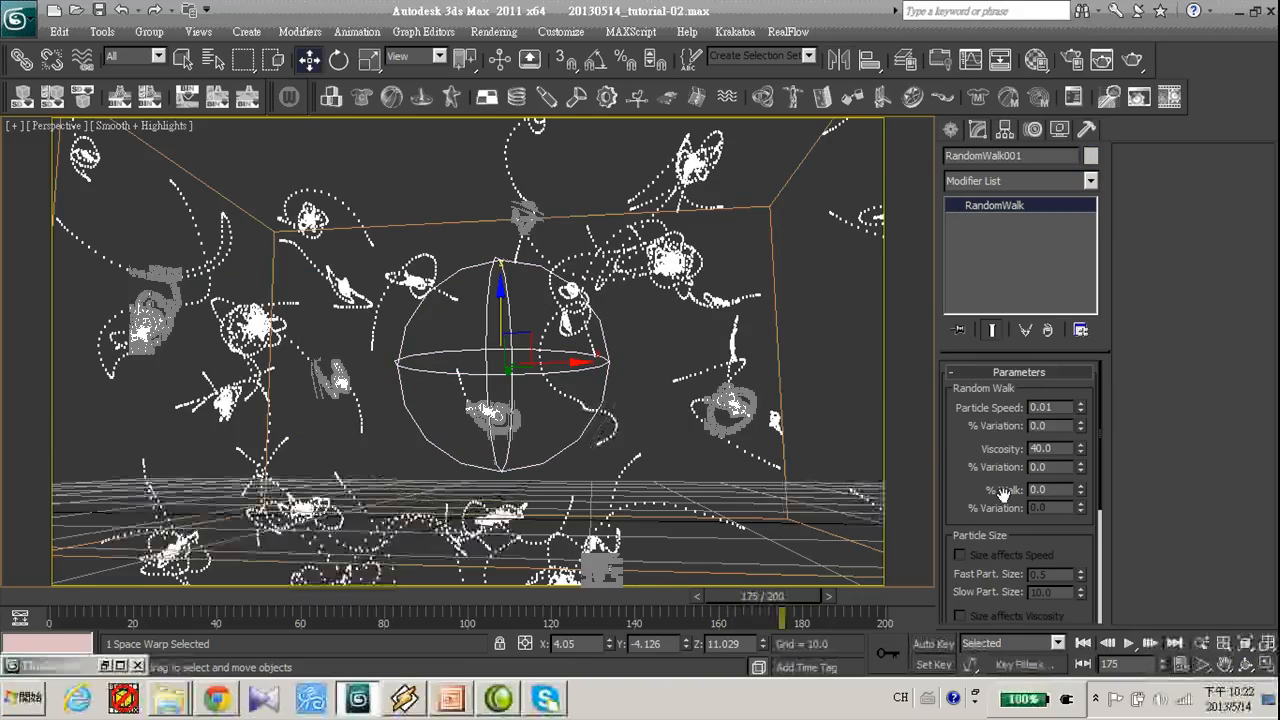
Set RandomWalk Viscosity 85.0, raise % Walk, Particle Speed 0.001 and replay the darting trails
click(1050, 488)
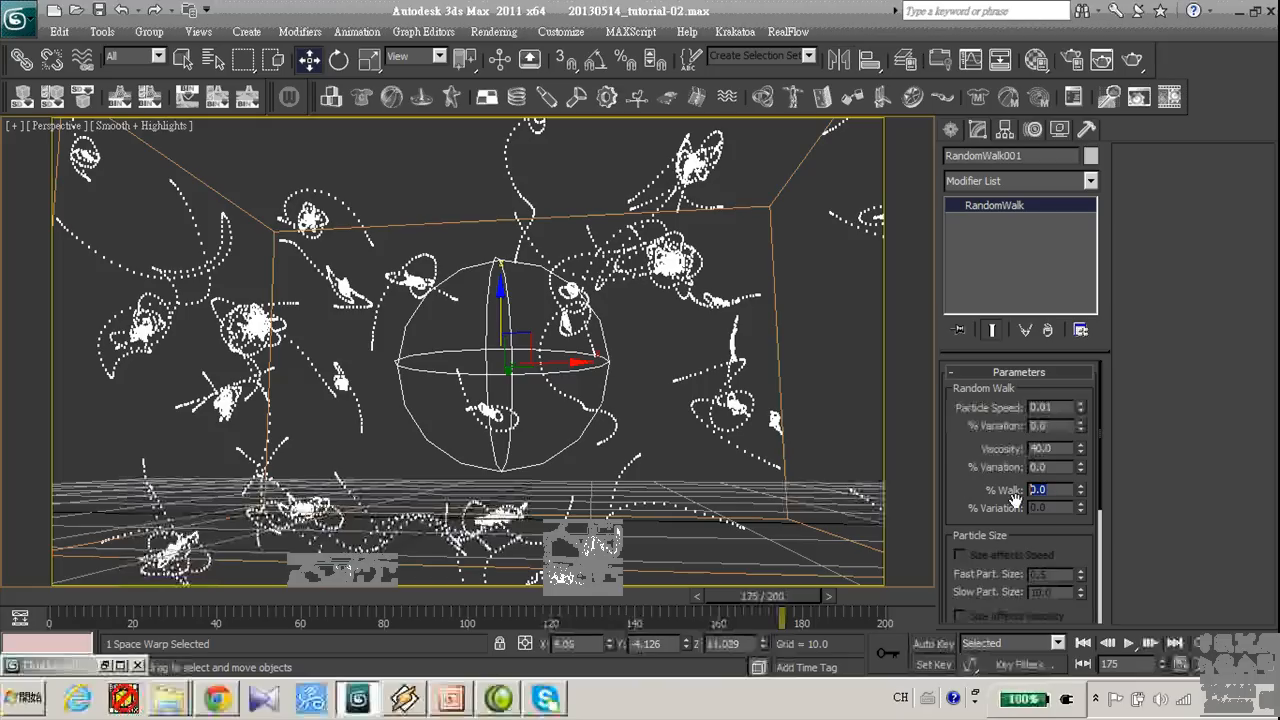
mouse_move(956, 496)
text(85)
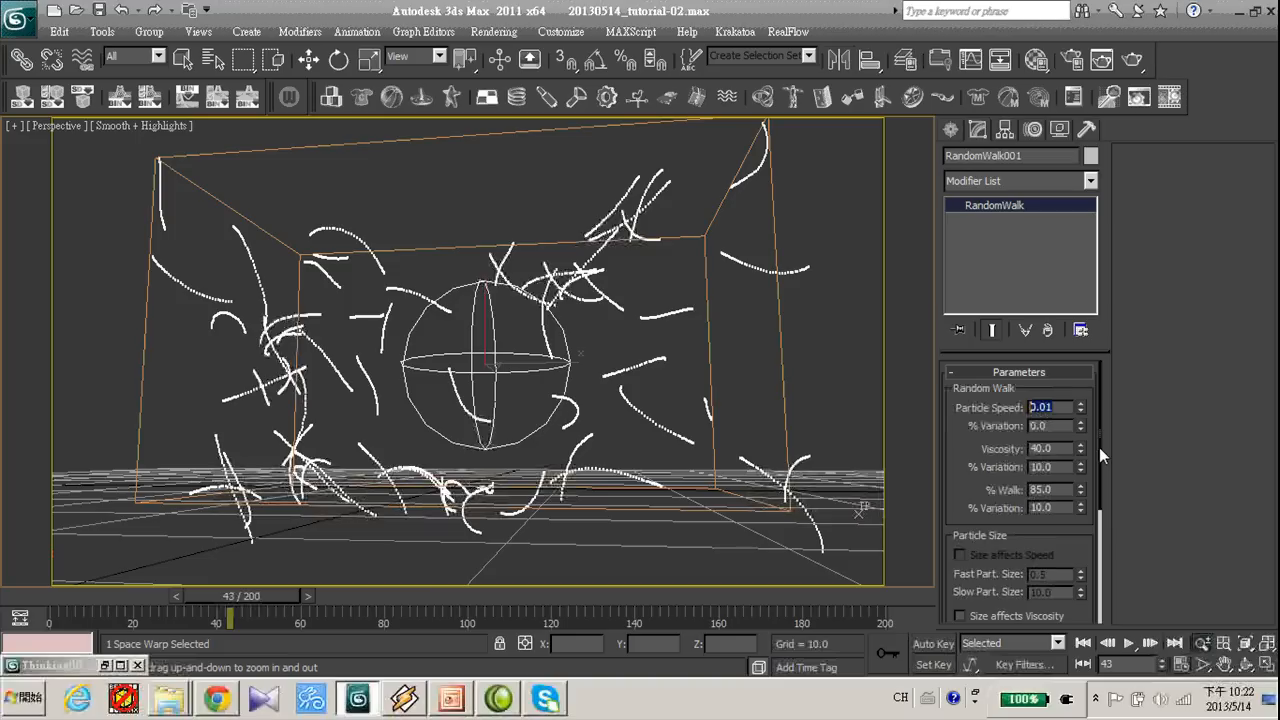
scroll(down, 3)
text(0.001)
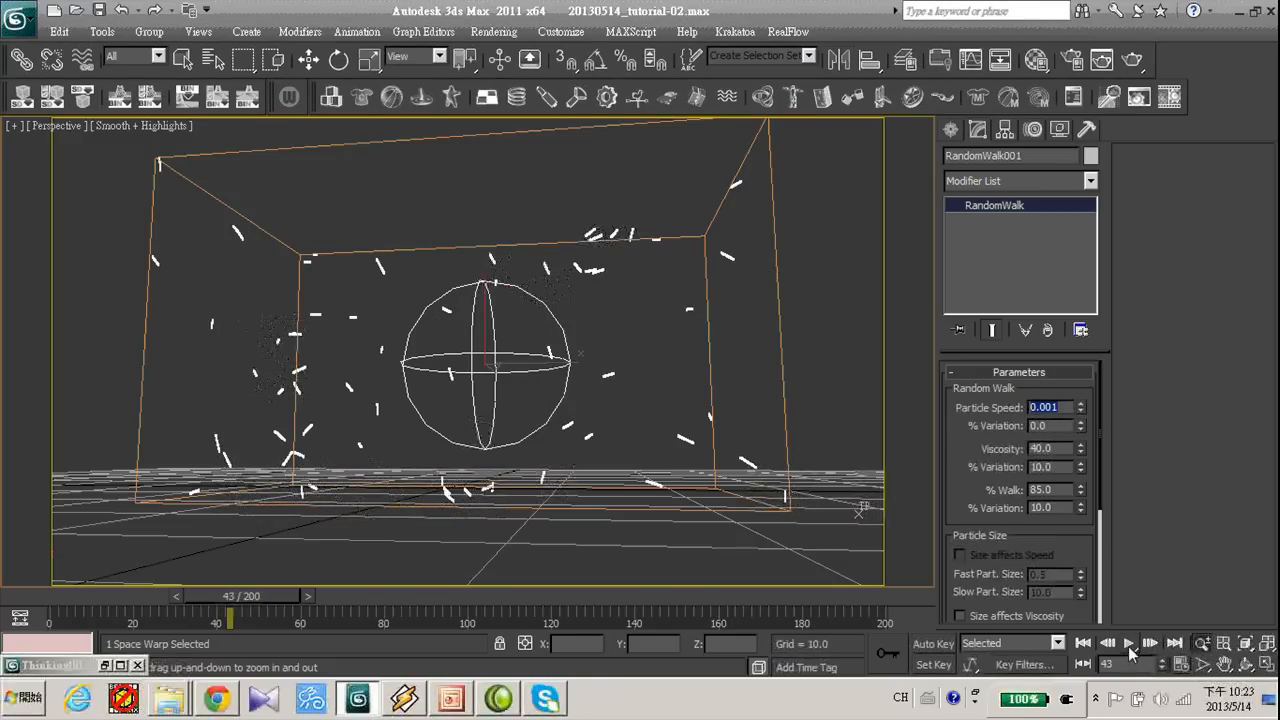
click(1128, 644)
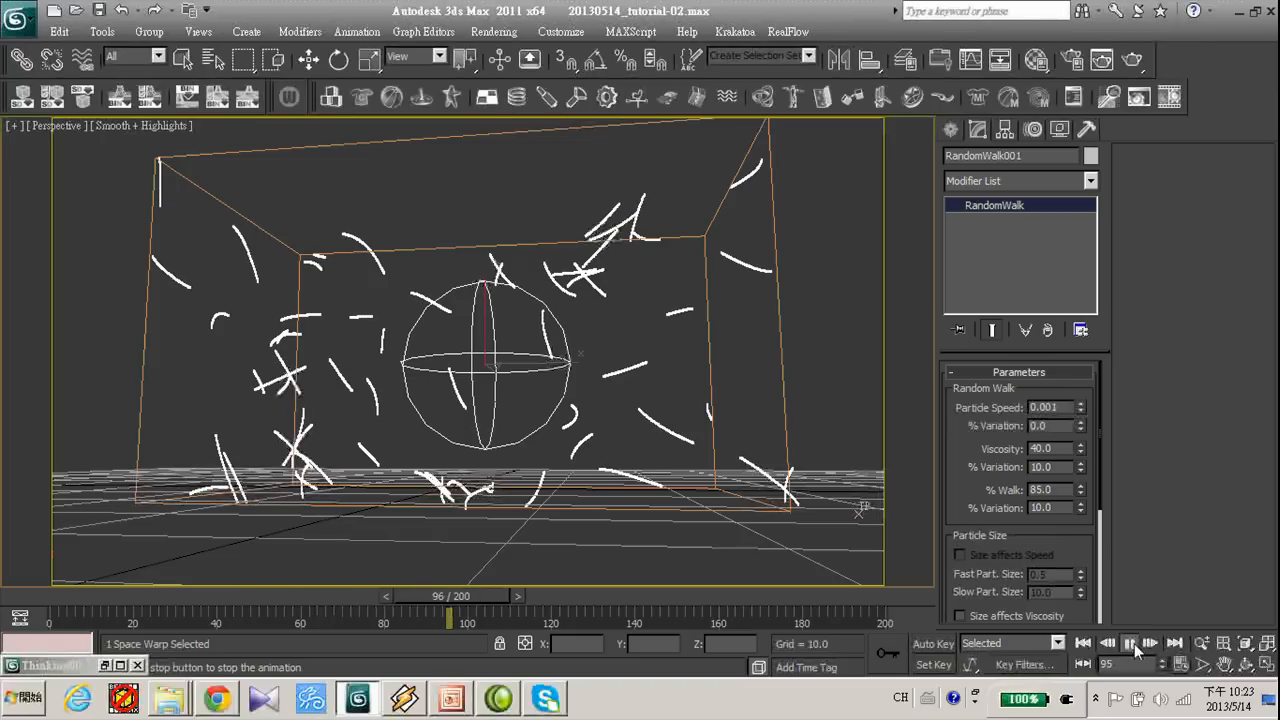
click(1128, 644)
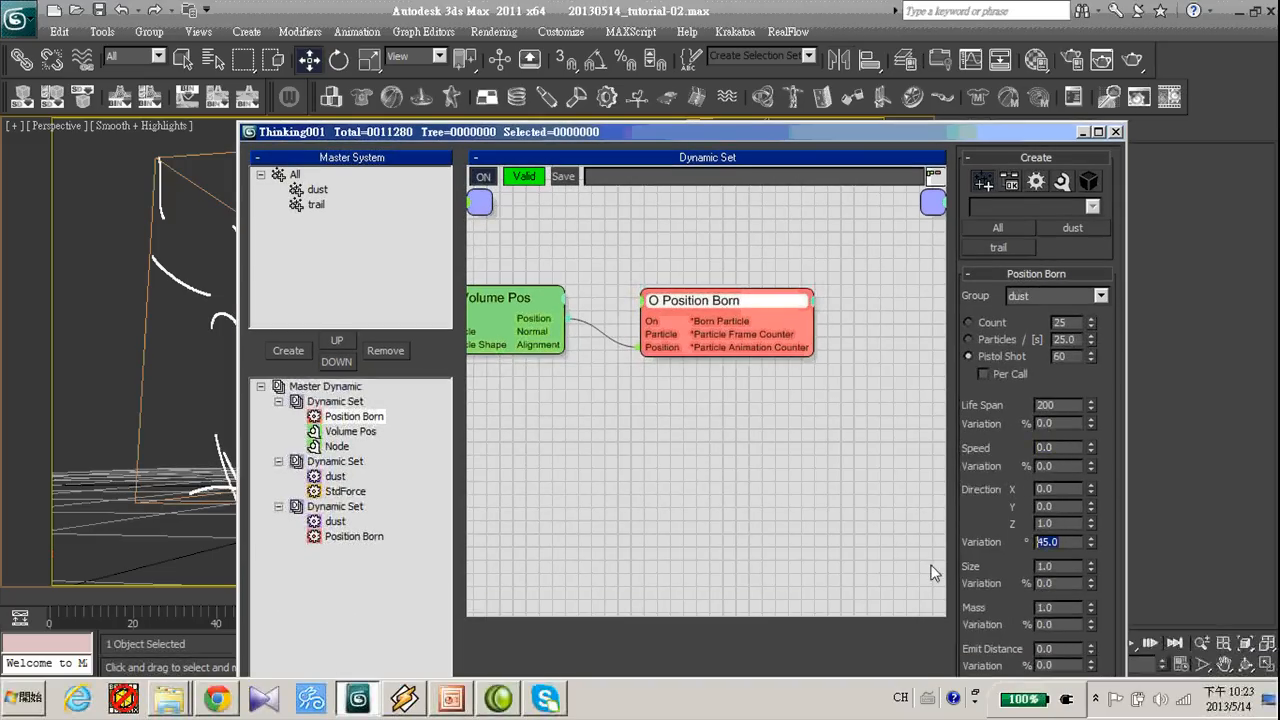
Set Position Born Speed 1 and Variation 10.0 and replay the curling trails
text(180)
click(1060, 448)
text(0.8)
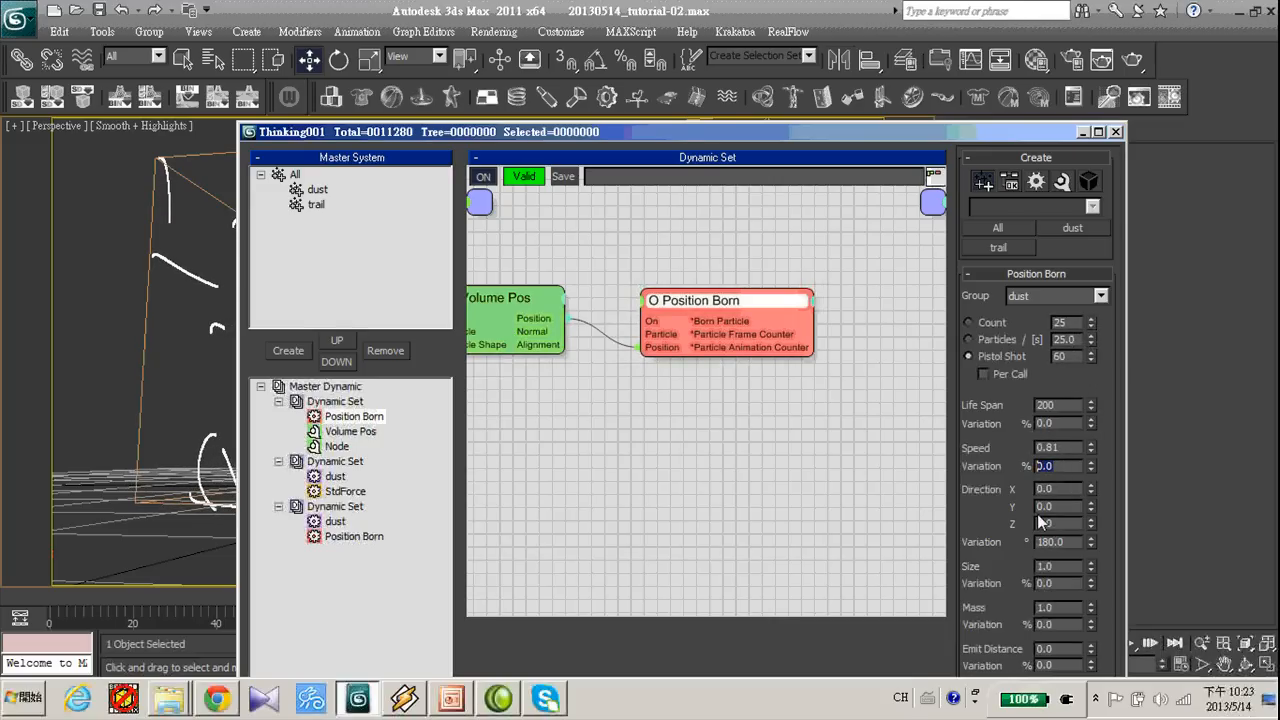
text(10.0)
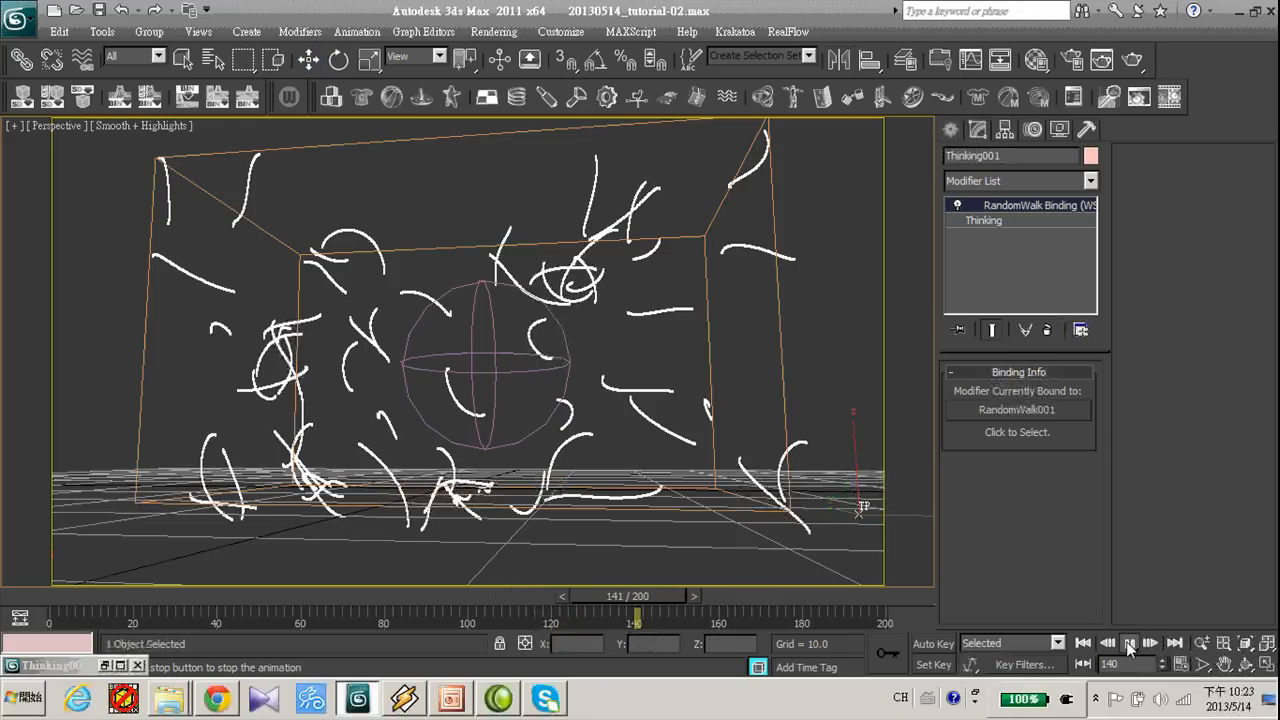
click(1130, 644)
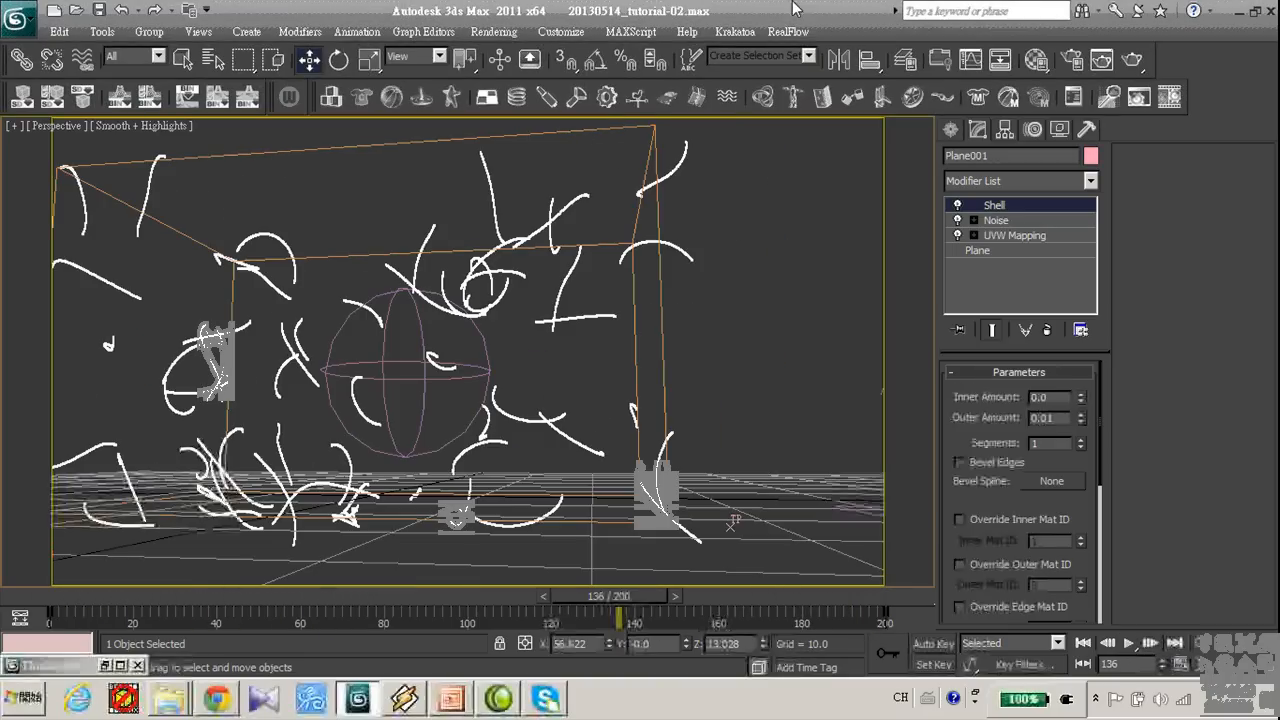
Select the Plane001 paper sheet mesh to show its shell, noise and mapping modifiers
click(750, 382)
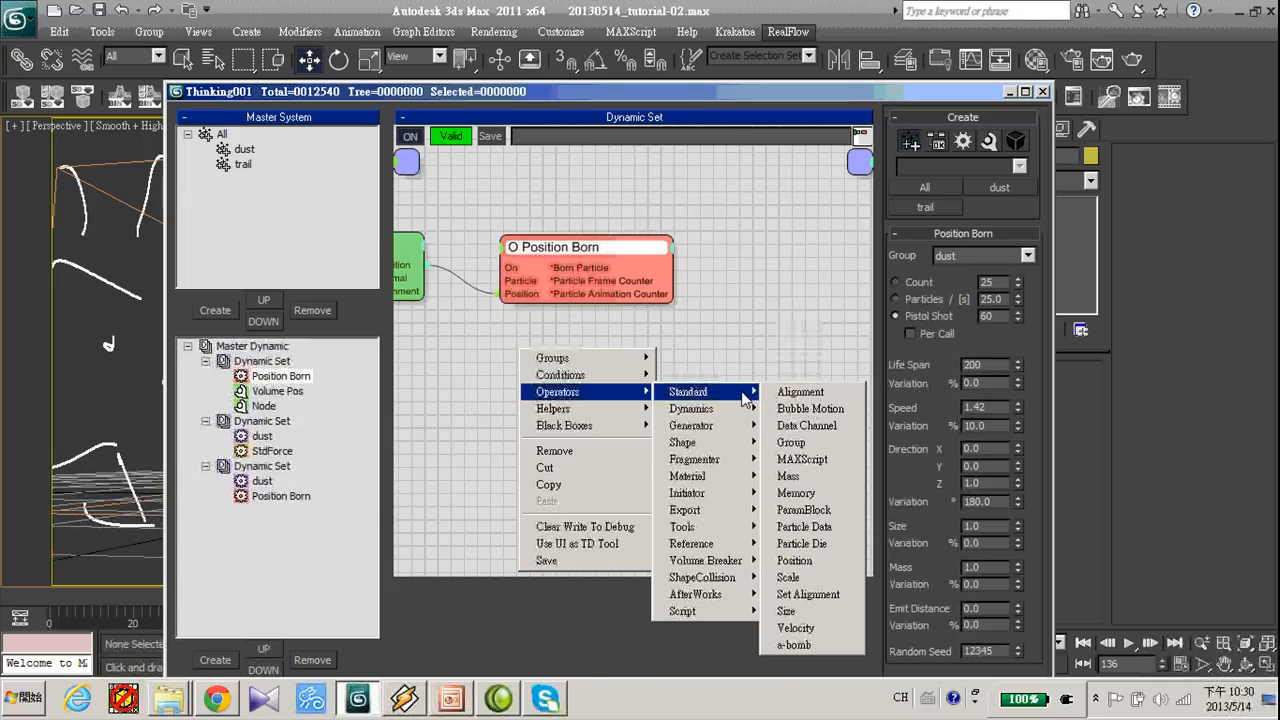
mouse_move(682, 442)
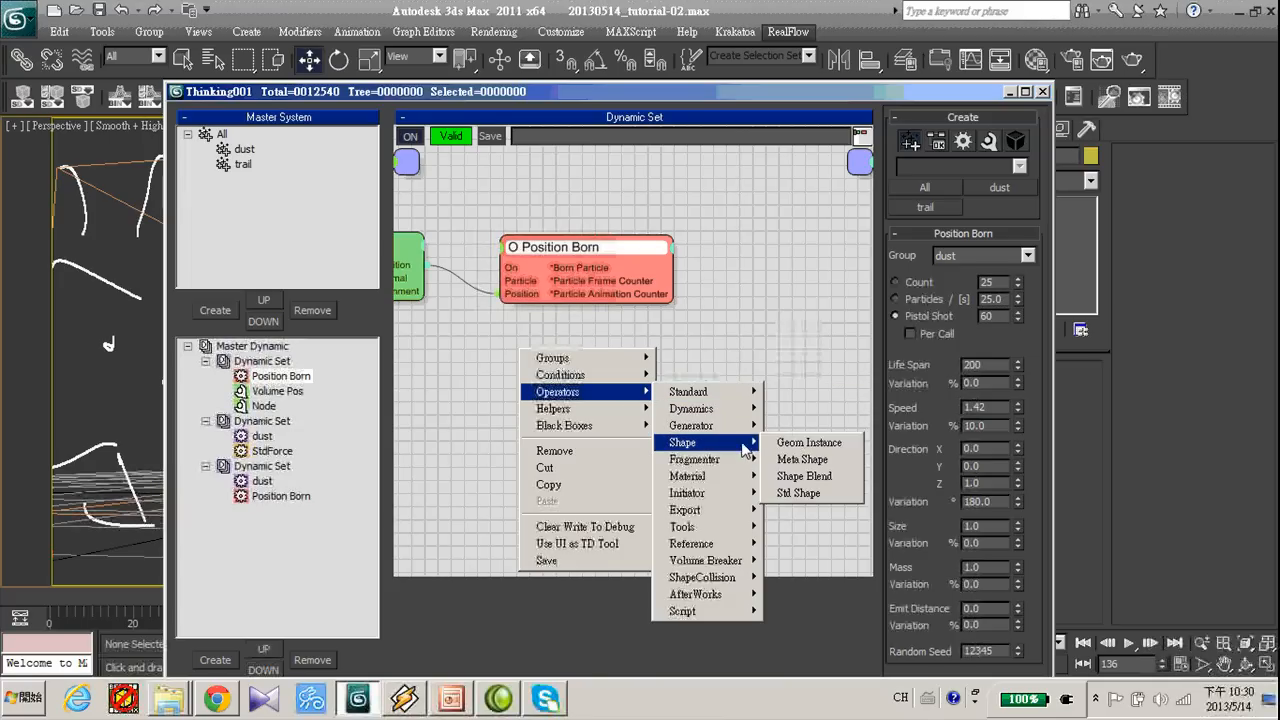
mouse_move(808, 442)
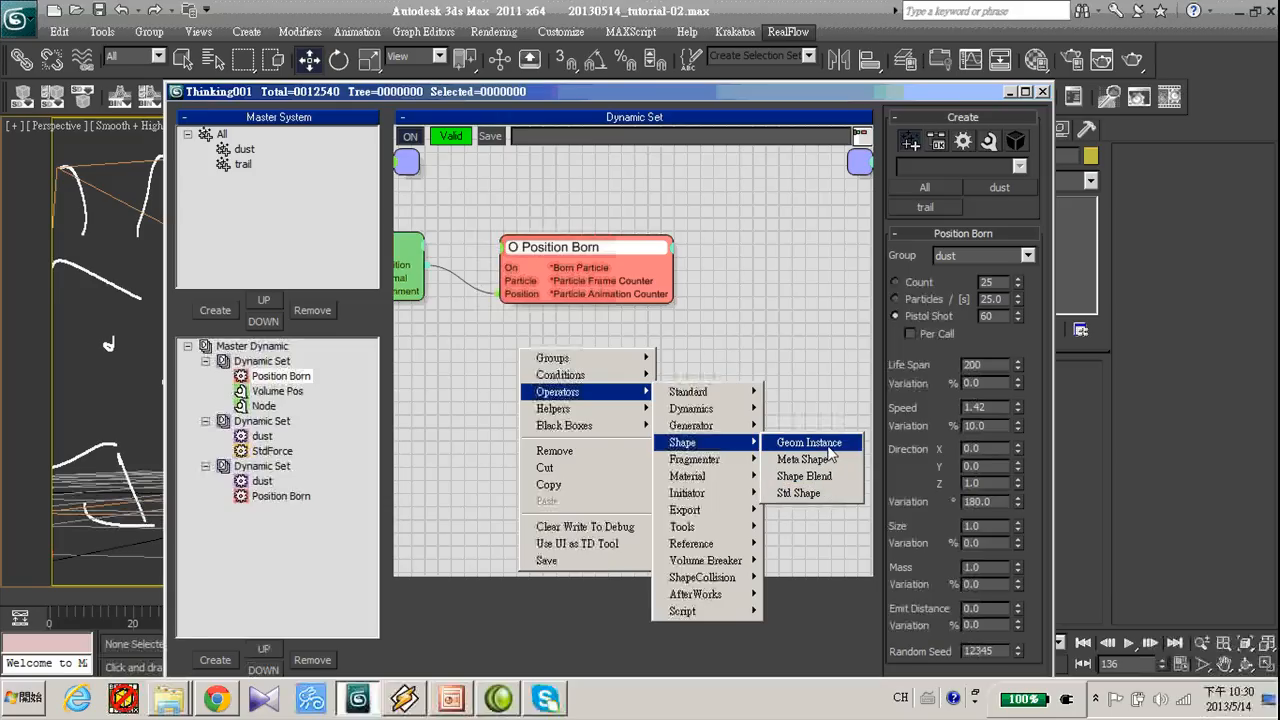
Add a Geom Instance operator using the paper sheet and show particles as meshes in the viewport
click(808, 442)
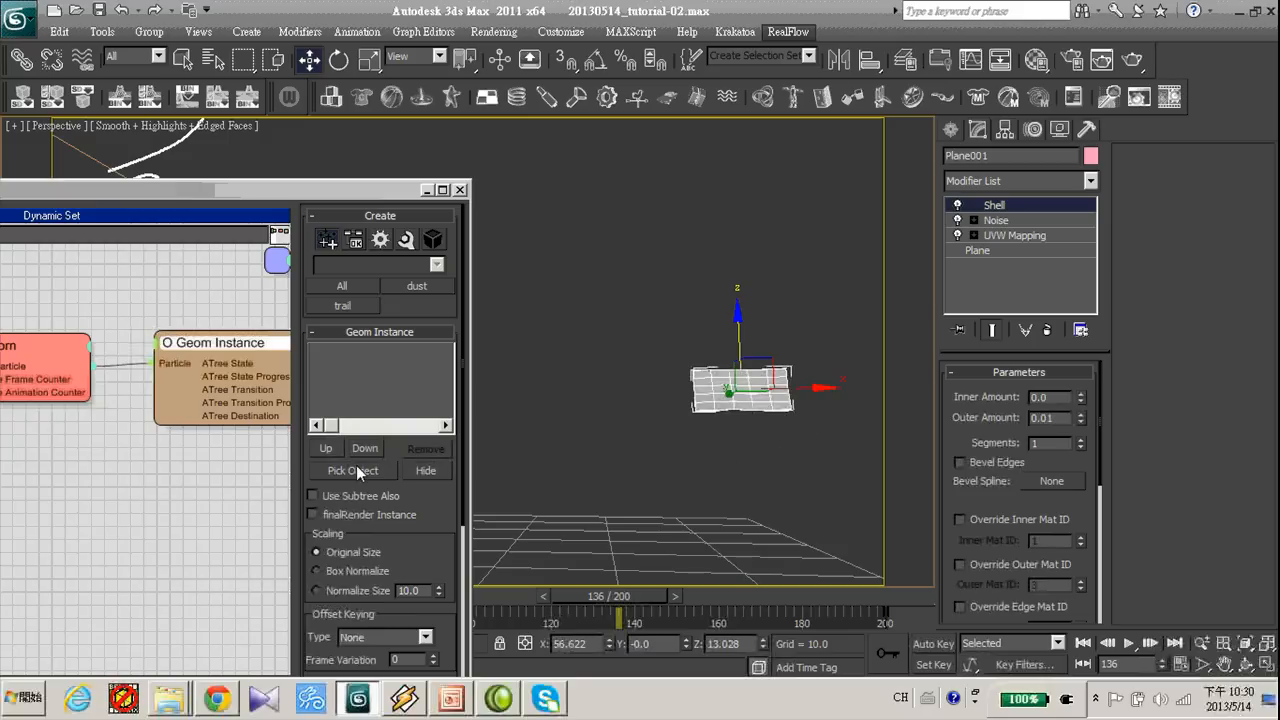
click(352, 470)
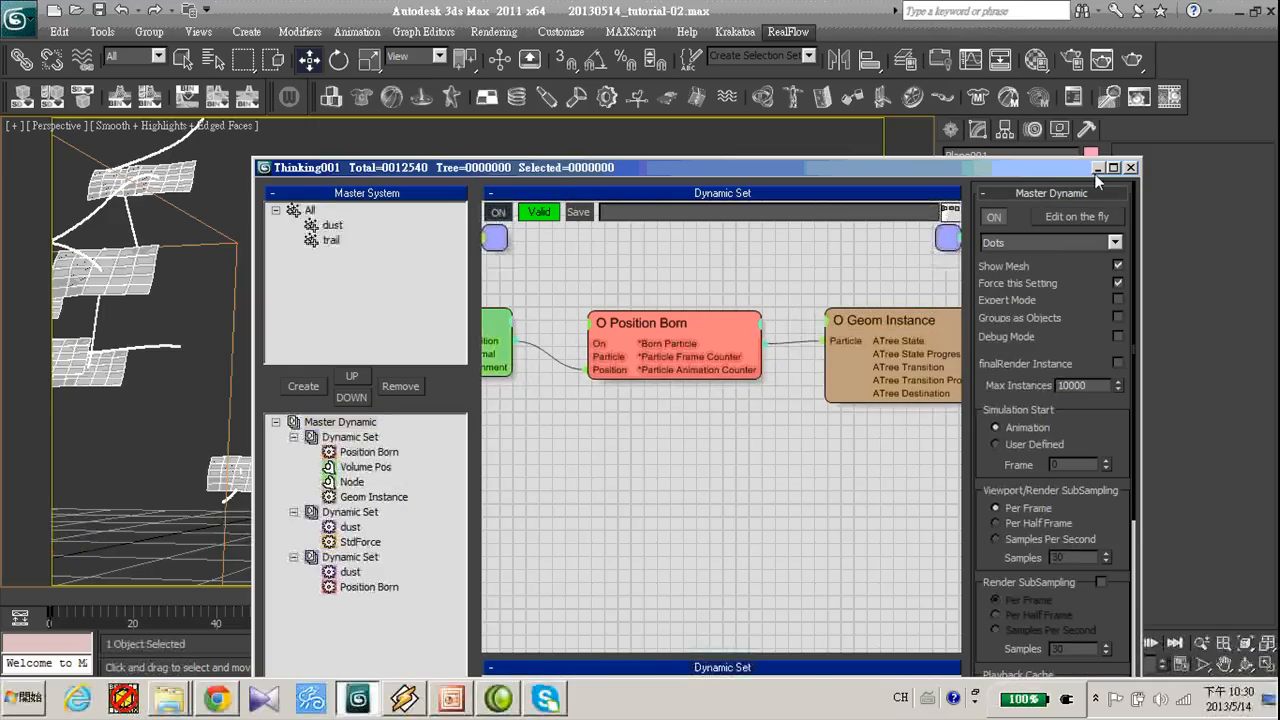
click(1132, 168)
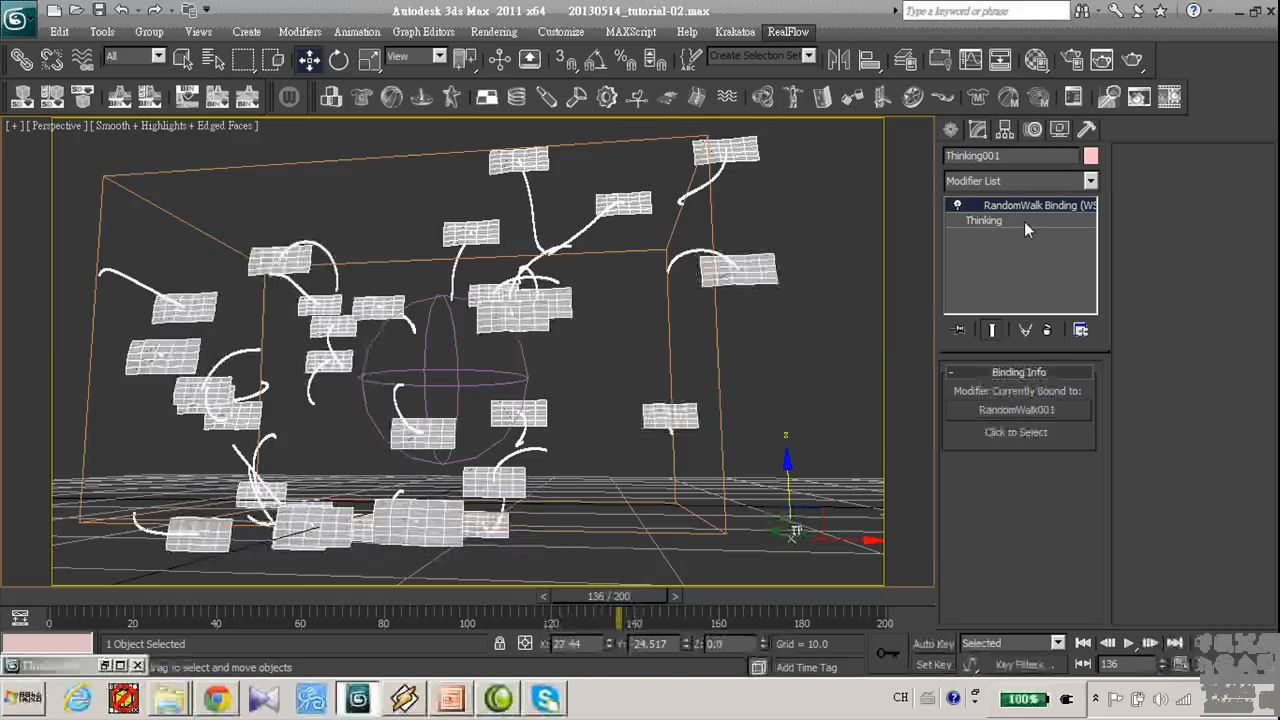
Play and stop the preview of the drifting paper sheets, then return to the particle base settings
click(984, 220)
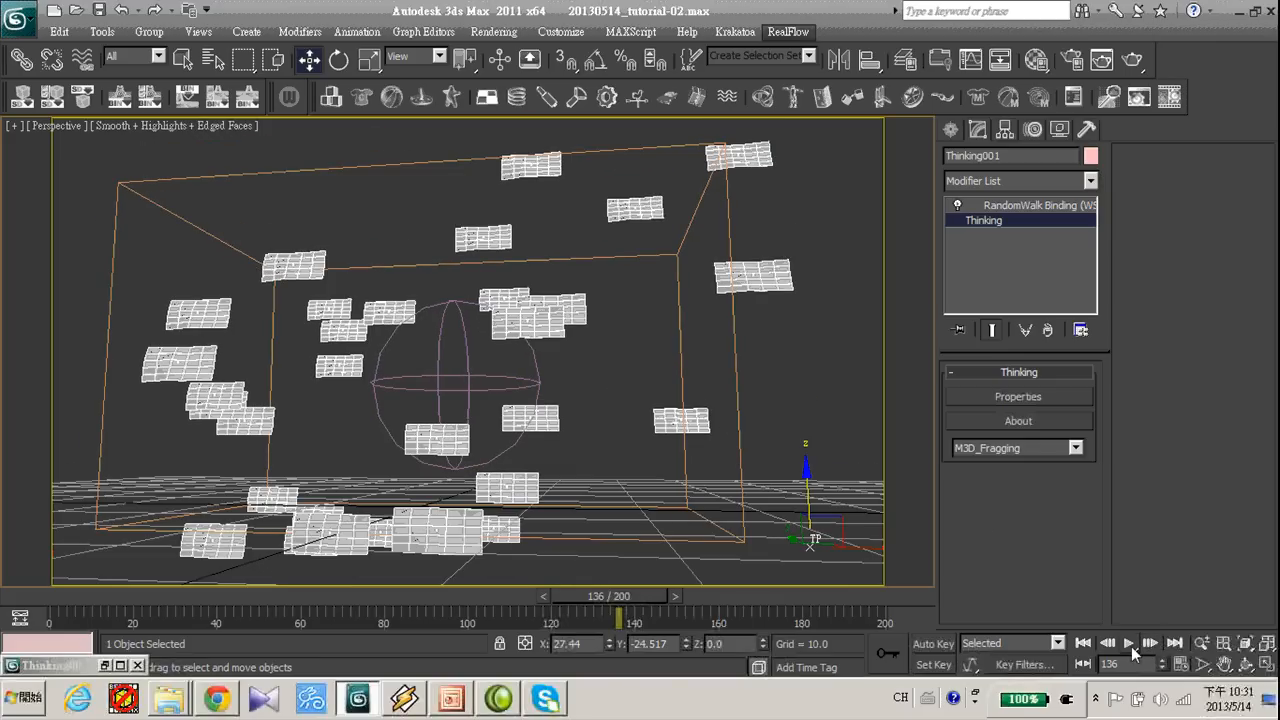
click(1128, 644)
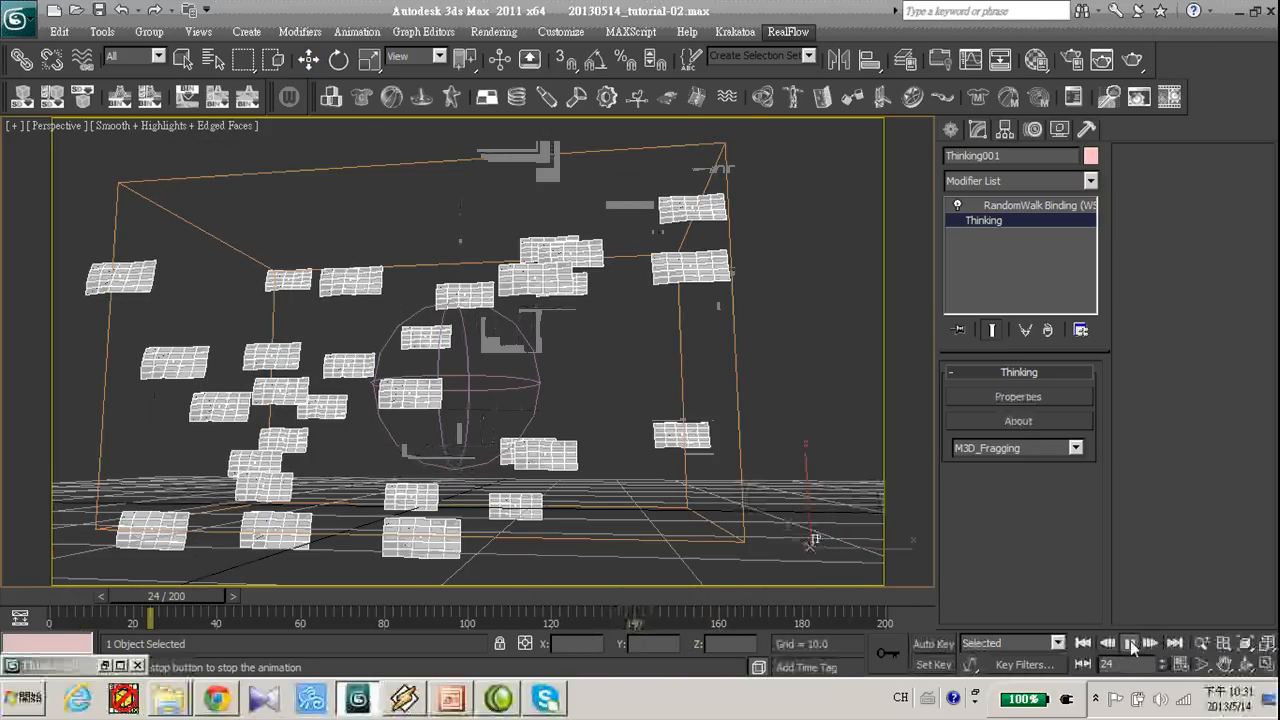
click(1132, 644)
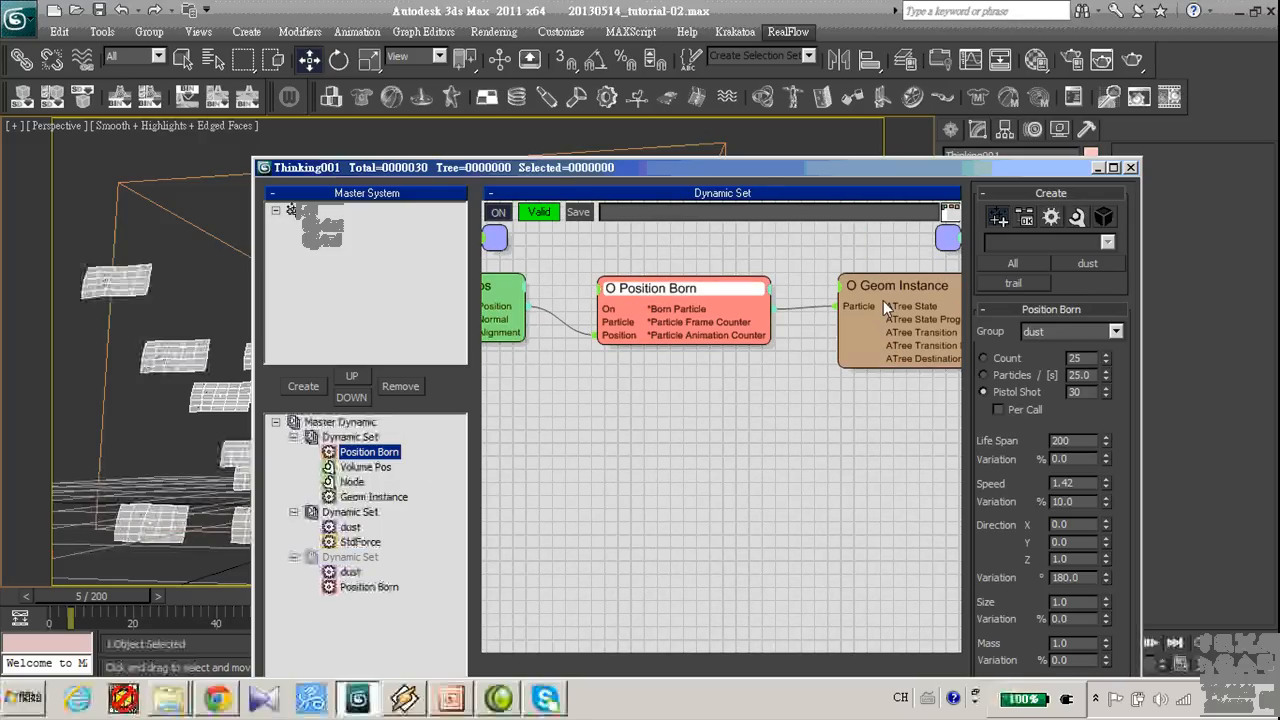
Add an Alignment operator beside the Geom Instance in the dynamic set
right_click(744, 450)
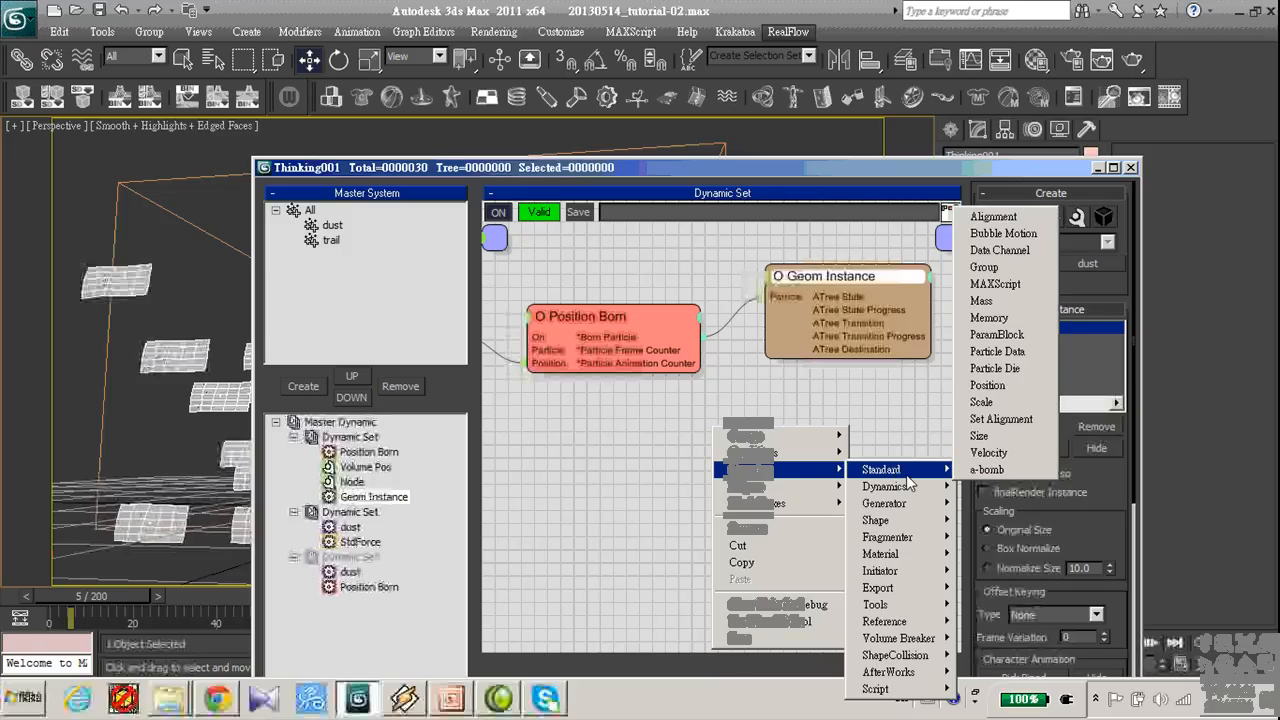
mouse_move(988, 470)
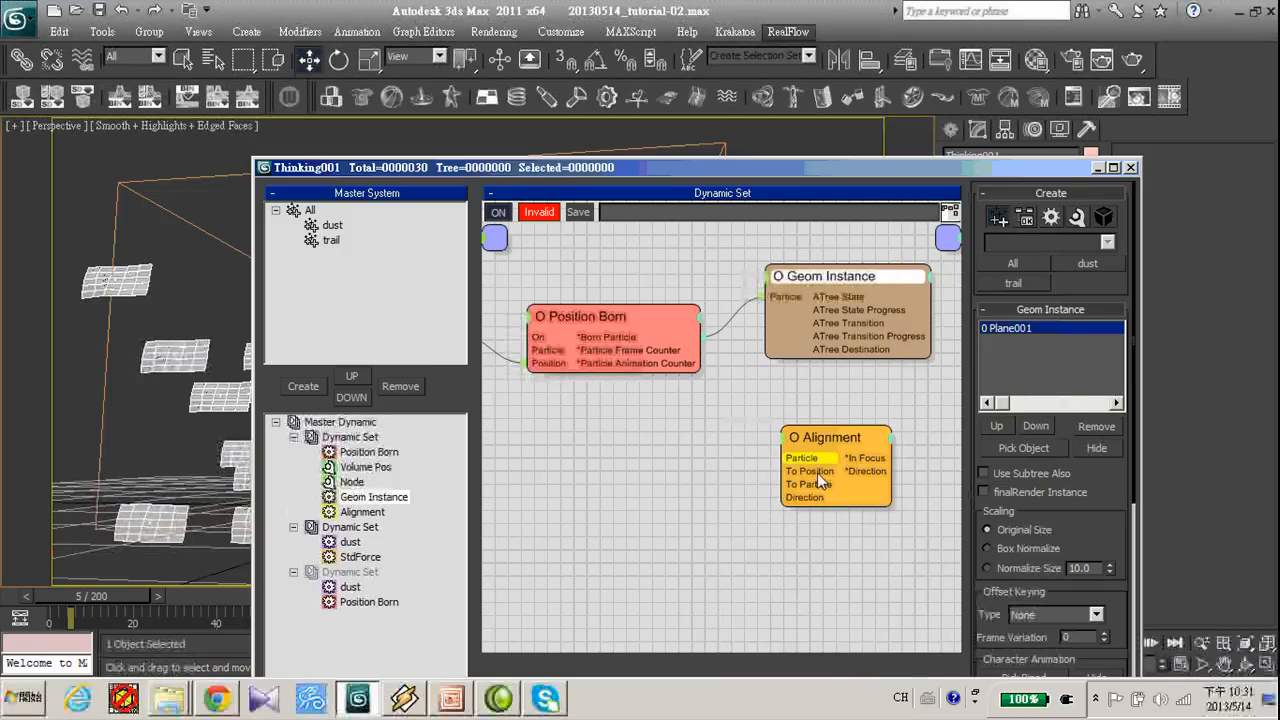
click(824, 436)
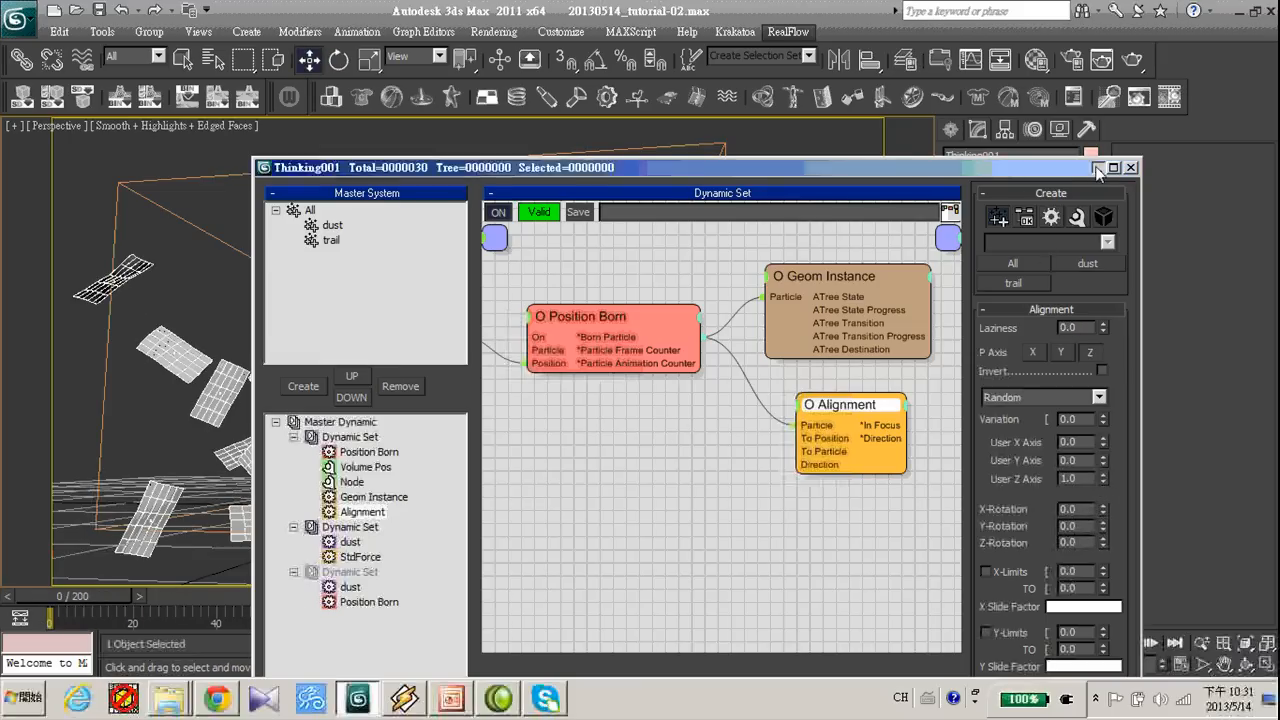
click(1132, 168)
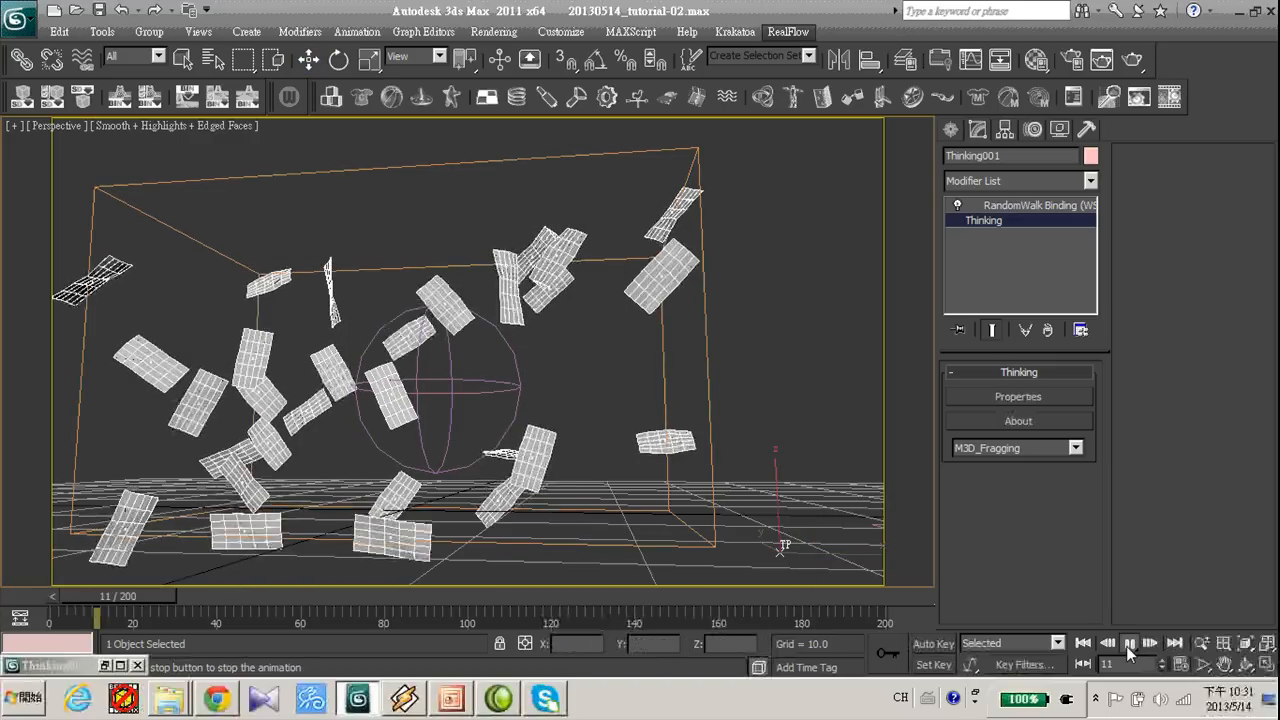
Play the simulation with aligned tumbling sheets, stop it and rewind the timeline
click(1128, 644)
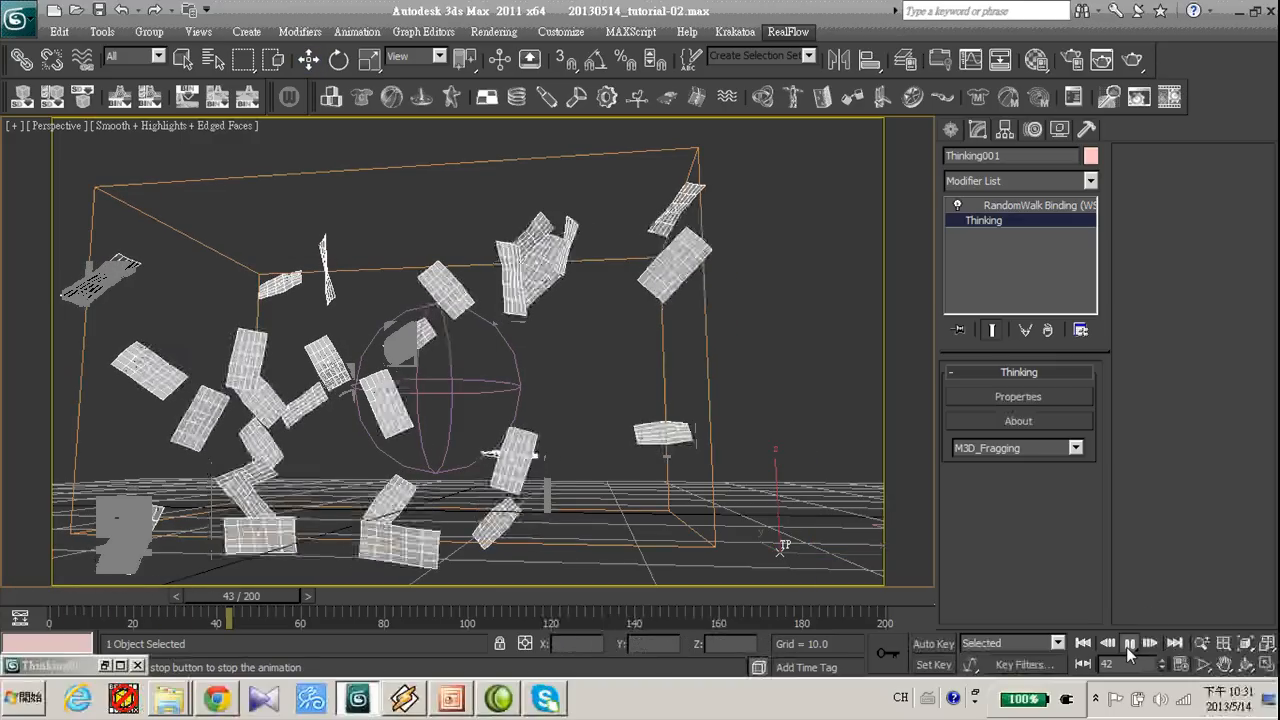
click(1128, 644)
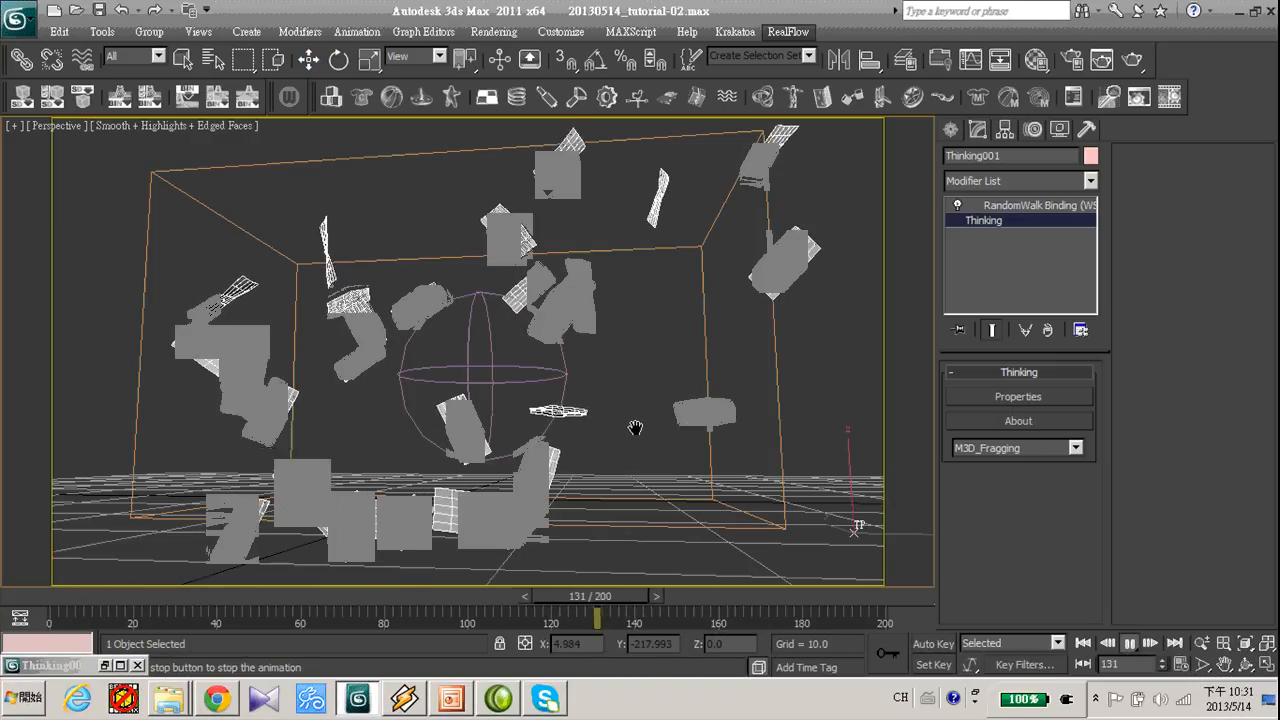
click(1128, 644)
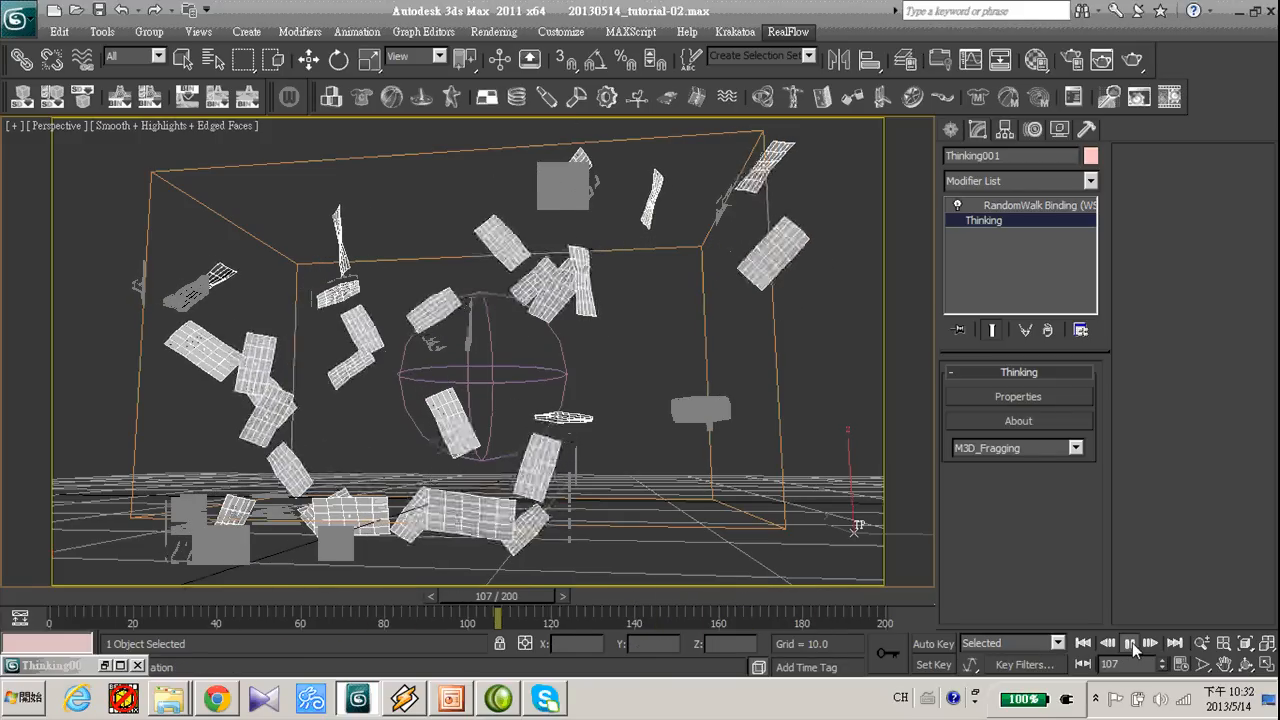
click(1128, 644)
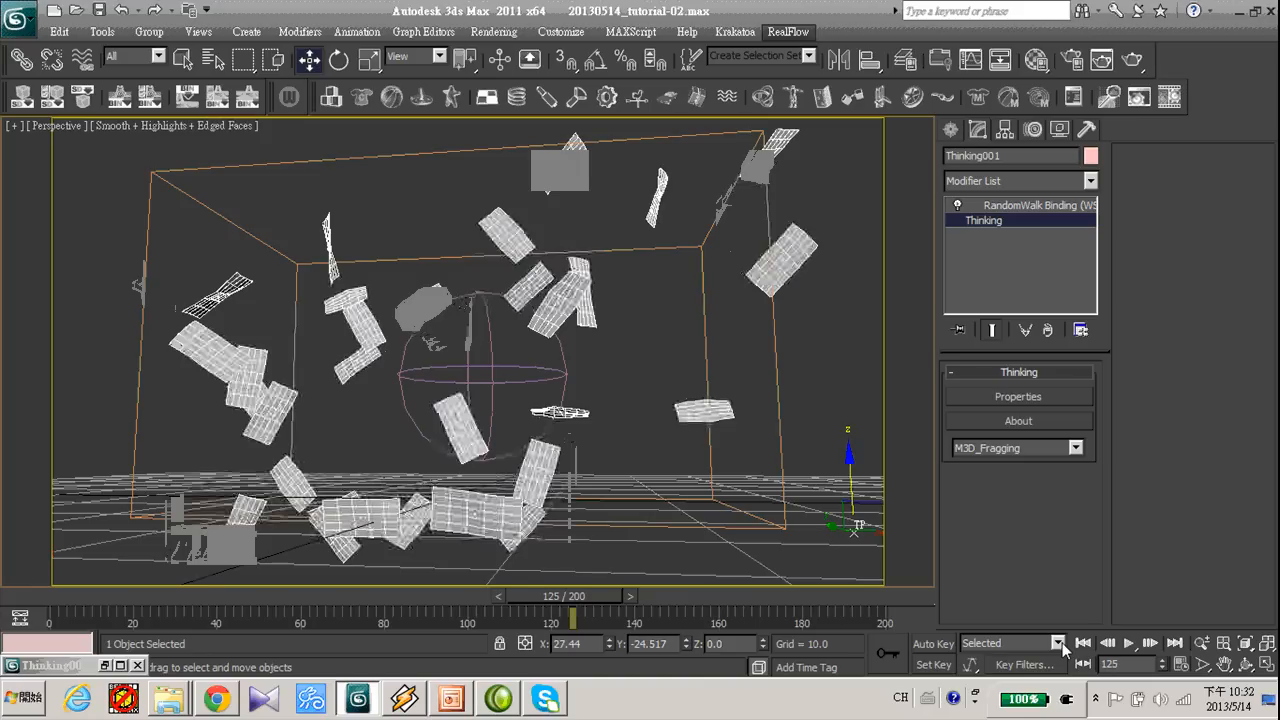
drag(564, 596, 290, 596)
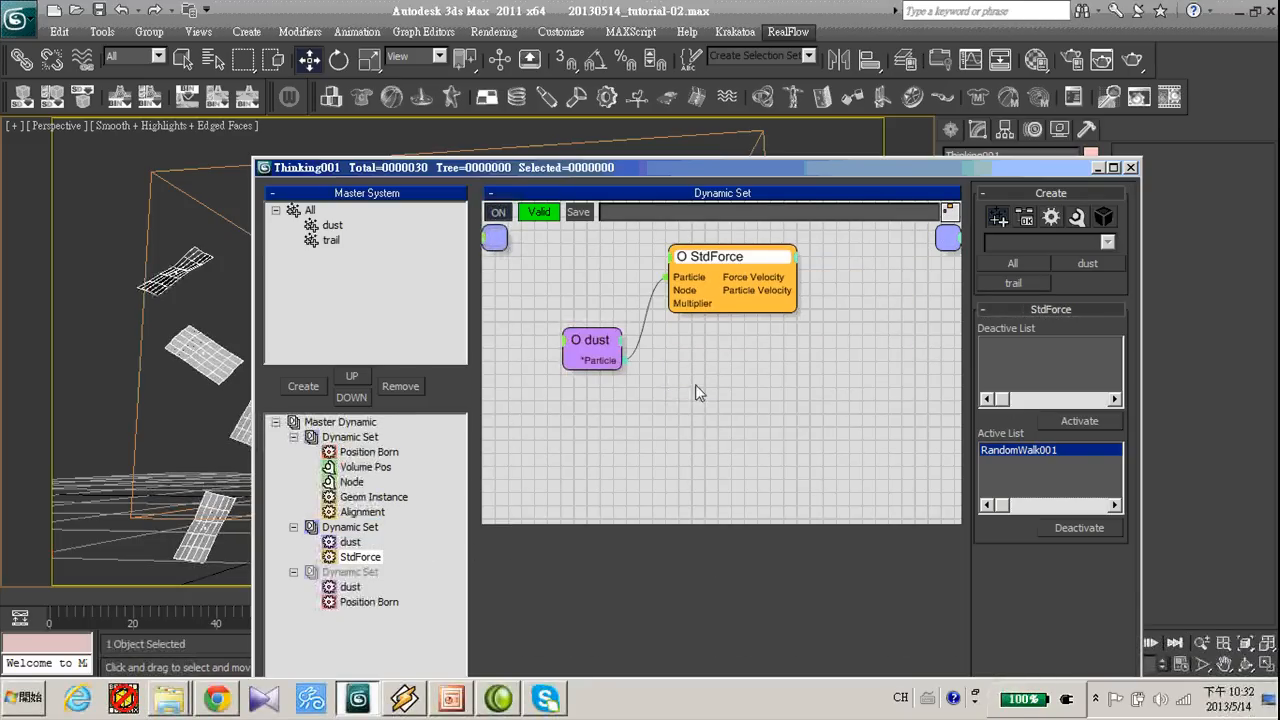
Add a Spin operator on the dust group with Direction of Travel axis and 20 degrees variation
right_click(700, 390)
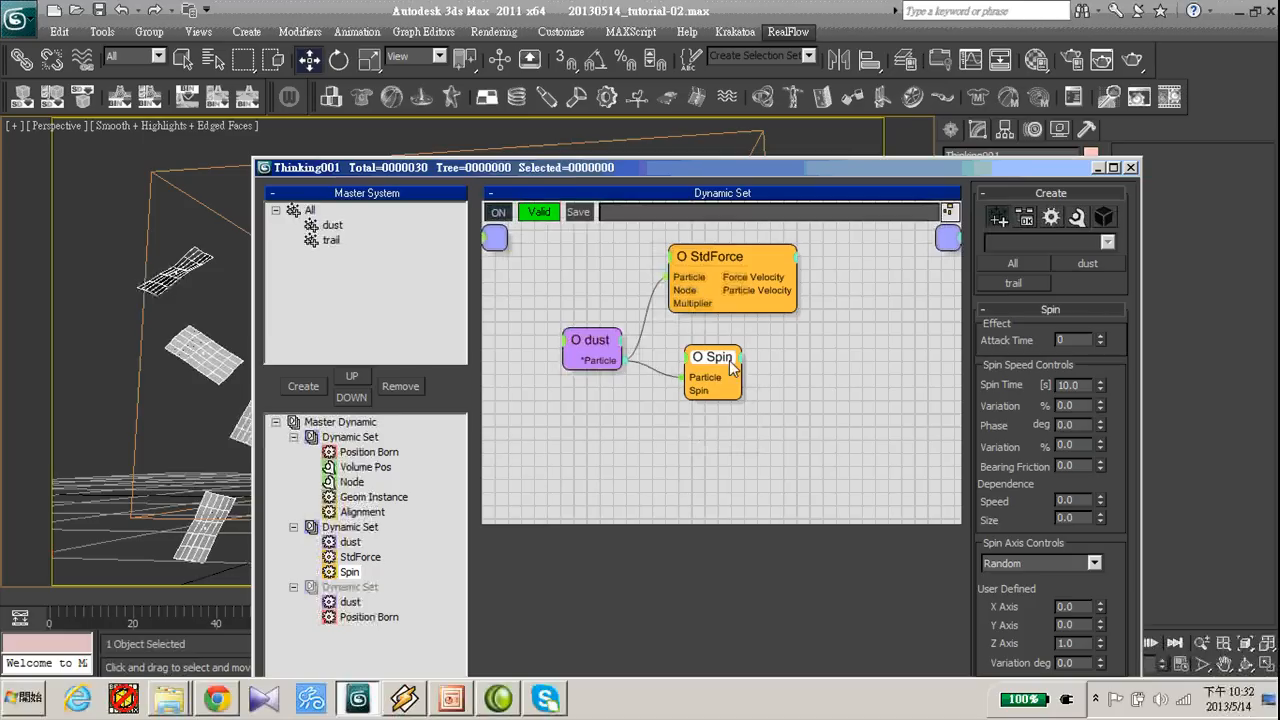
drag(712, 376, 696, 376)
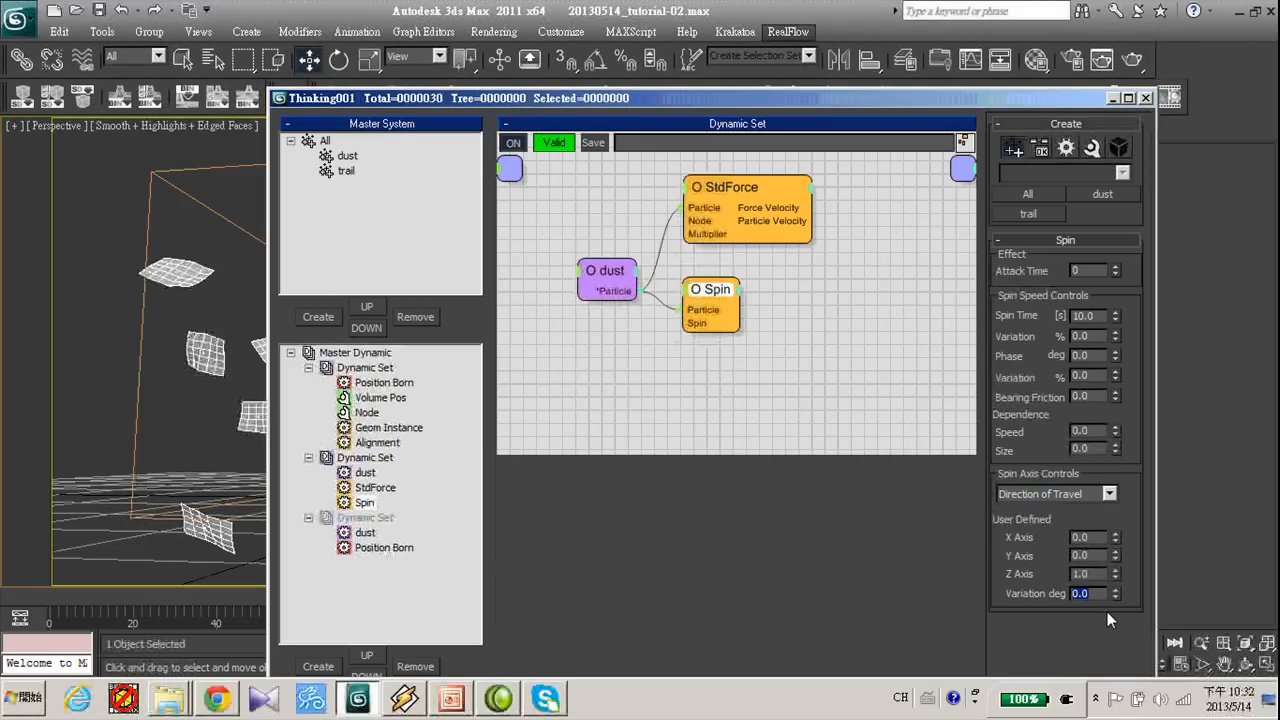
text(20)
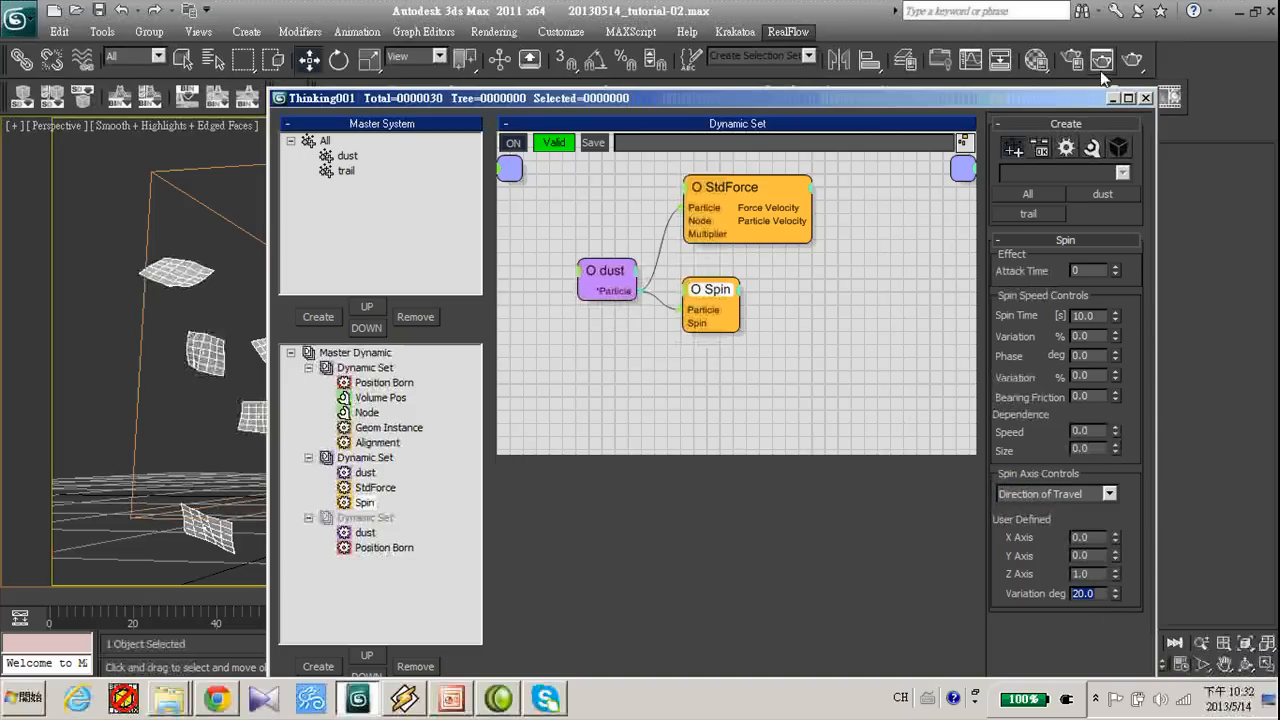
click(1082, 336)
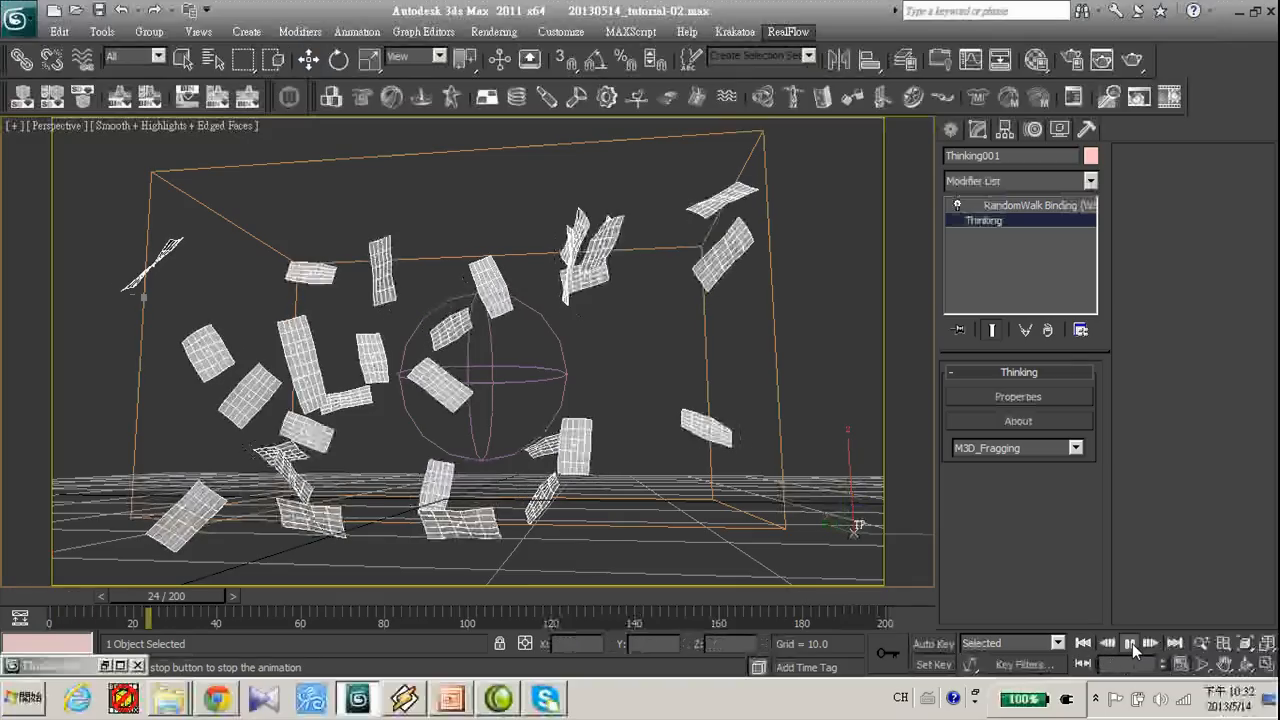
Play, stop and replay the simulation to check the spinning sheets
click(1130, 644)
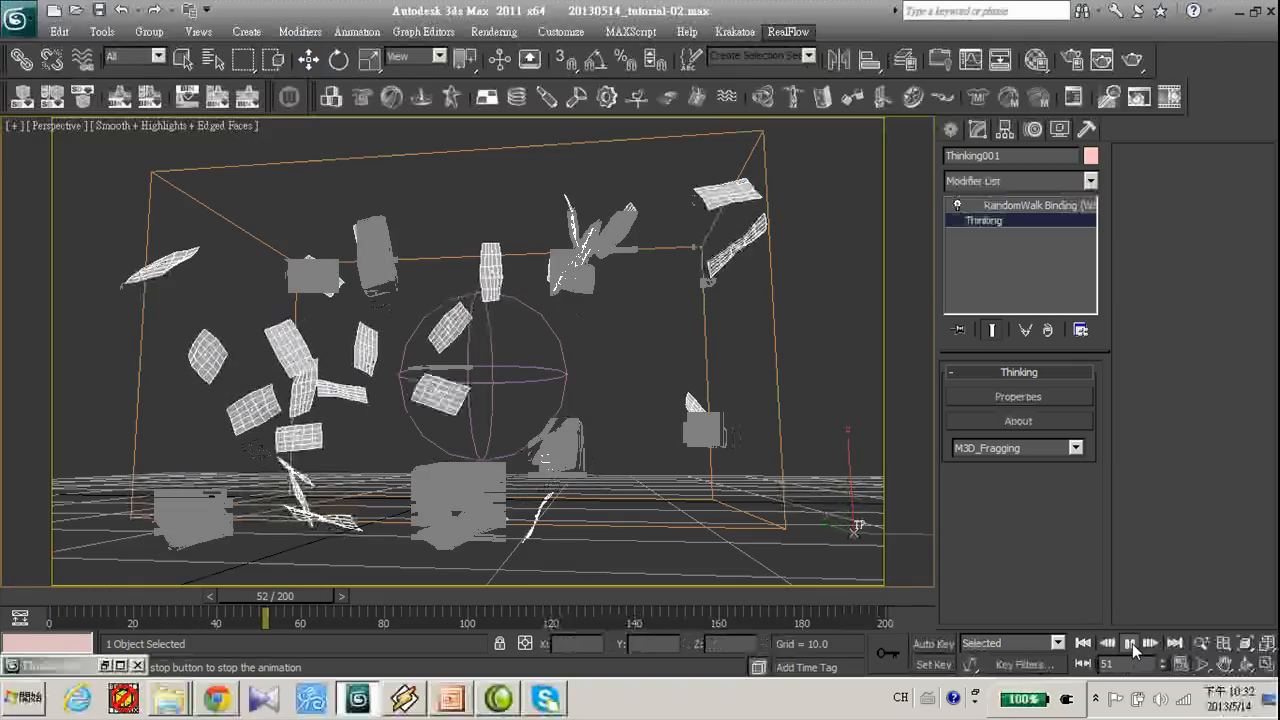
click(1132, 644)
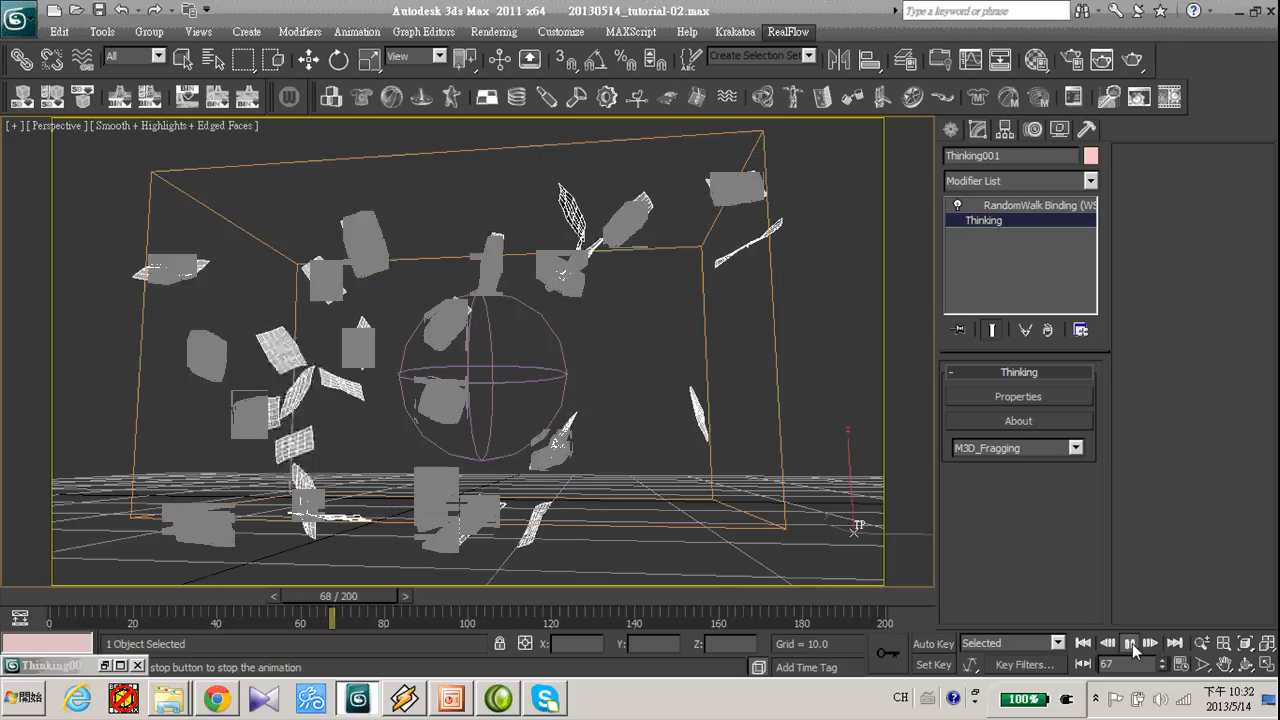
click(1132, 644)
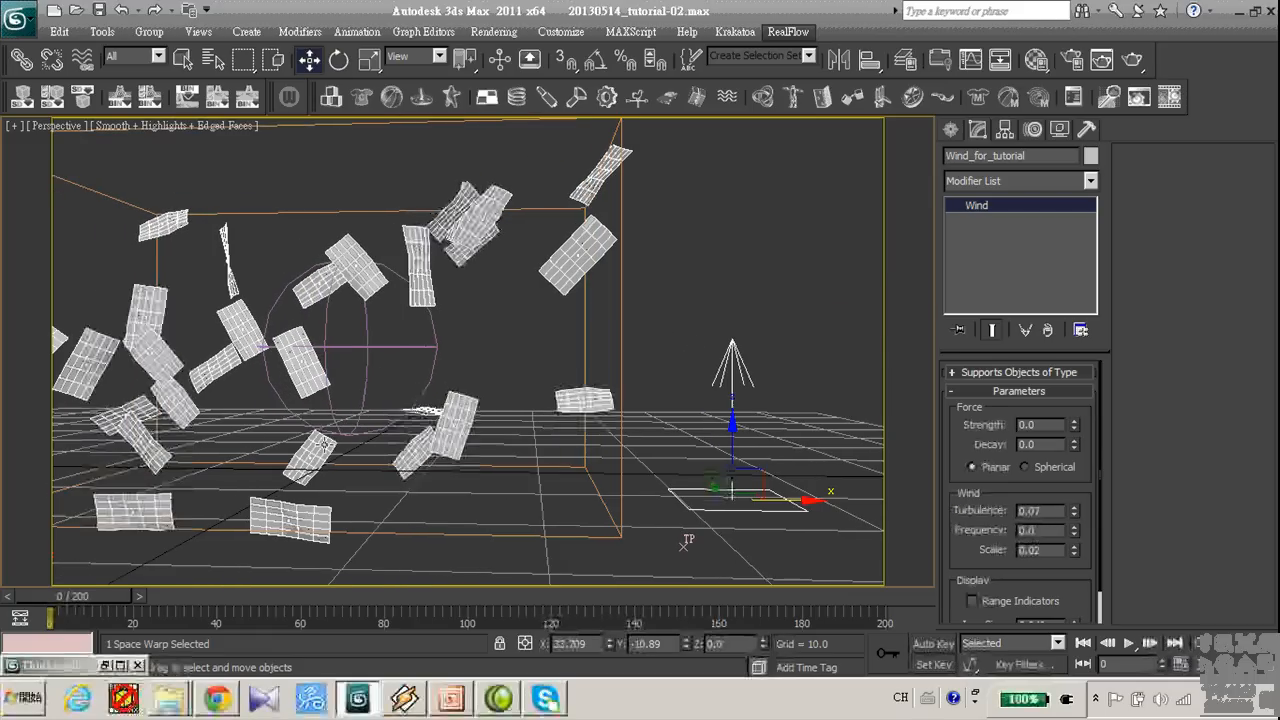
mouse_move(424, 296)
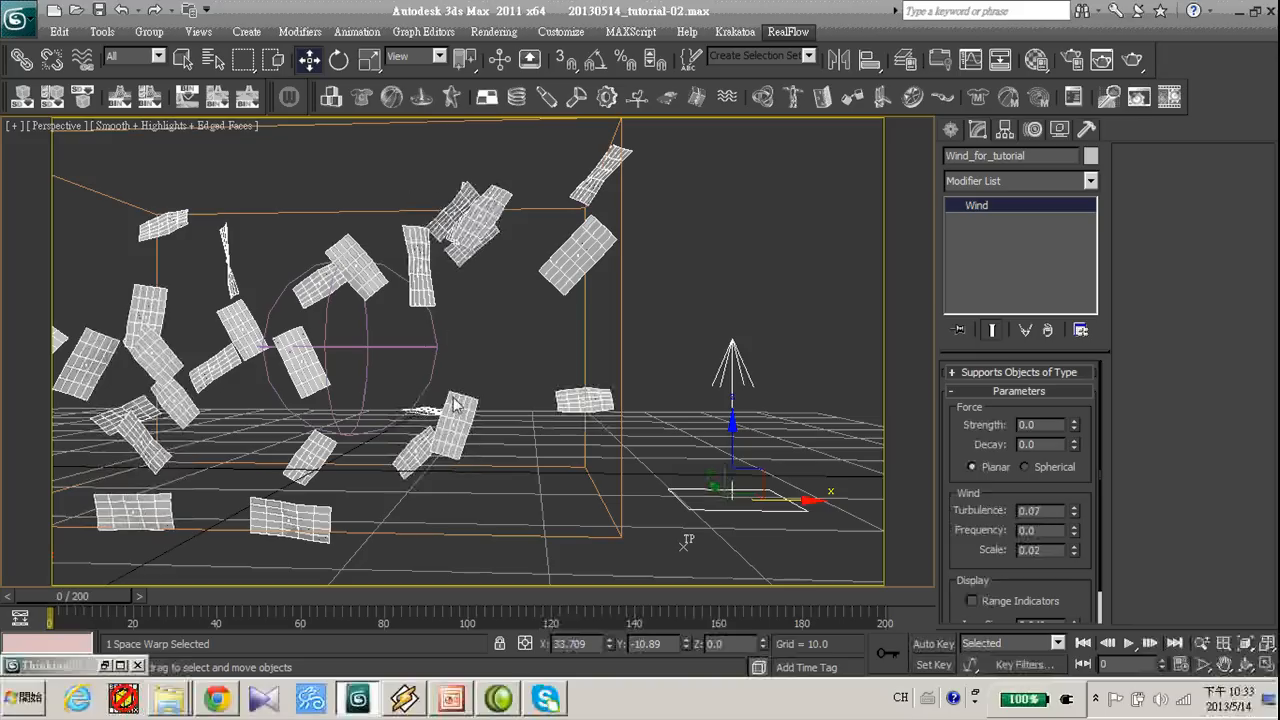
mouse_move(688, 560)
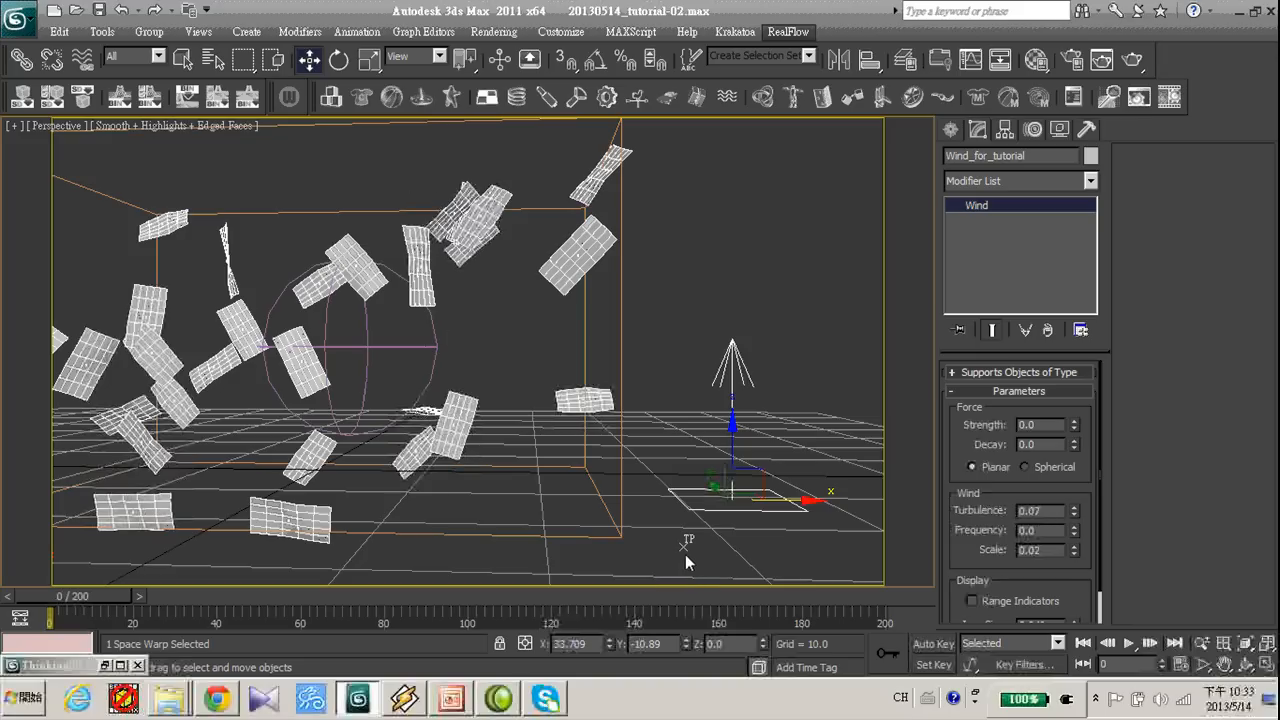
mouse_move(688, 548)
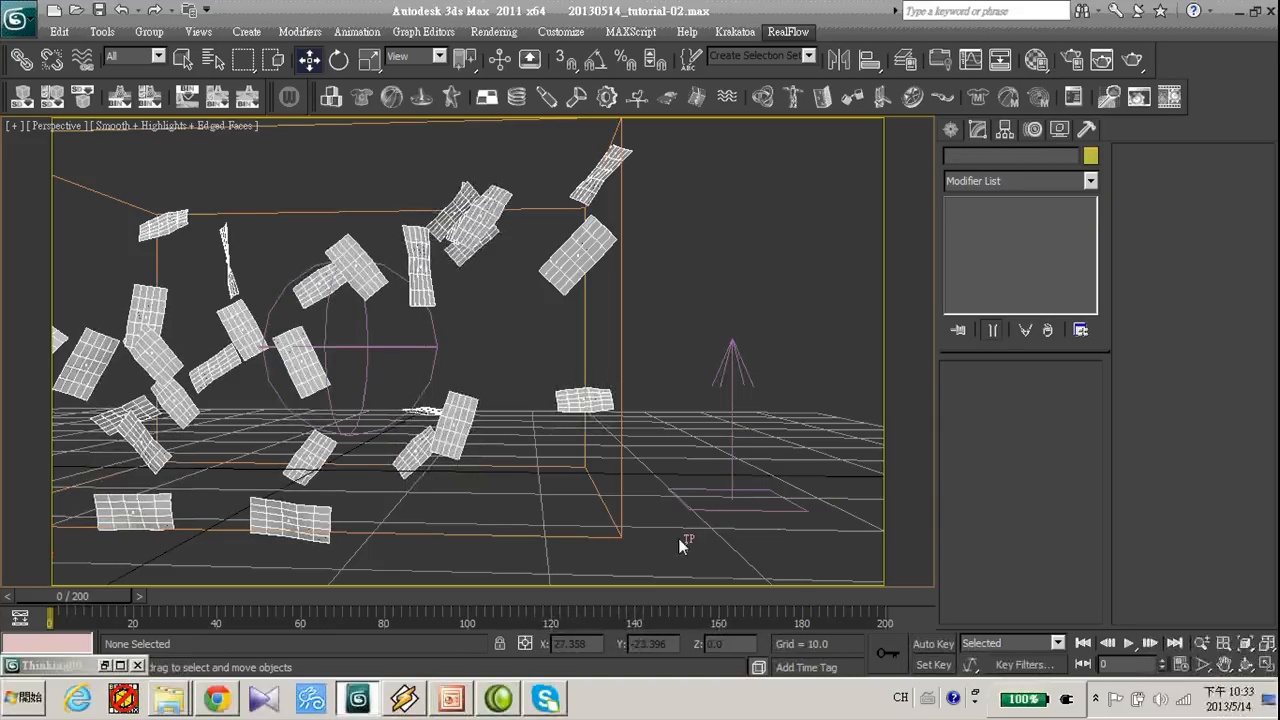
Bind Wind_for_tutorial to Thinking001 and show the StdForce operator's force lists
click(716, 540)
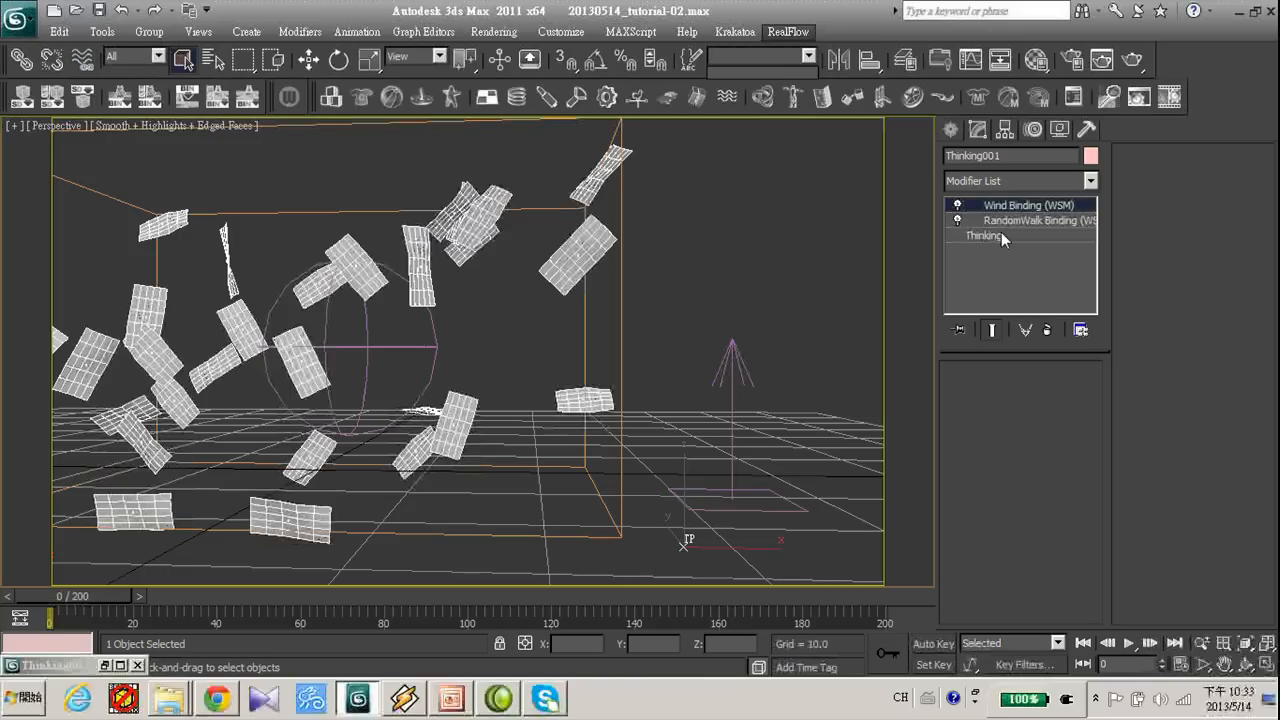
click(984, 236)
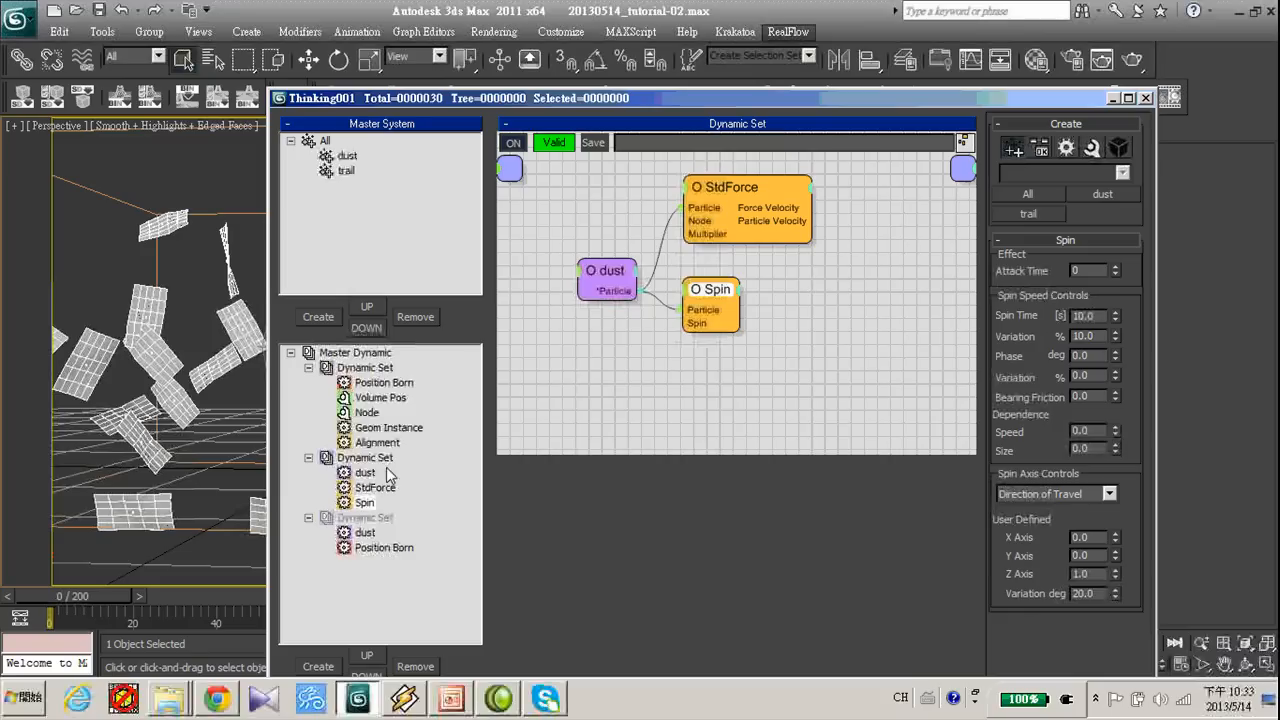
click(724, 188)
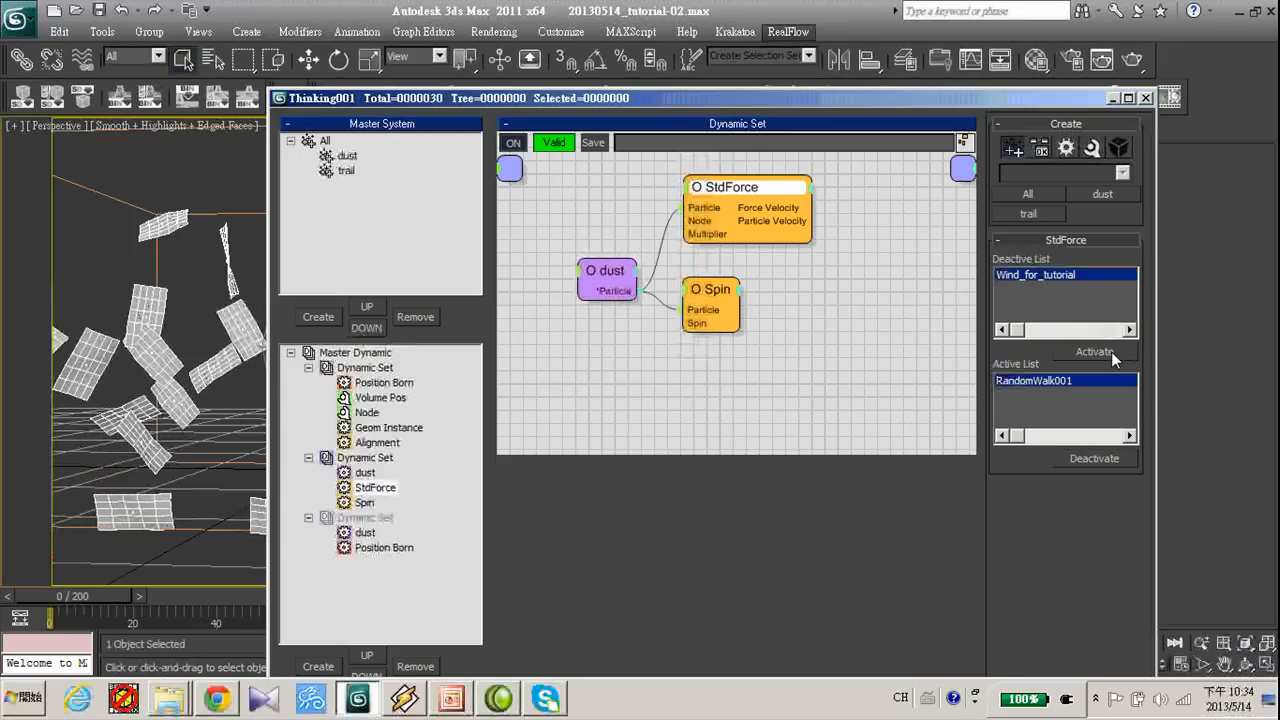
mouse_move(1104, 364)
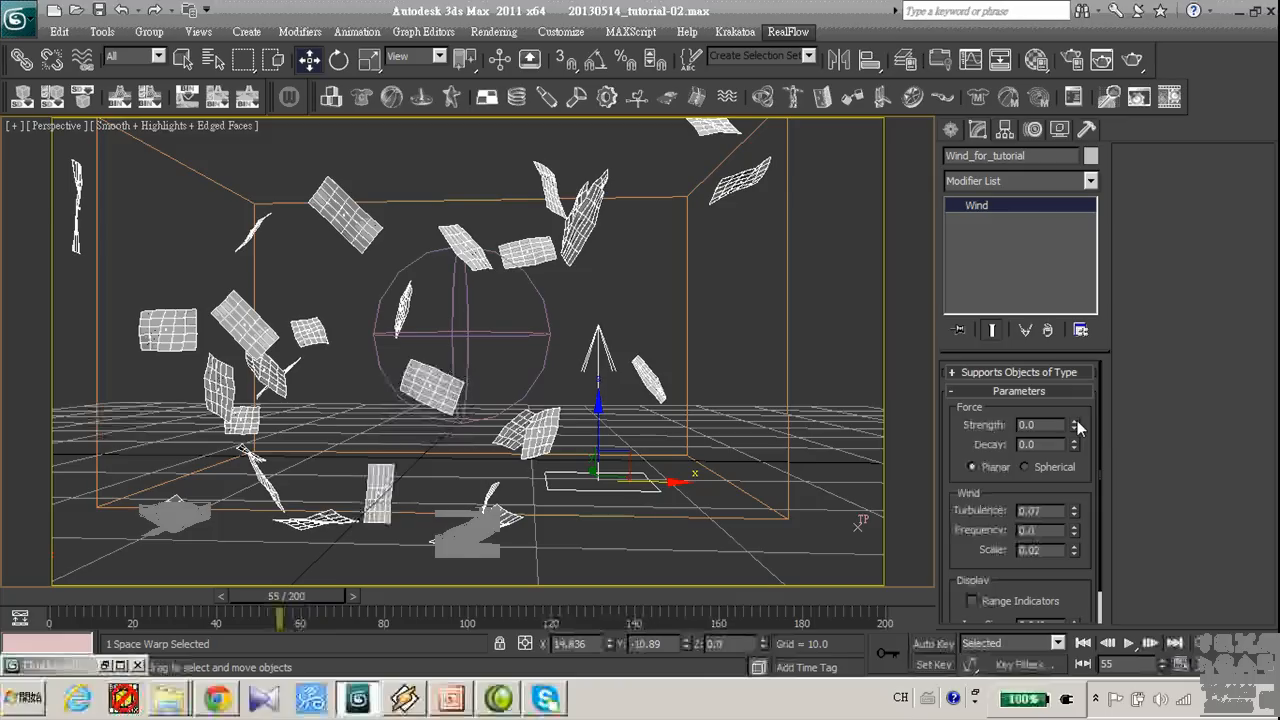
Set the wind strength to 0.001, scrub the timeline and play the weak-wind simulation
click(1076, 420)
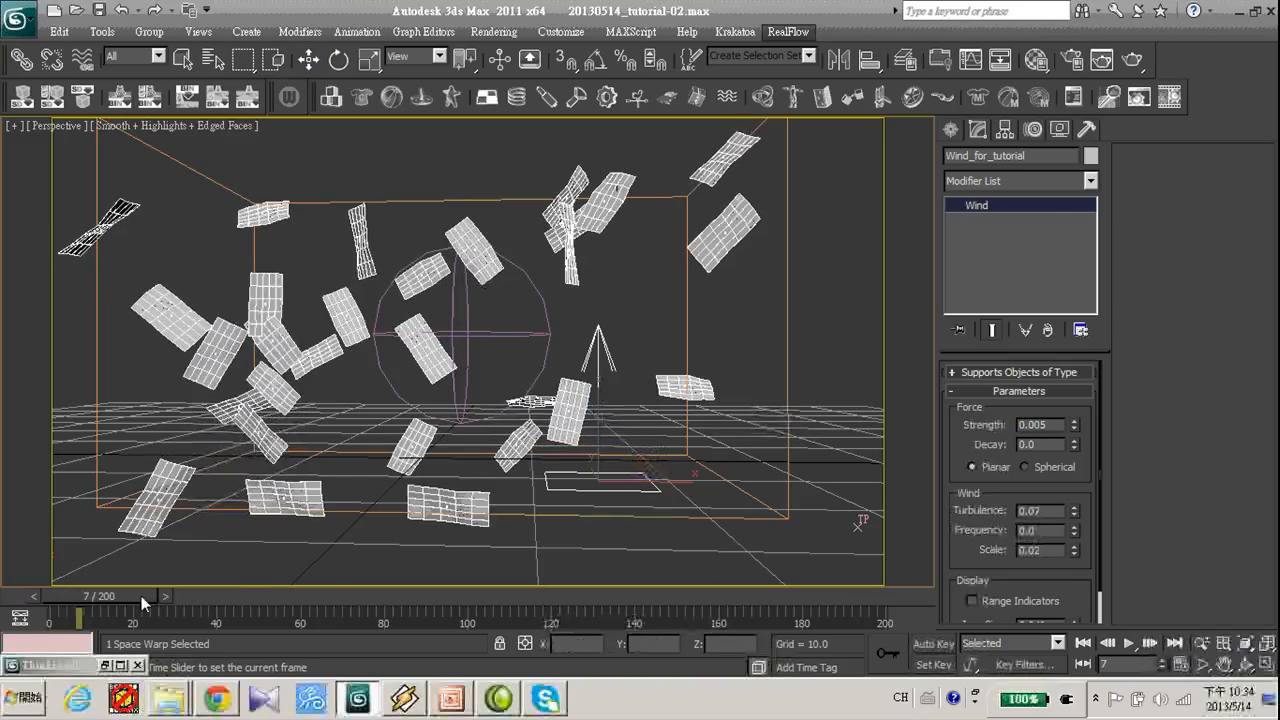
drag(80, 596, 576, 596)
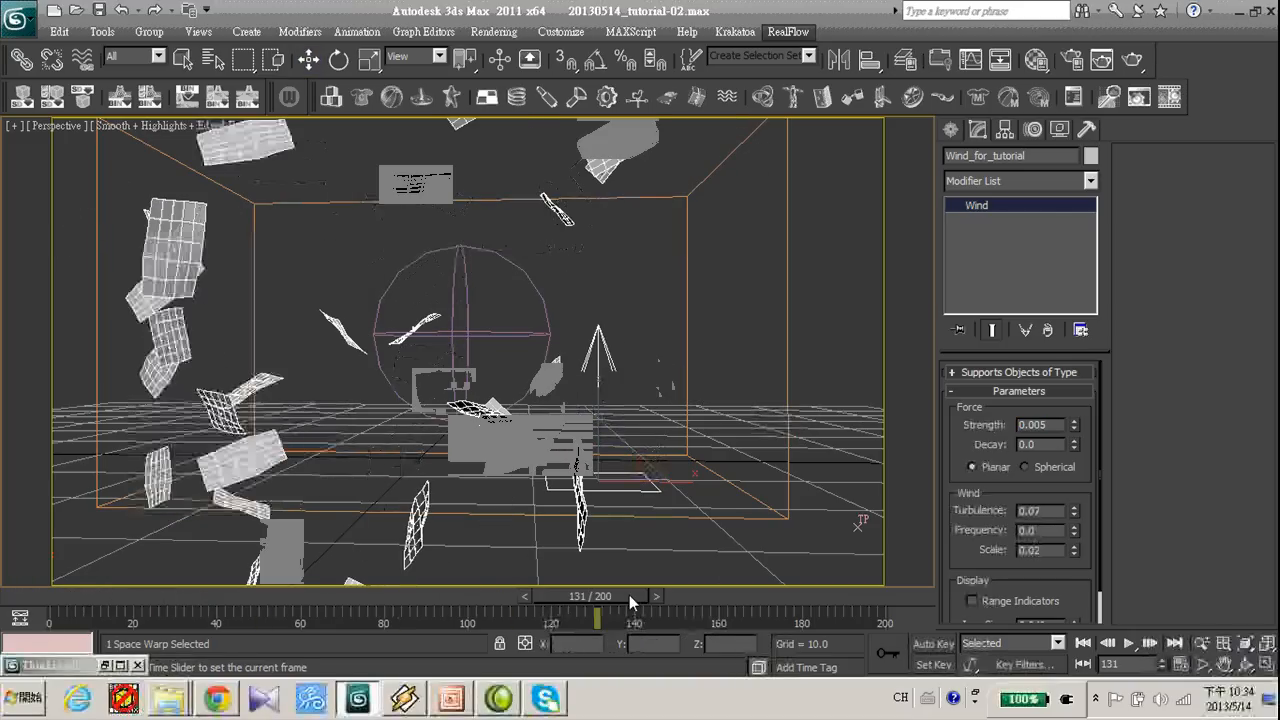
drag(590, 596, 670, 596)
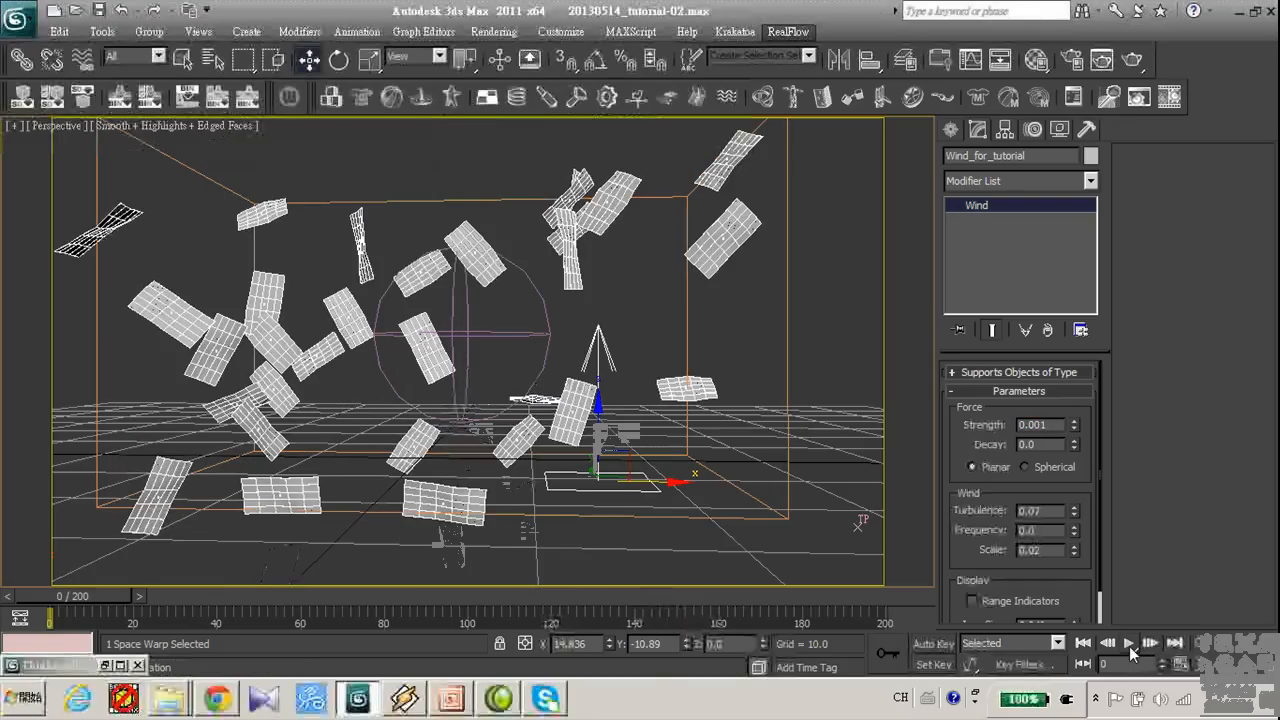
click(1128, 644)
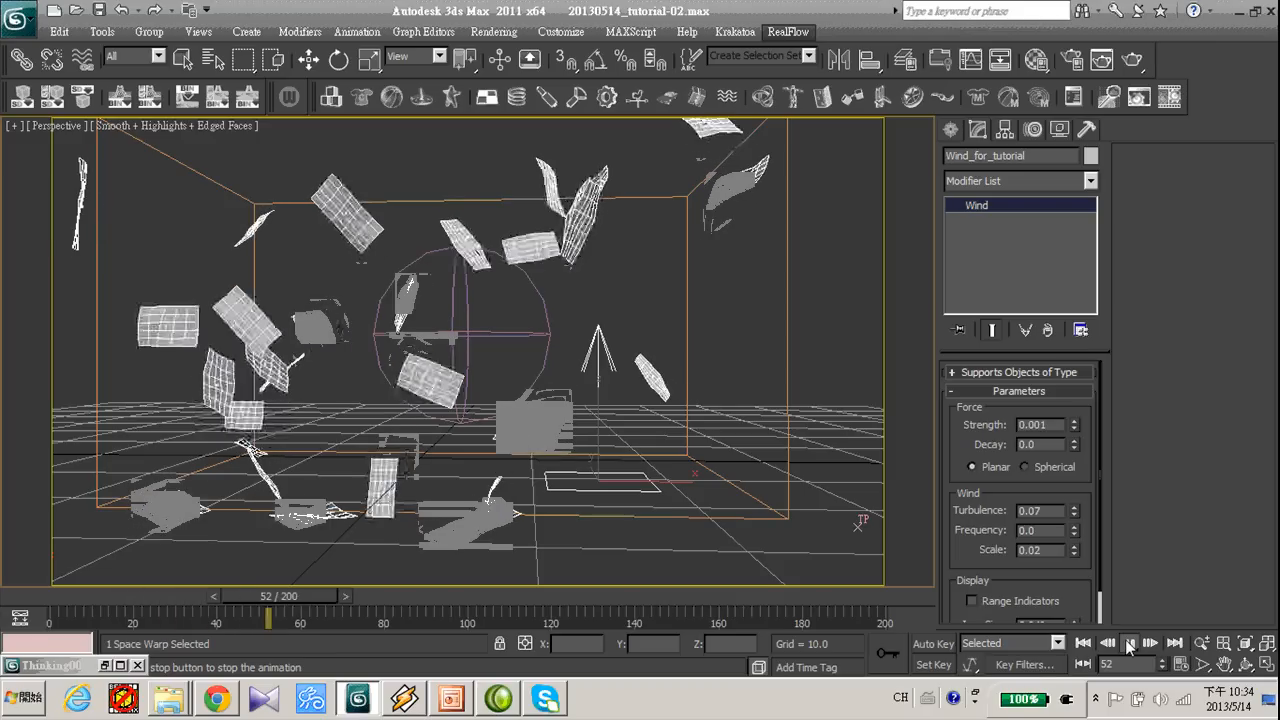
click(1128, 644)
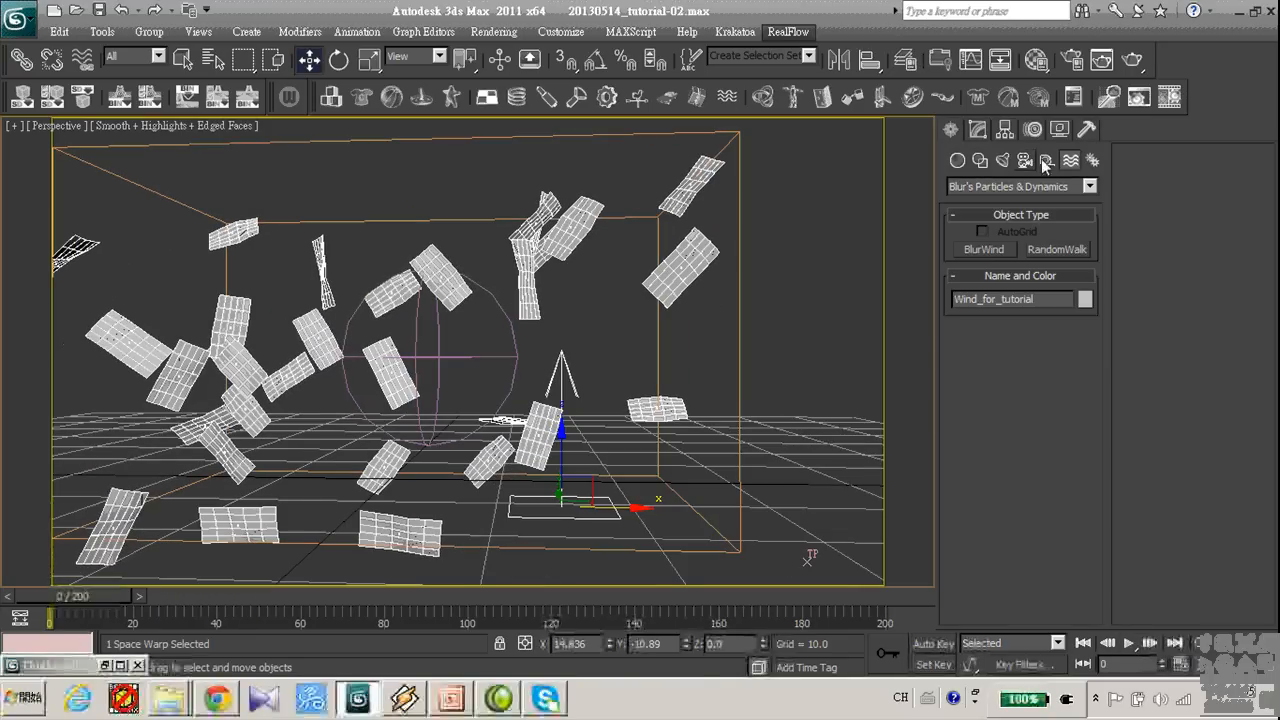
Create a Drag space warp with Time Off set to 200
click(1088, 186)
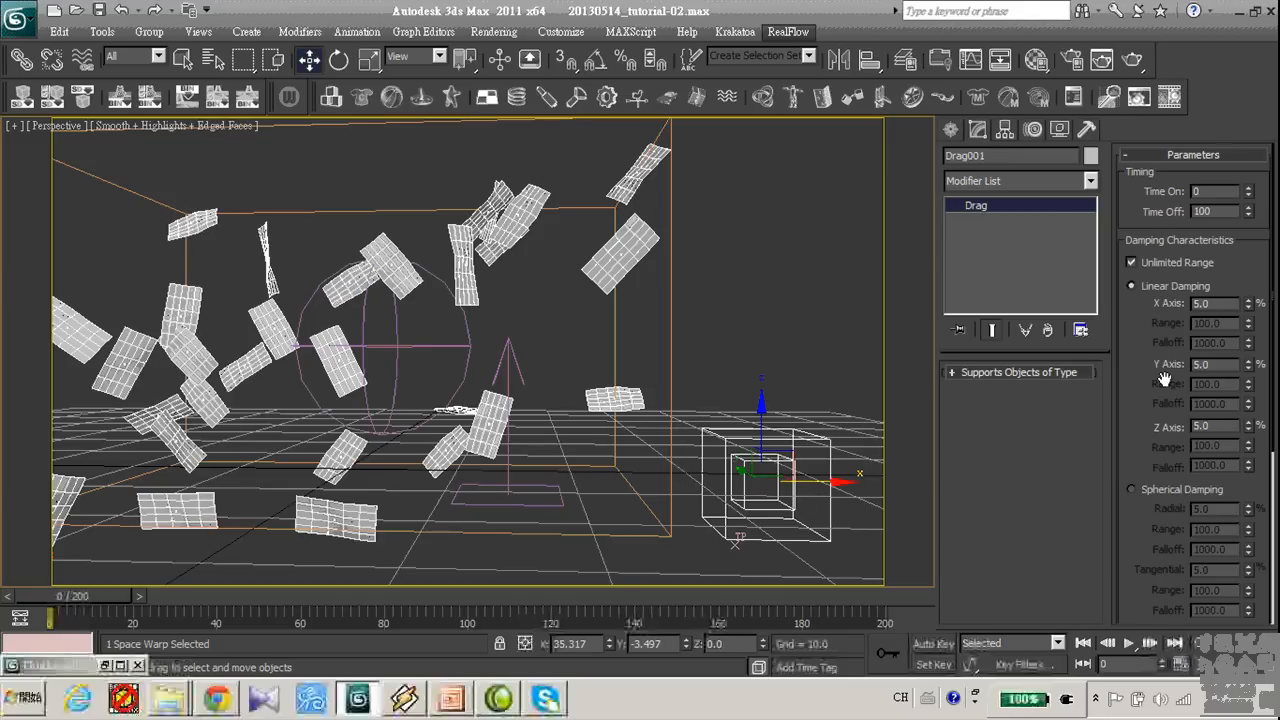
text(200)
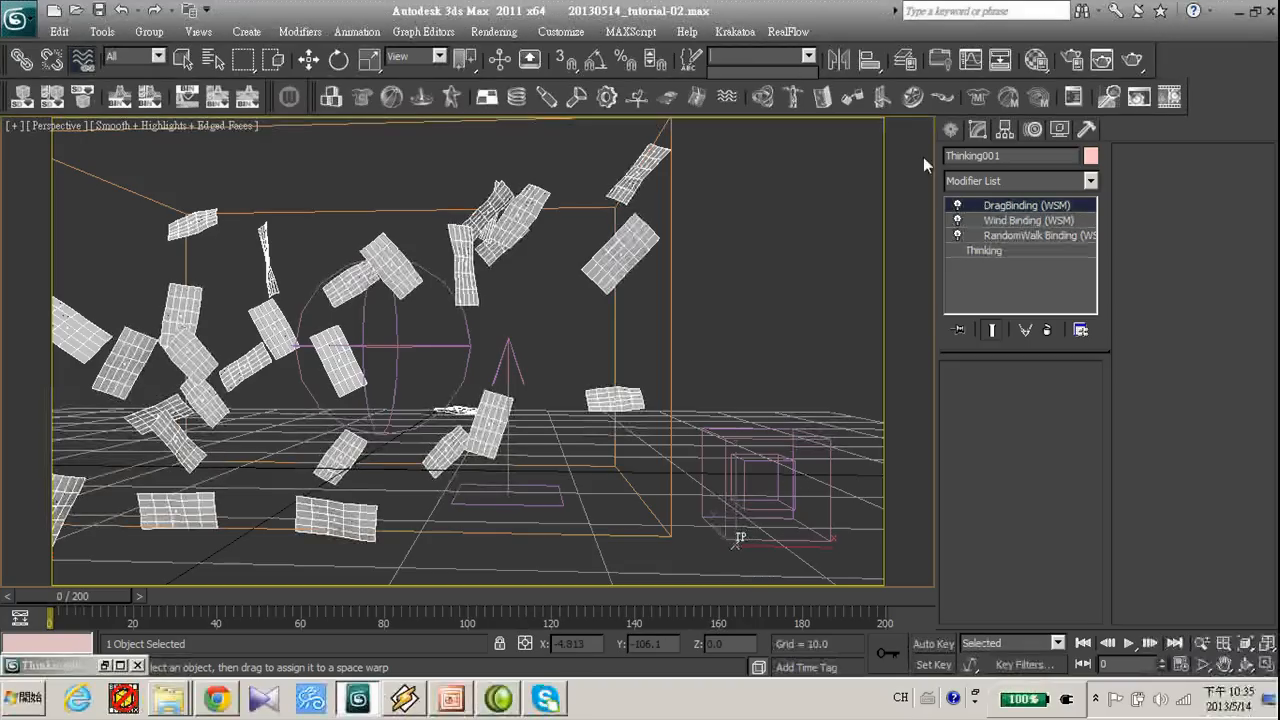
Activate Drag001 in the StdForce operator of Thinking001 and play the result
click(984, 250)
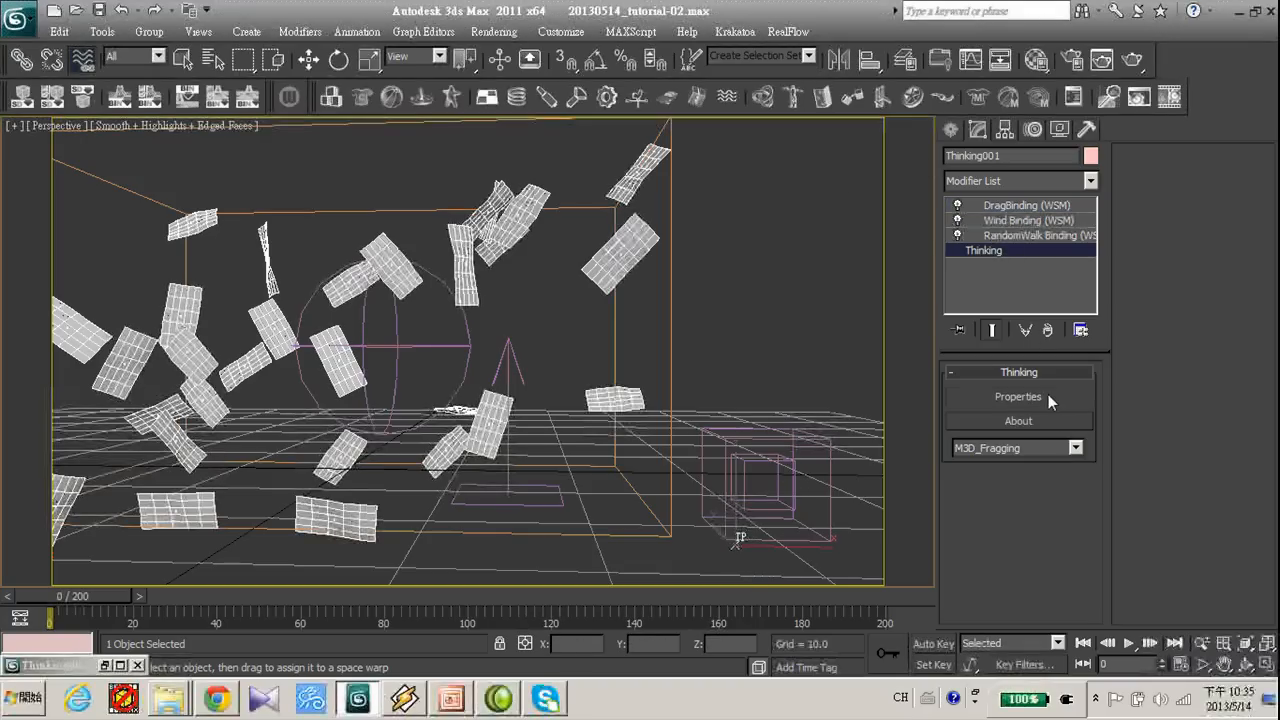
click(1018, 396)
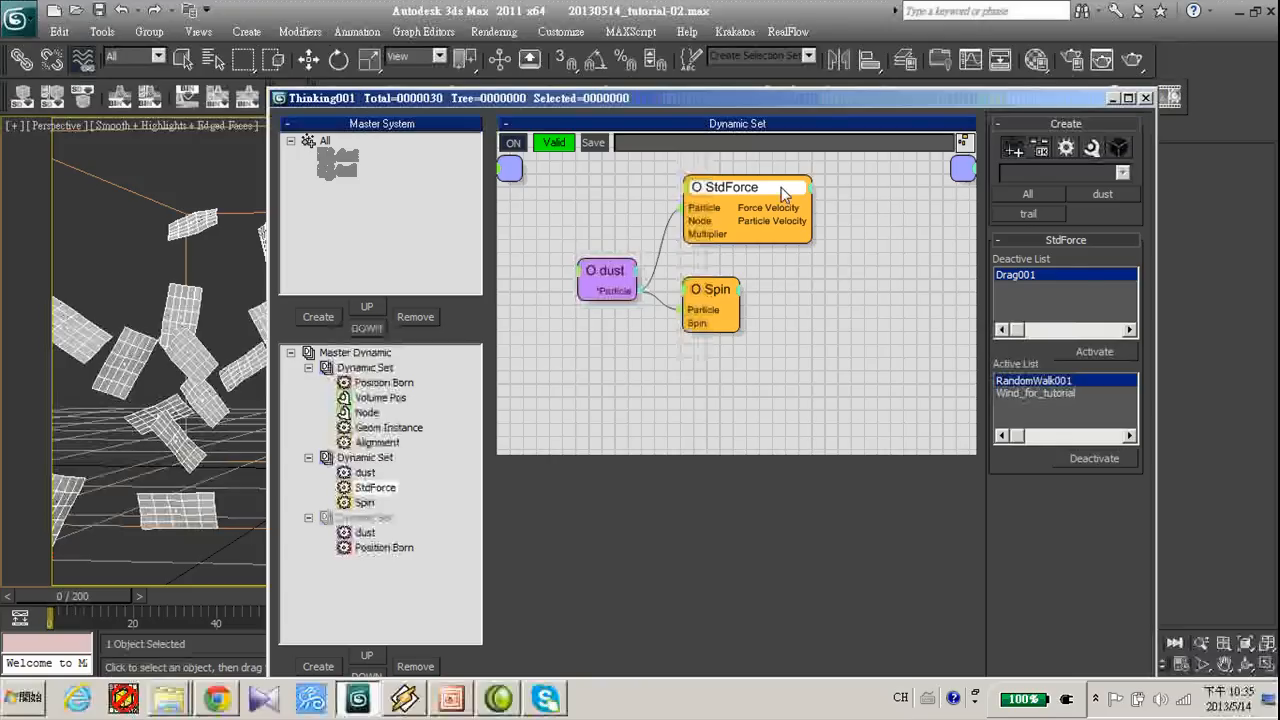
click(1094, 352)
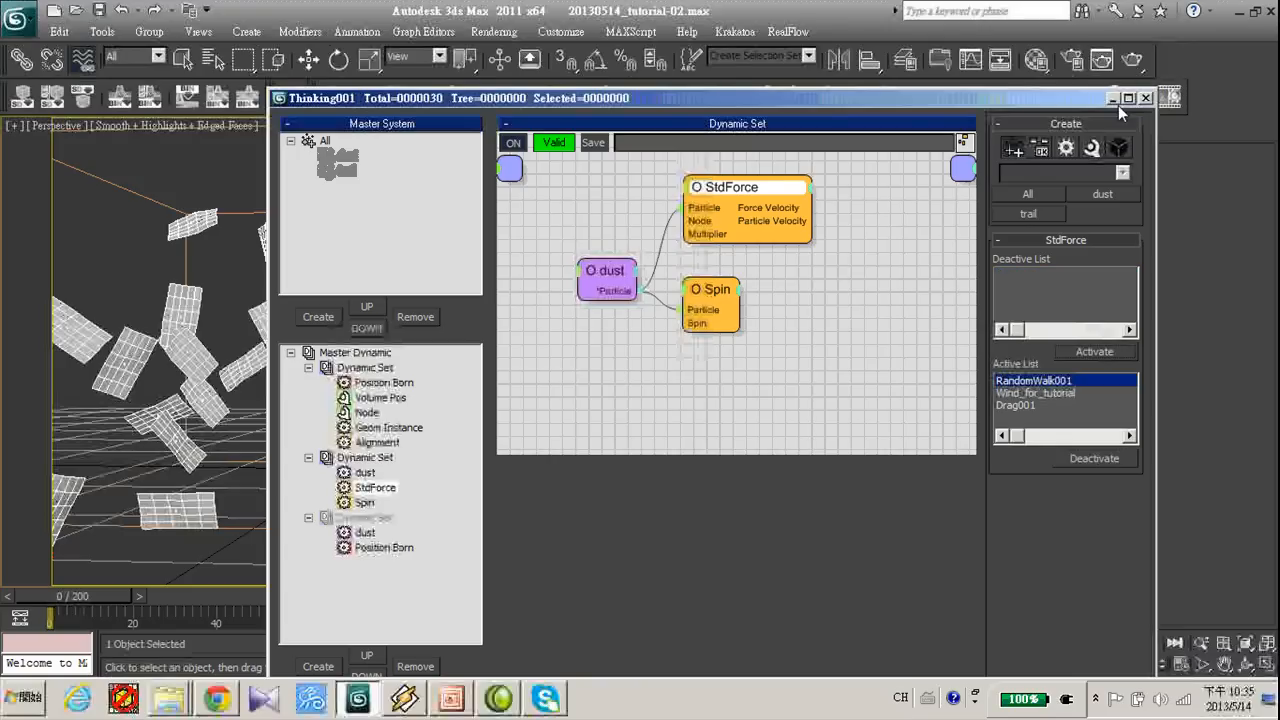
click(1146, 98)
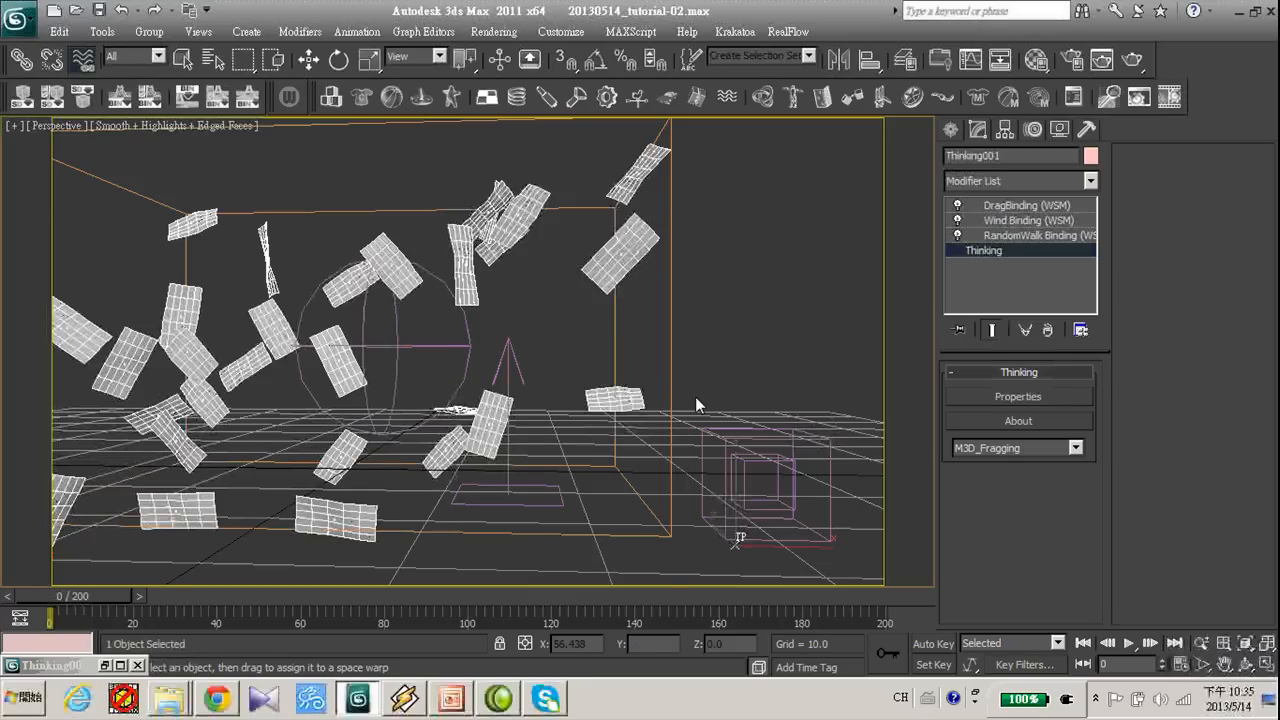
click(1128, 644)
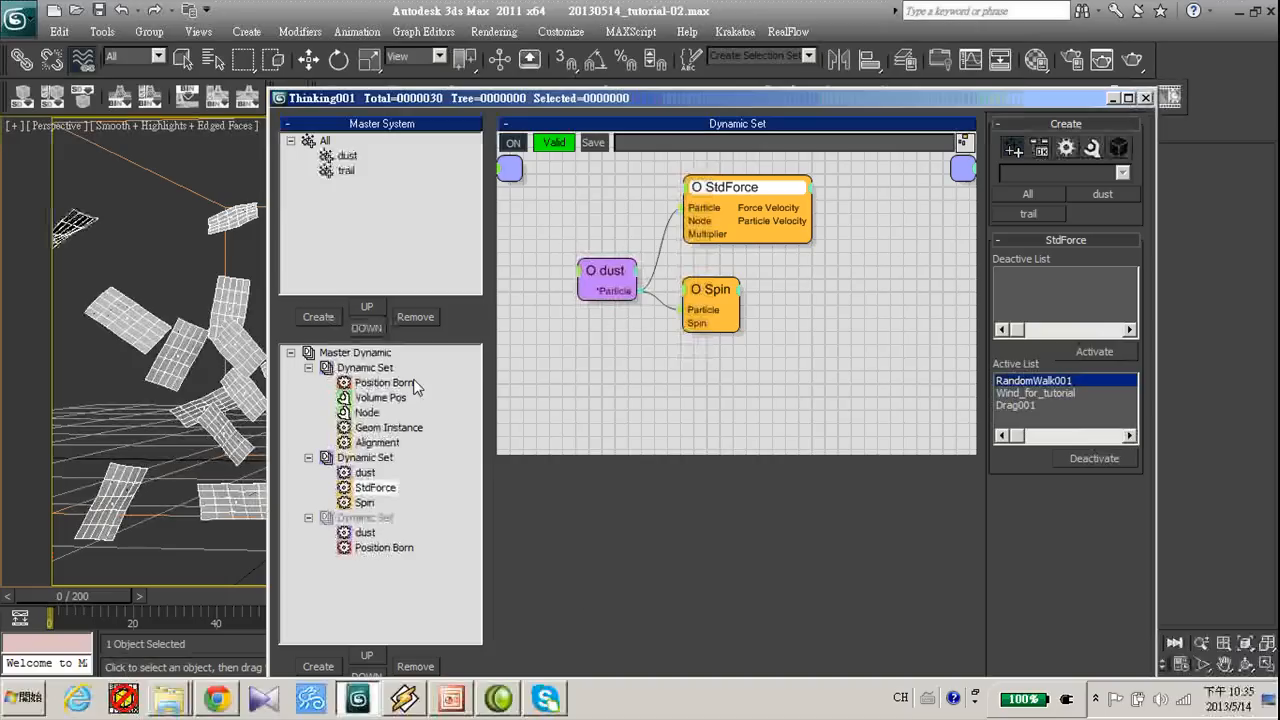
Check the dynamic set, play the combined wind and drag simulation and rewind the timeline
click(384, 382)
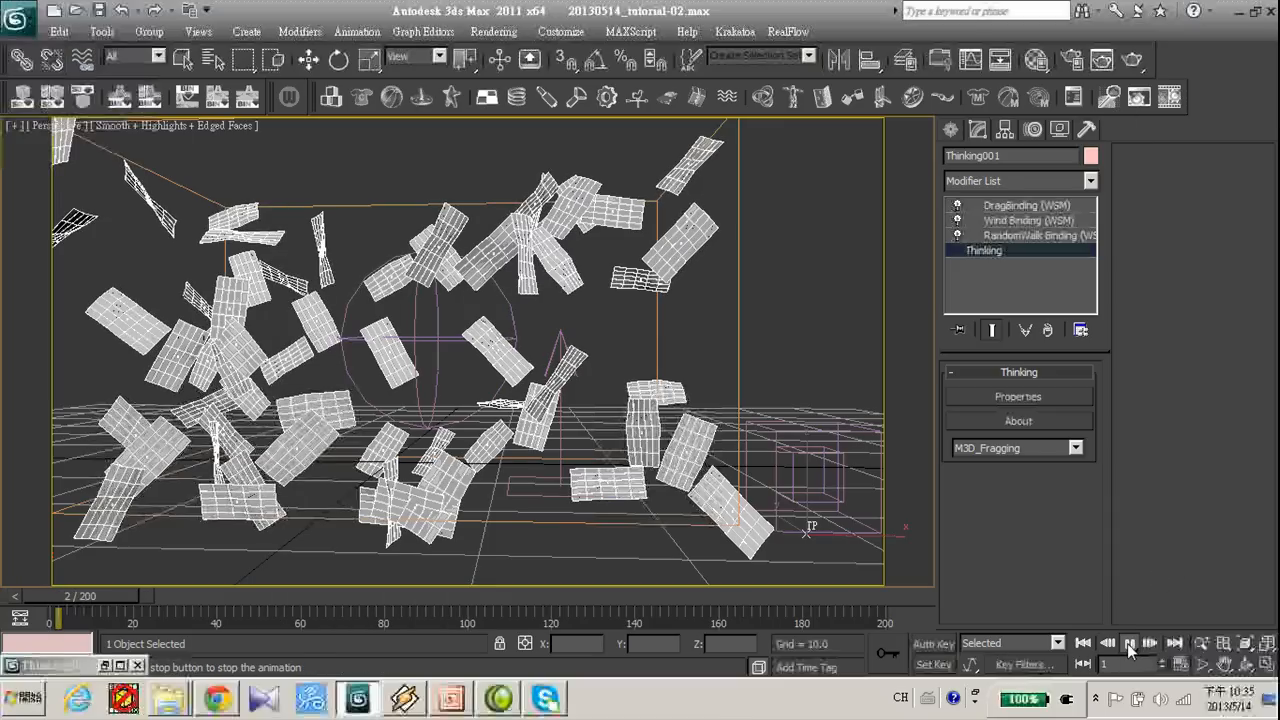
click(1128, 644)
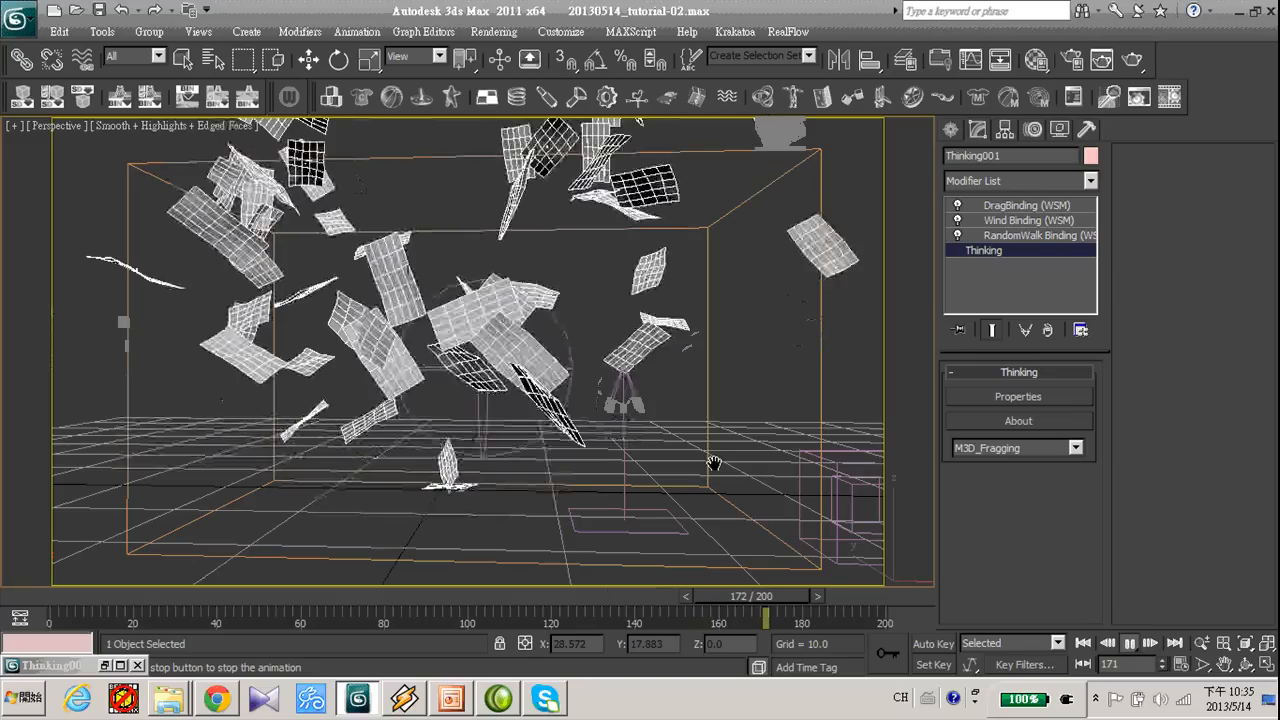
drag(764, 612, 424, 612)
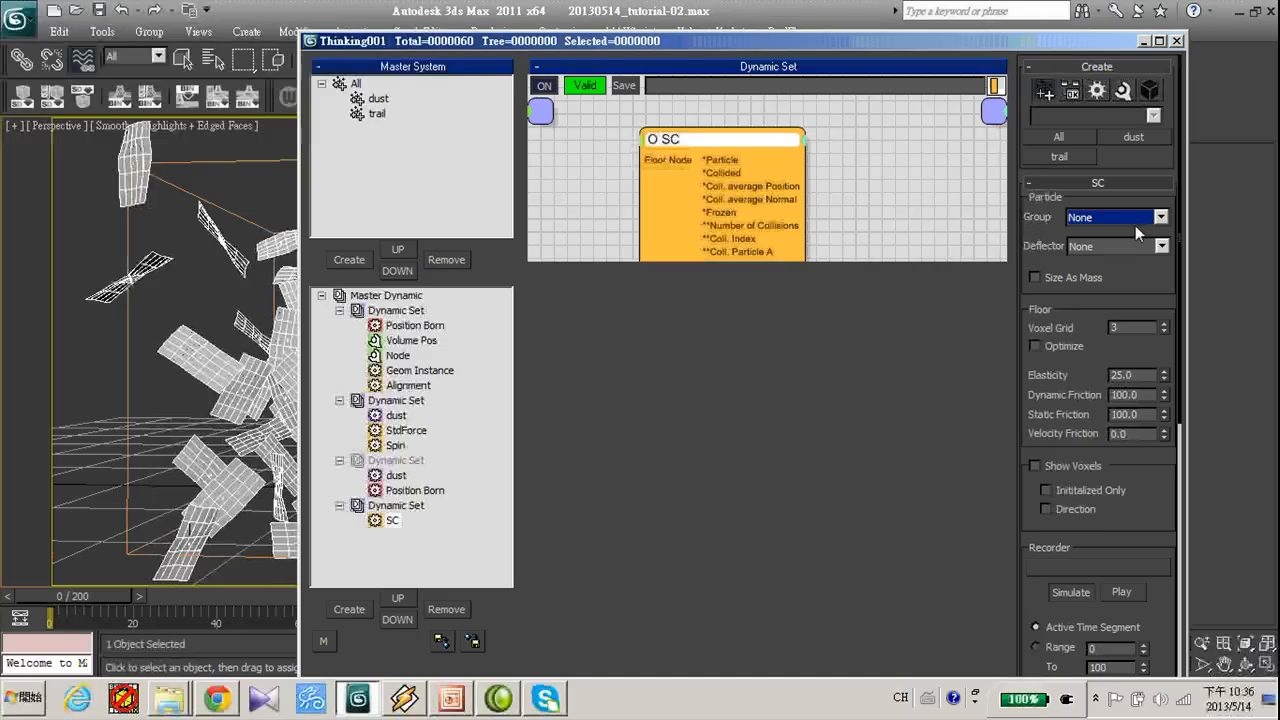
Review the SC node's collision rollout and play a first preview of the colliding sheets
click(1116, 216)
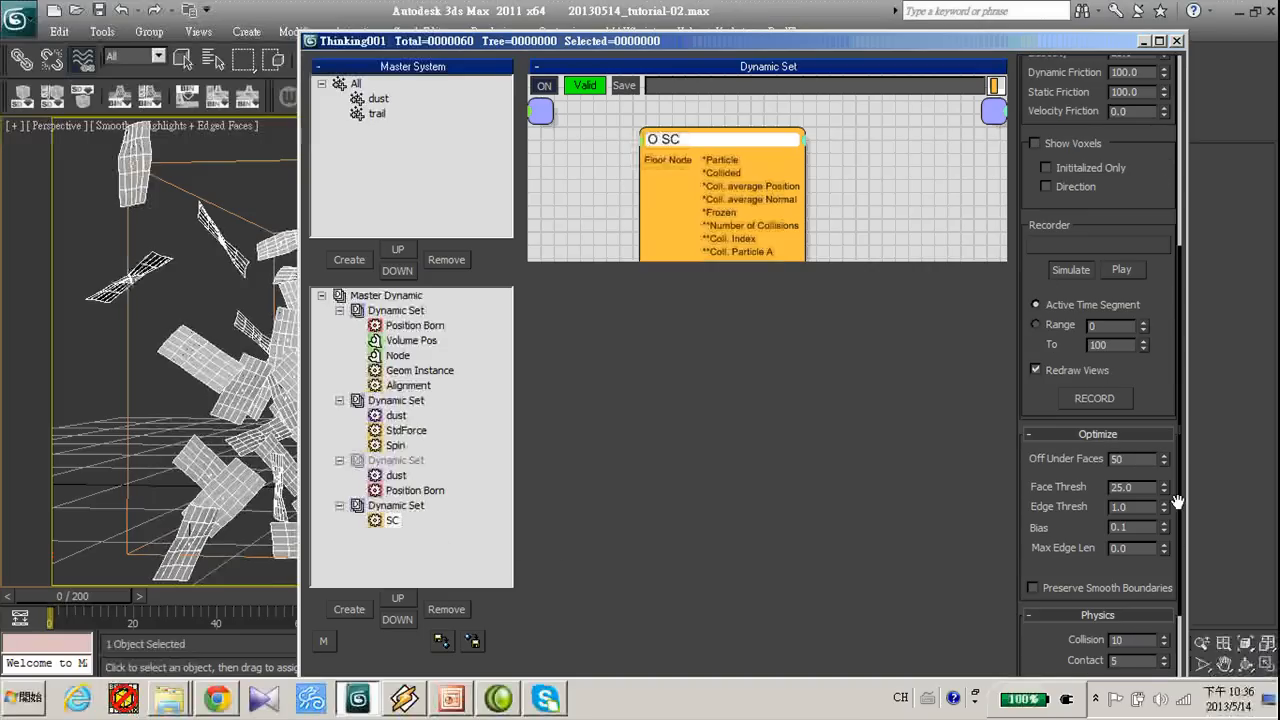
click(1176, 40)
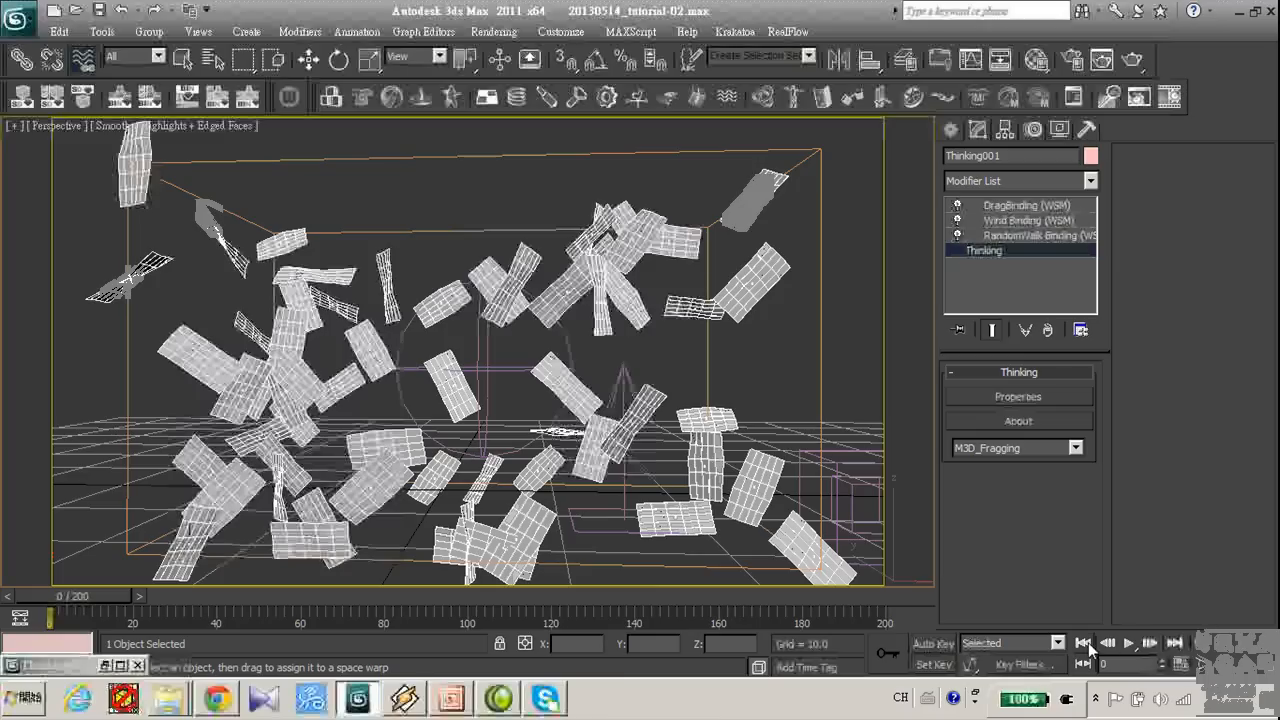
click(1128, 644)
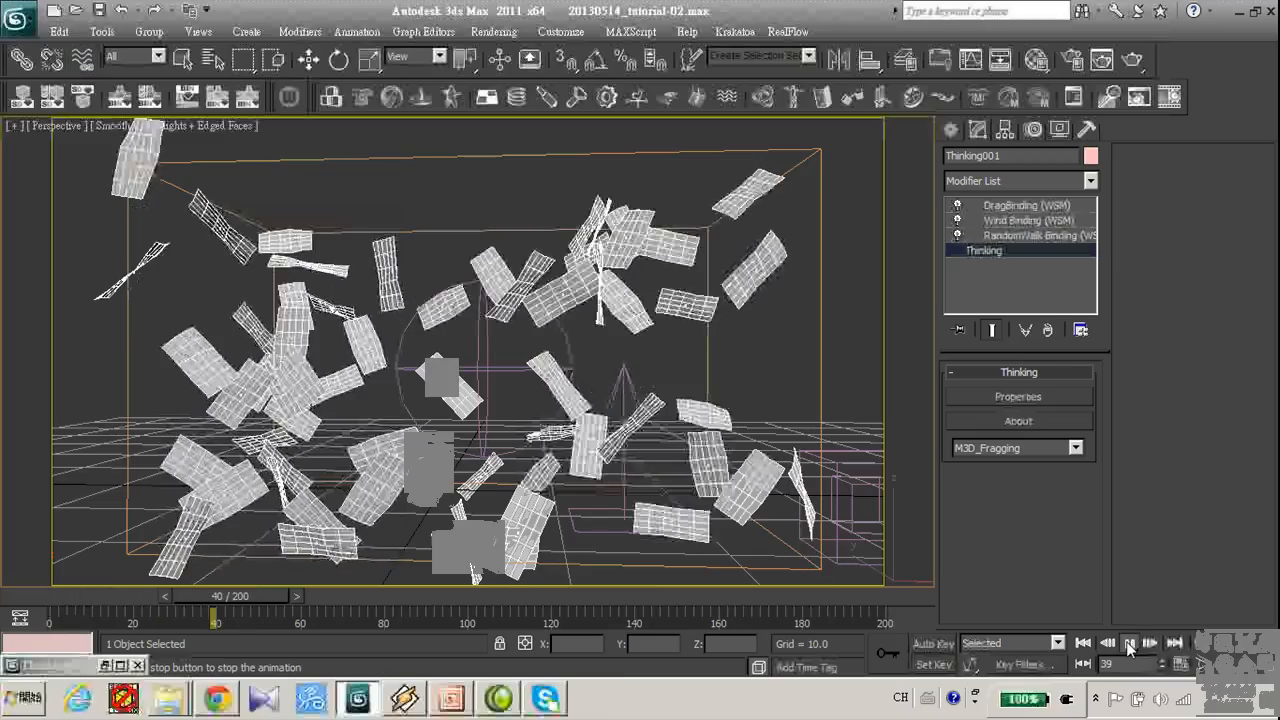
click(1128, 644)
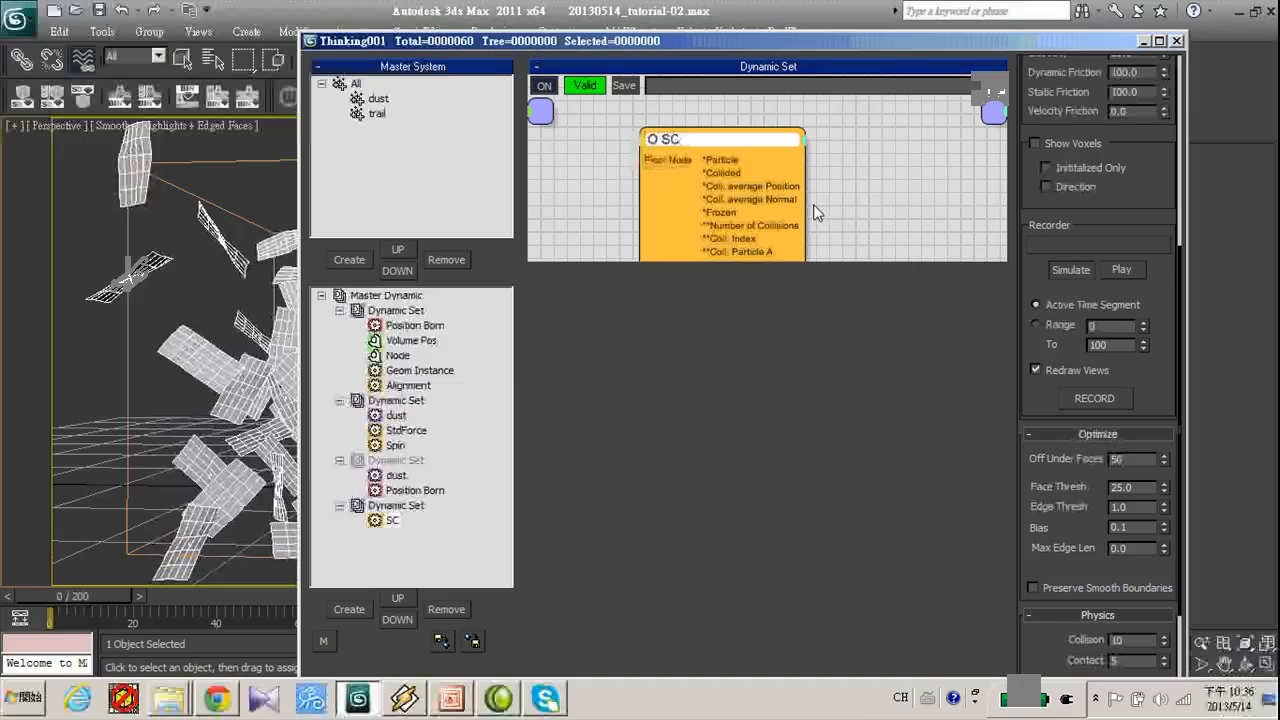
scroll(down, 3)
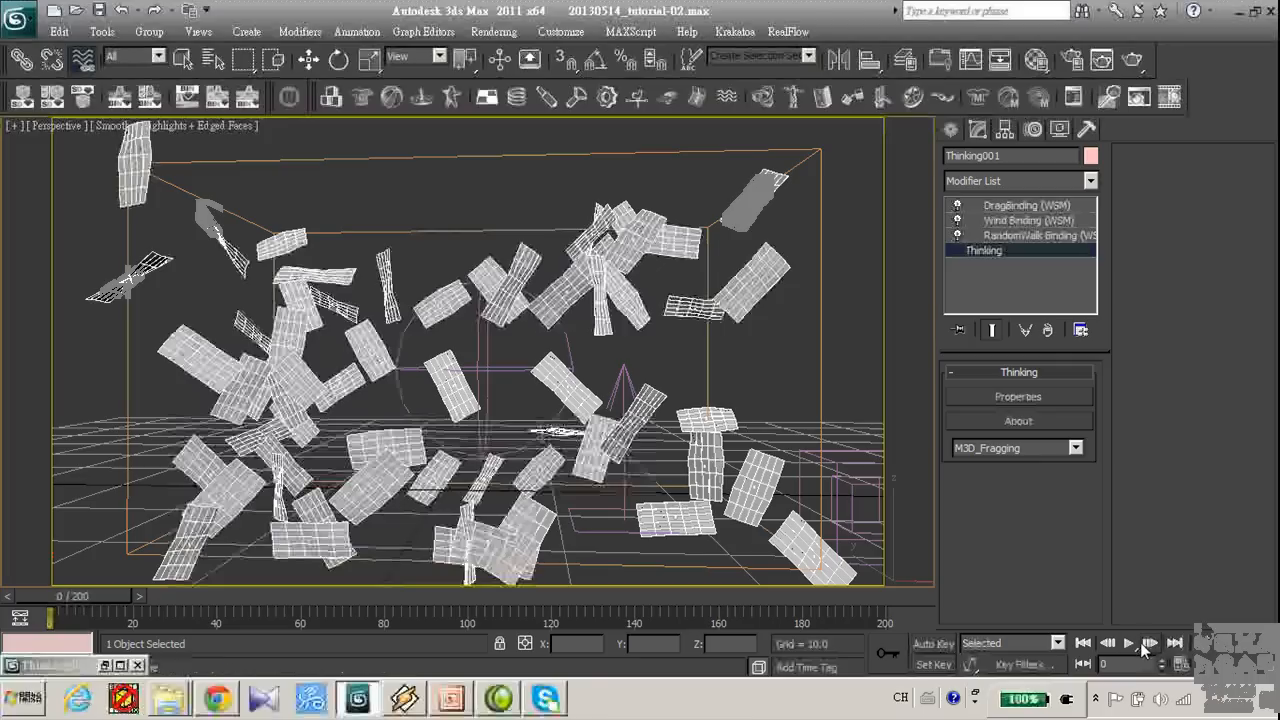
Replay the simulation several times to watch the sheets settle and pile on the box floor
click(1128, 644)
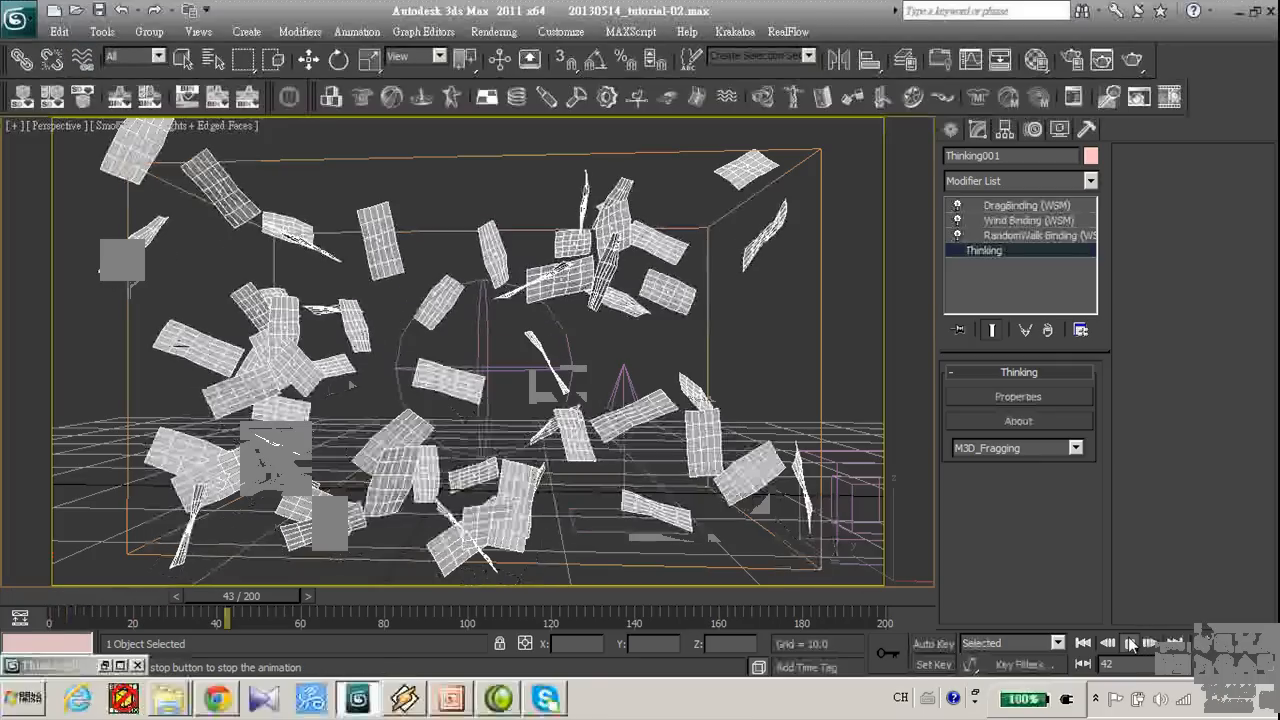
click(1128, 644)
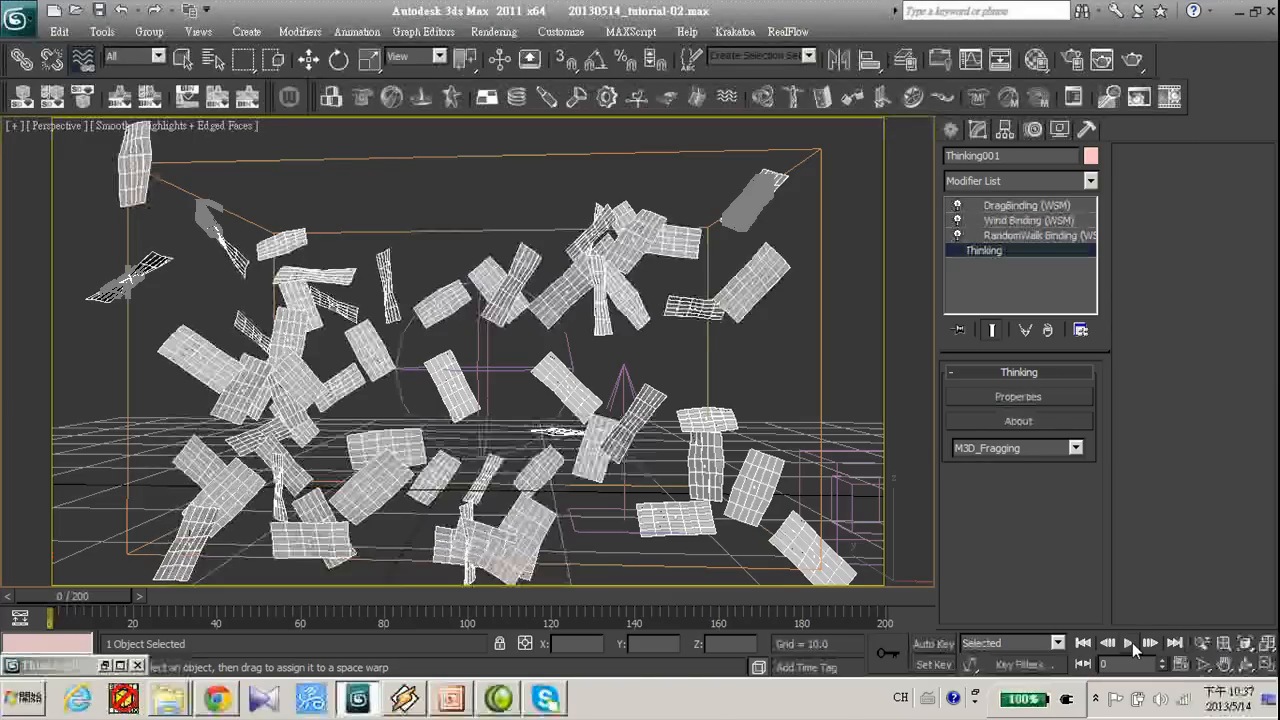
click(1128, 644)
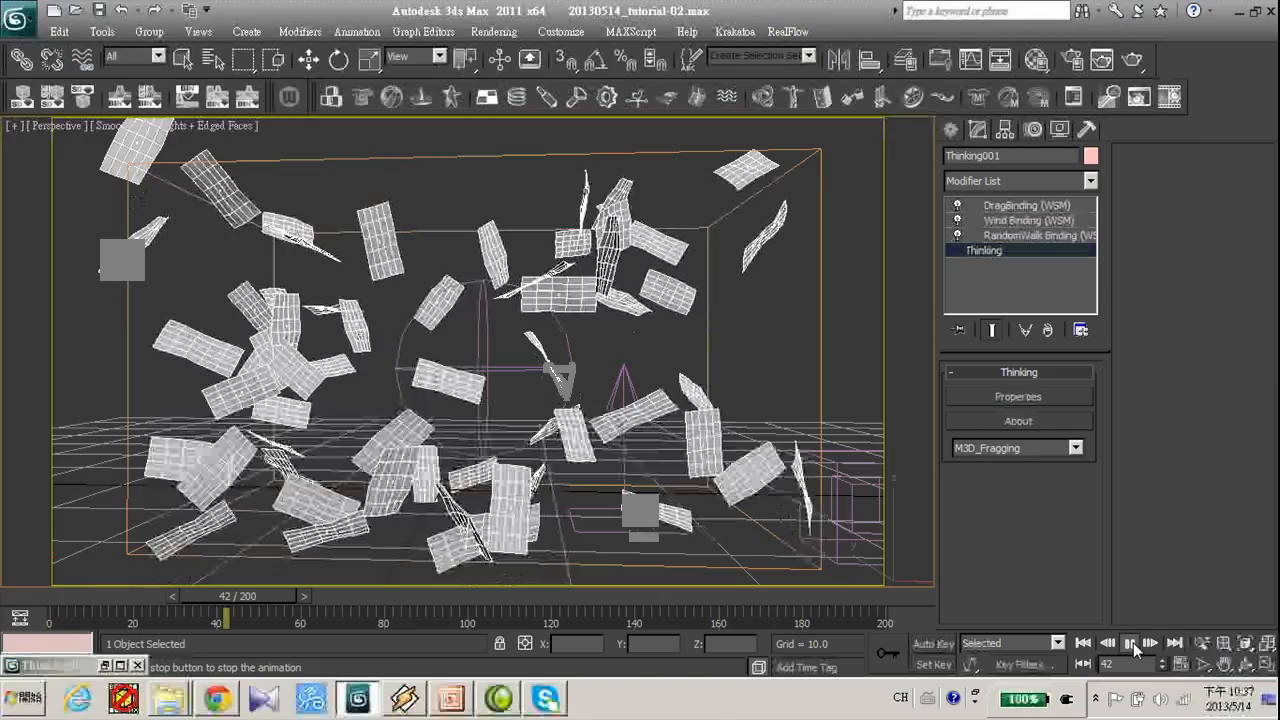
click(1128, 644)
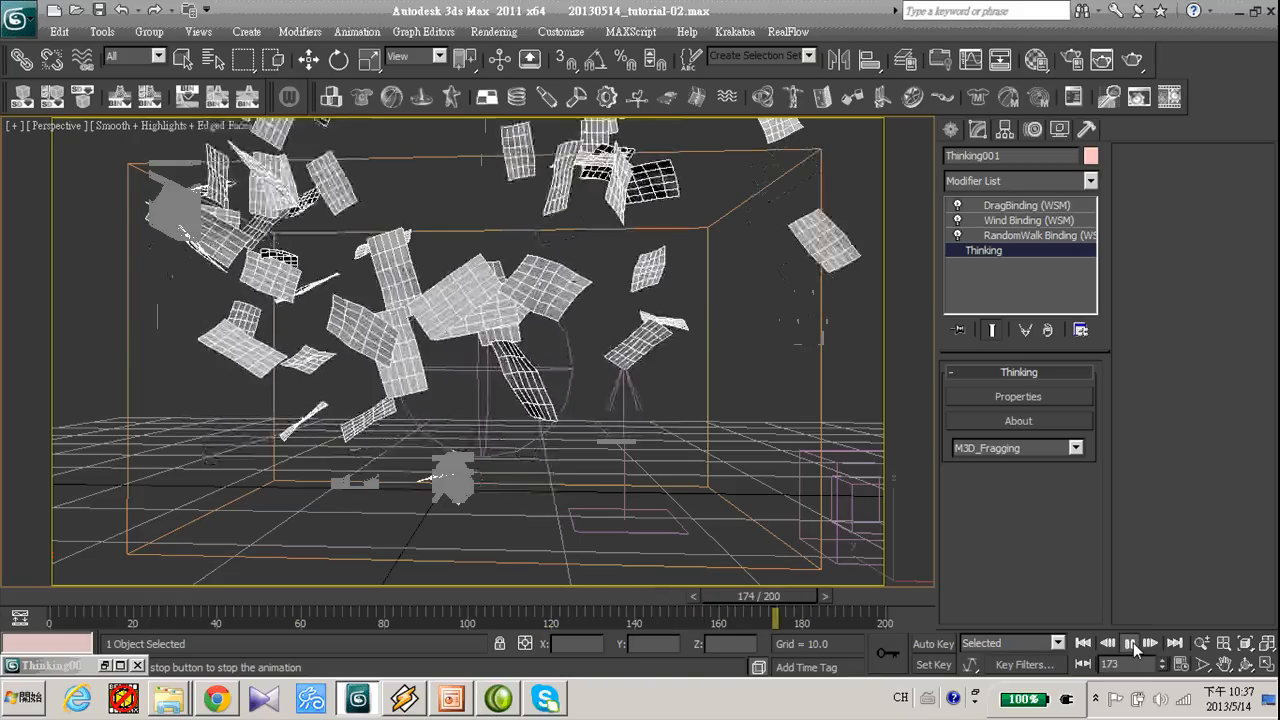
click(1130, 644)
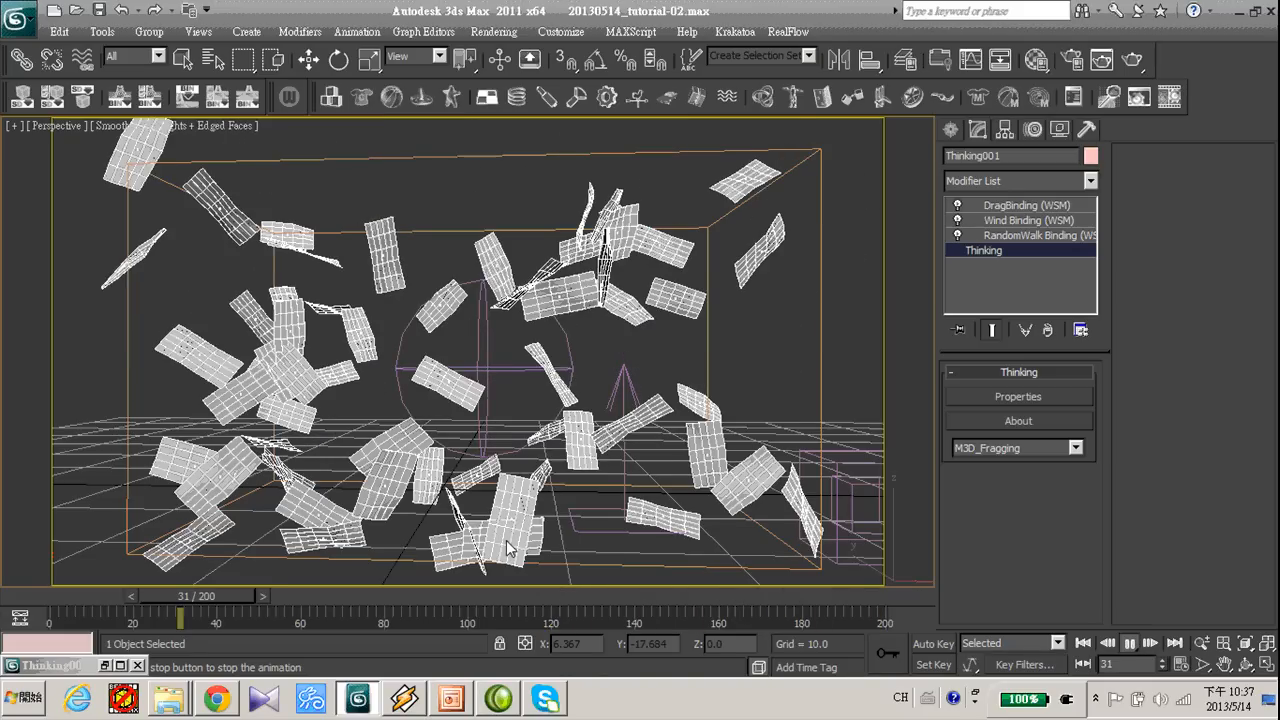
Add a PSelection operator and a Particle Die operator, wiring Particle into Particle Die
click(1128, 644)
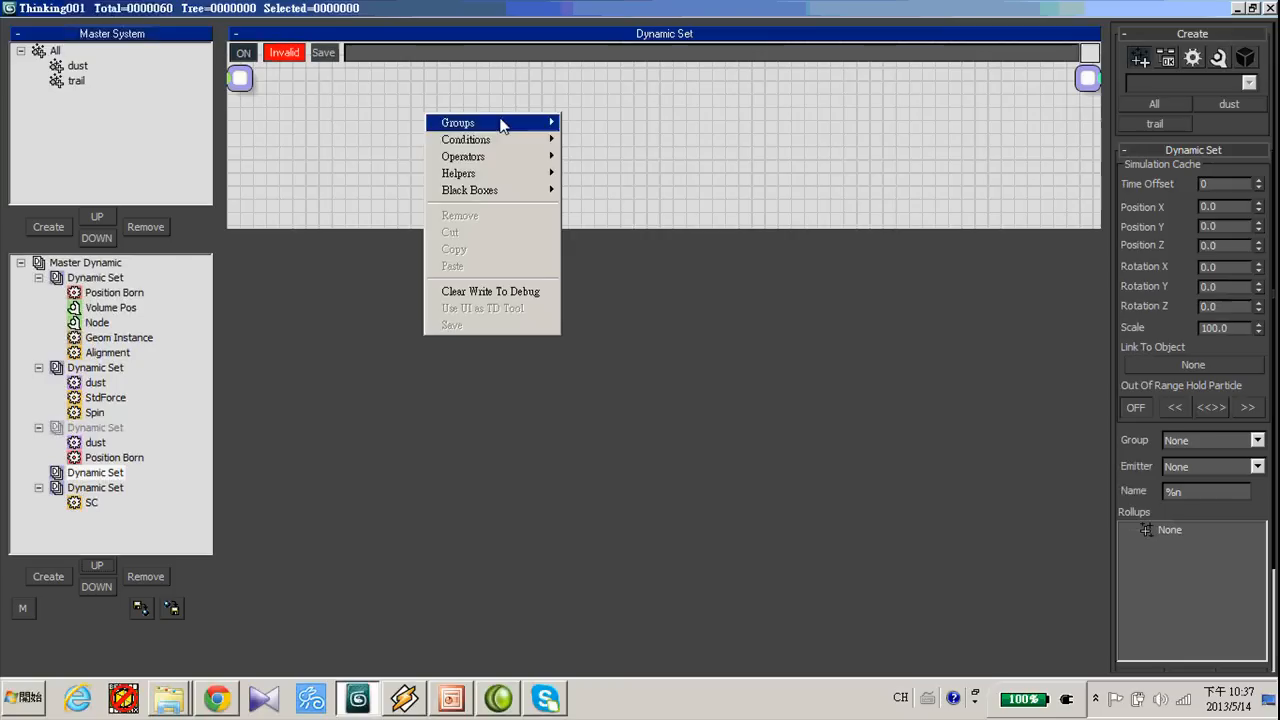
mouse_move(464, 156)
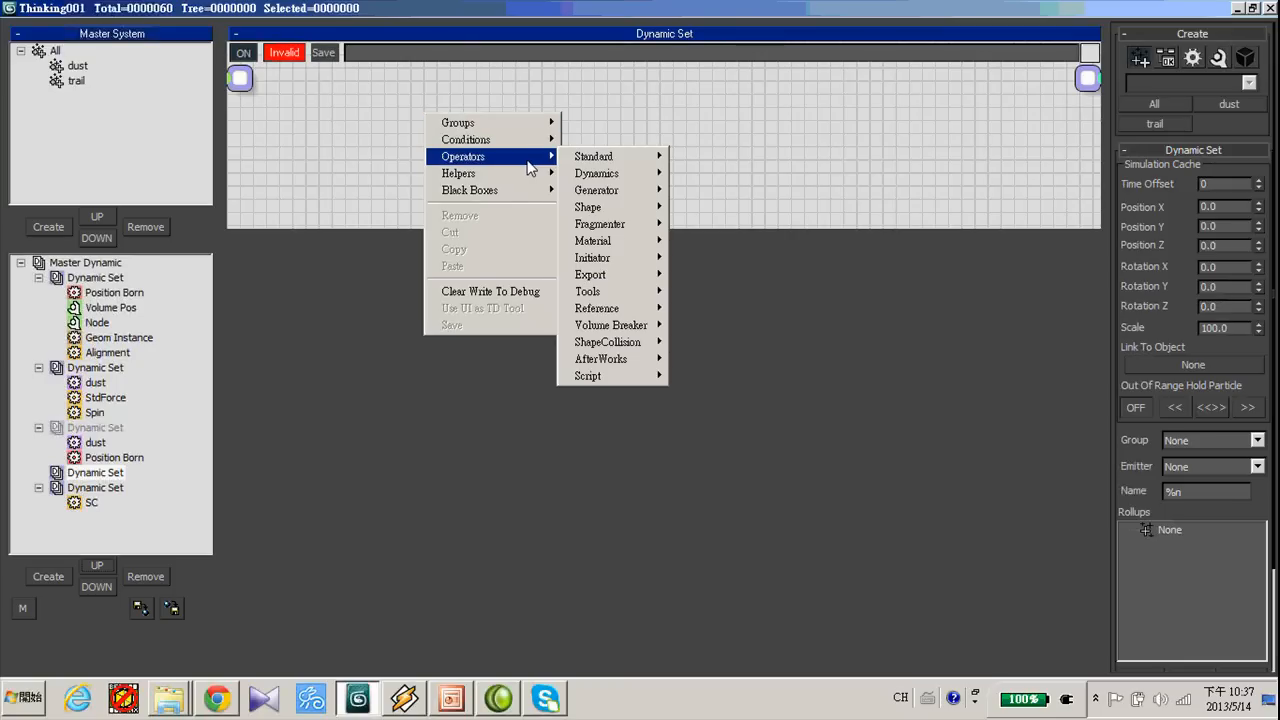
mouse_move(592, 256)
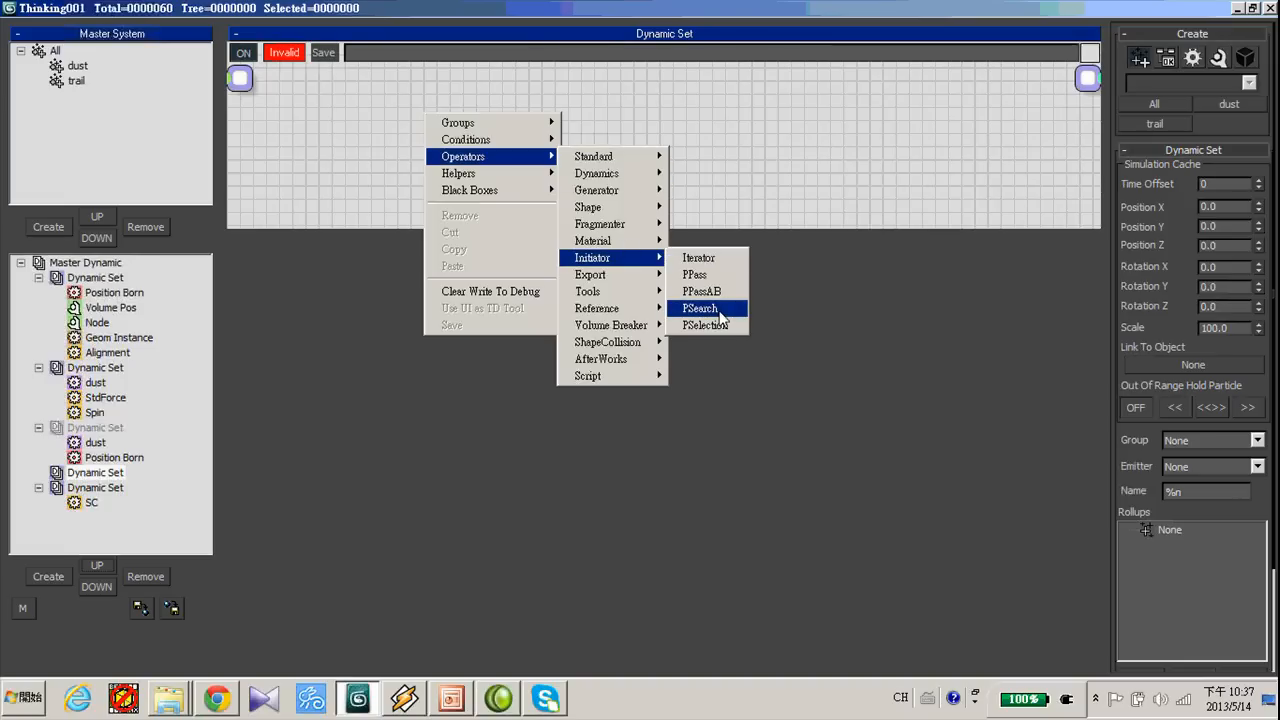
click(706, 324)
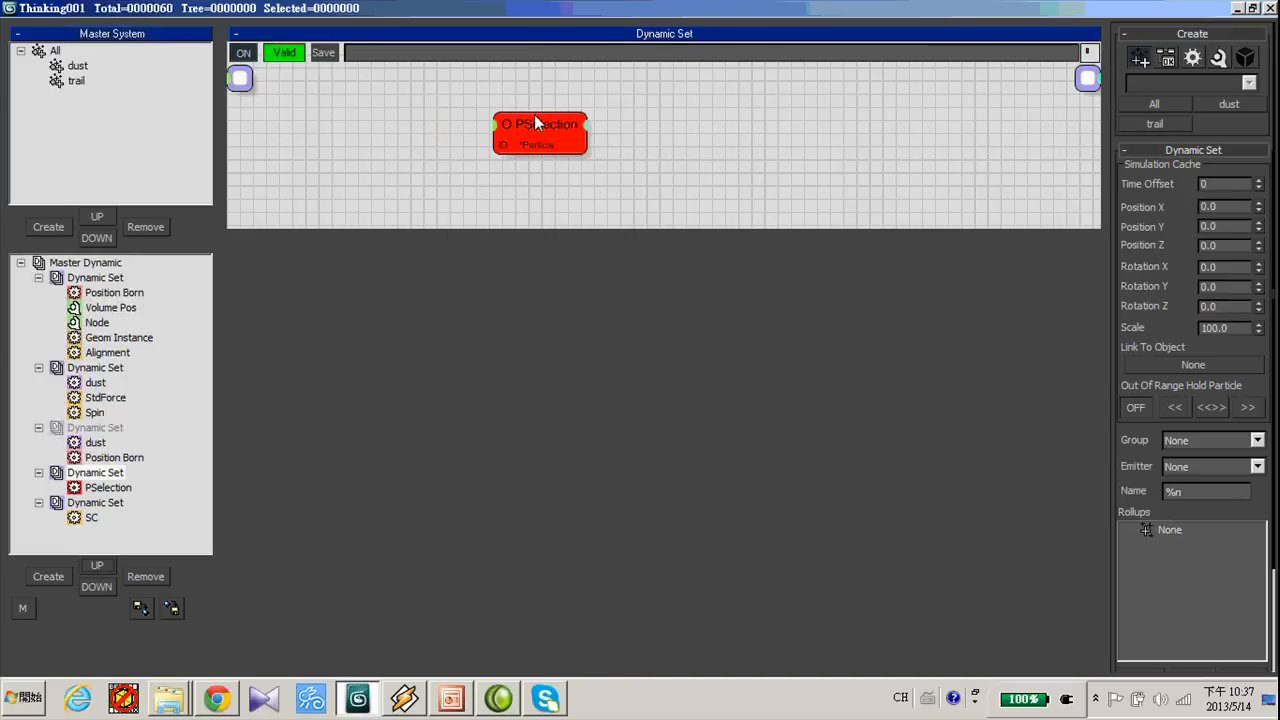
right_click(540, 130)
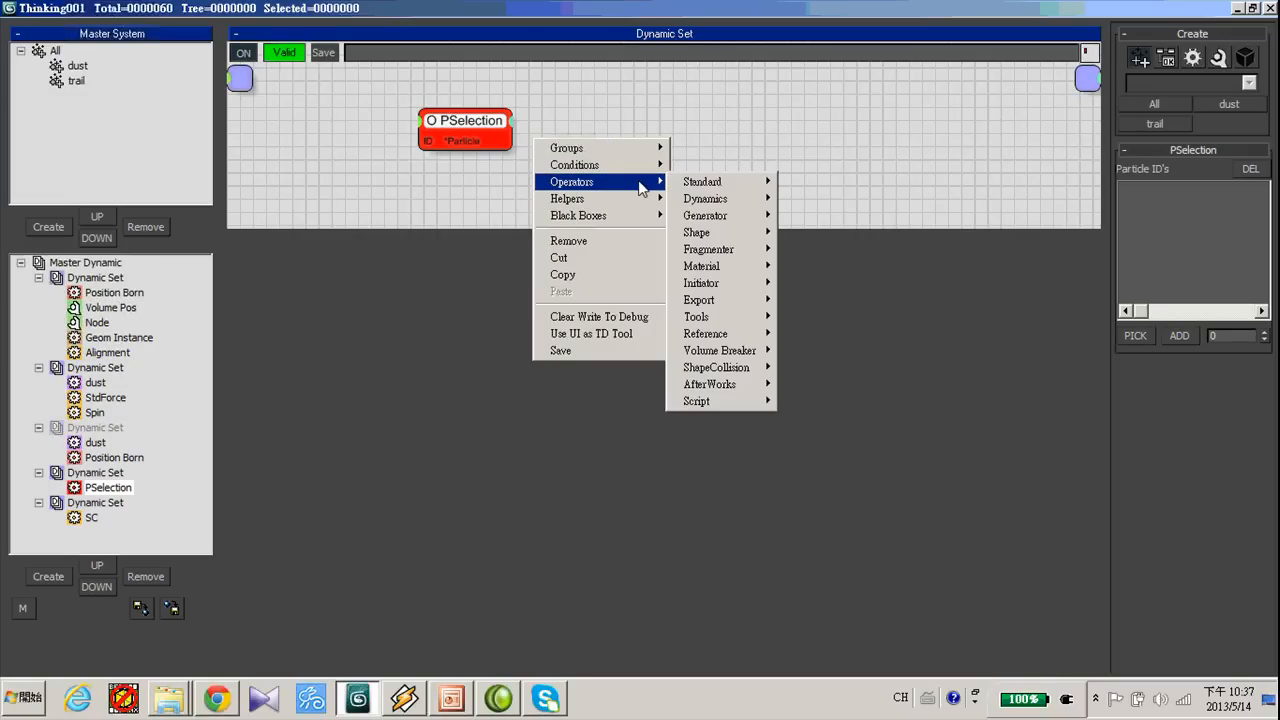
mouse_move(702, 180)
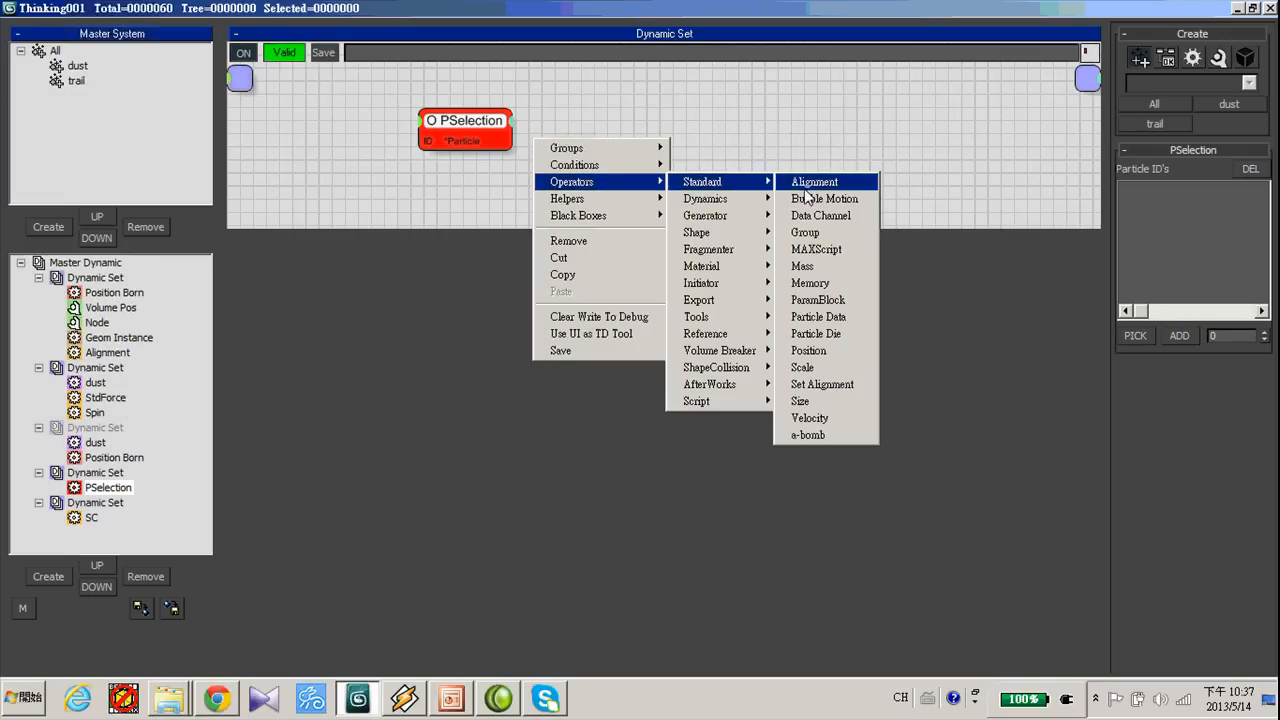
click(816, 332)
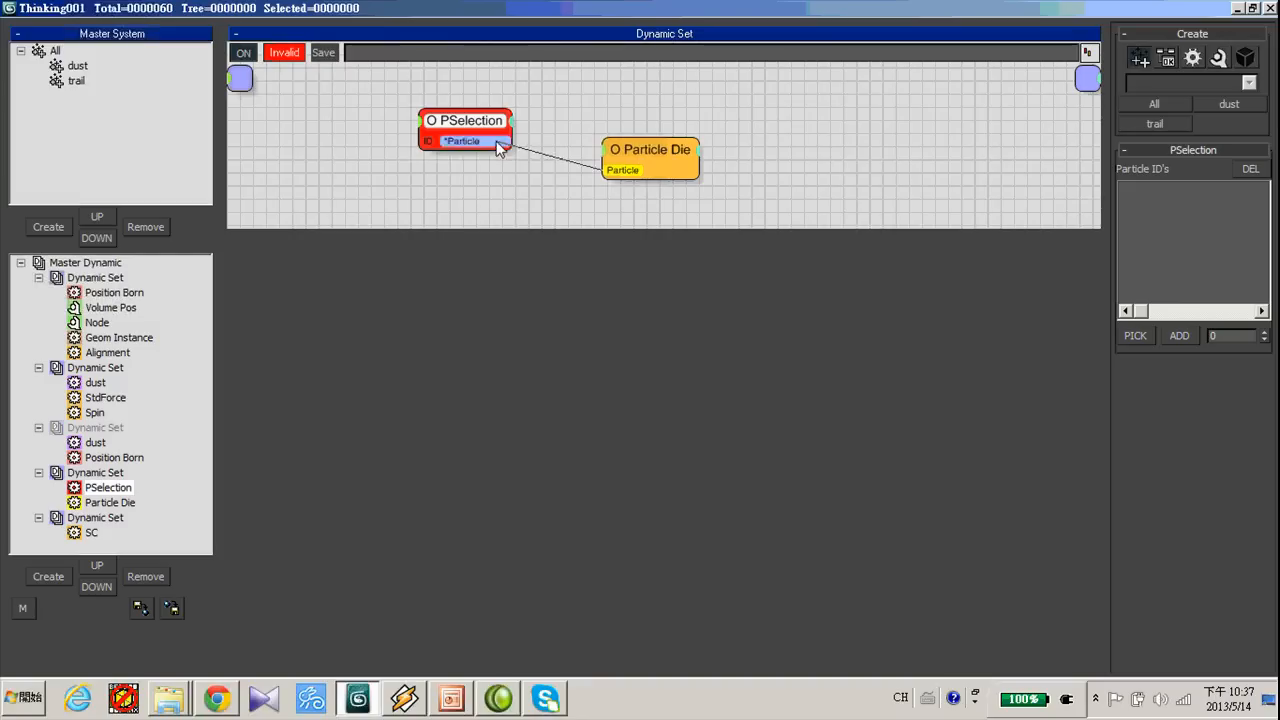
drag(650, 160, 592, 130)
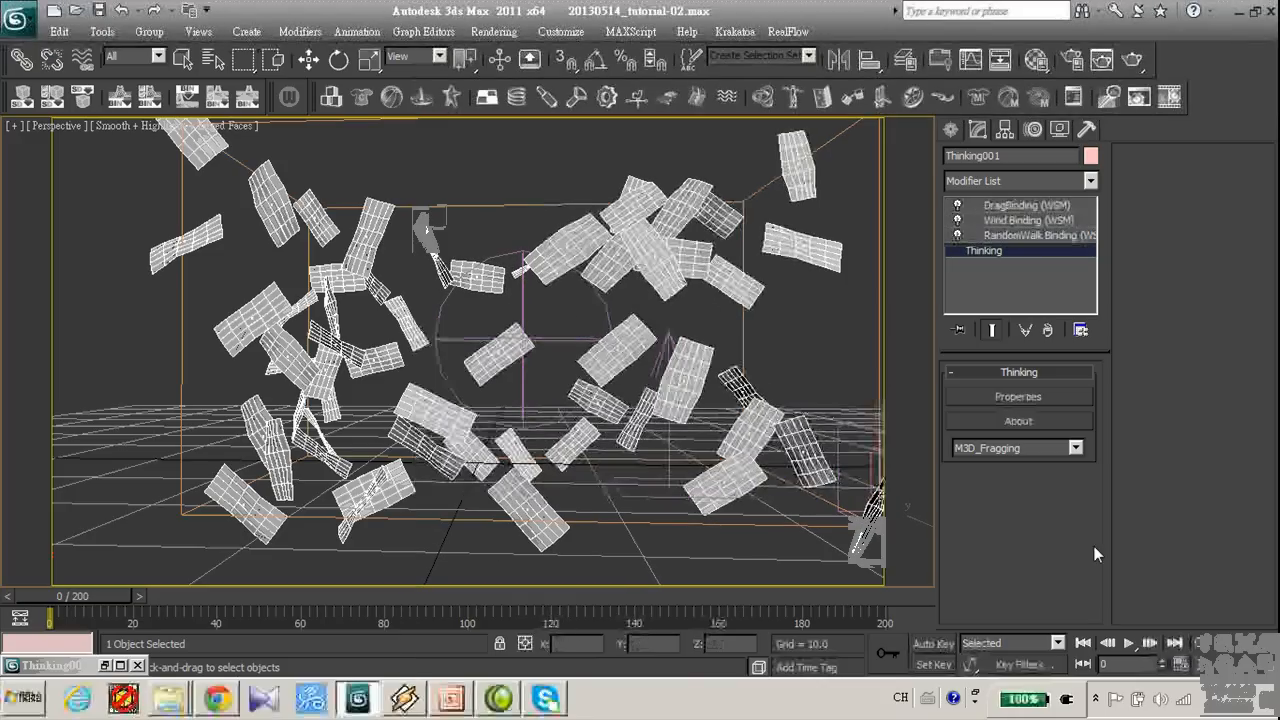
Play and stop the preview to confirm the sheets still tumble with particle killing
click(1128, 644)
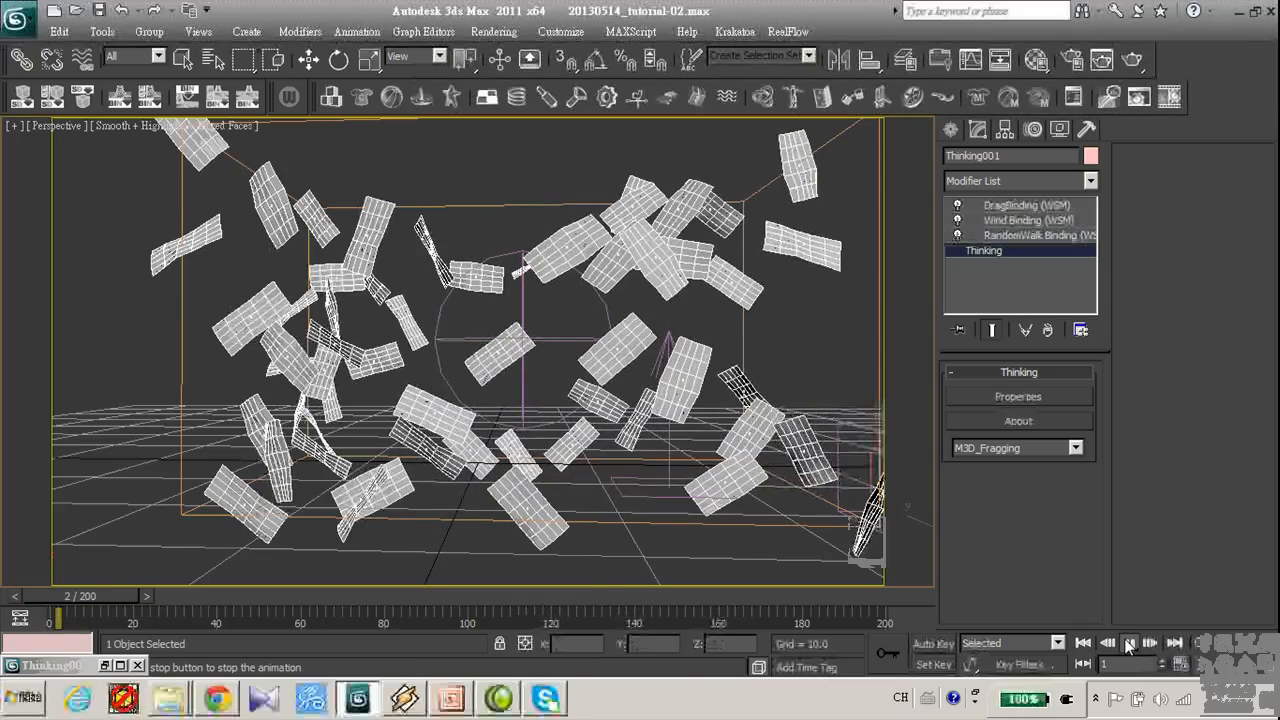
click(1128, 644)
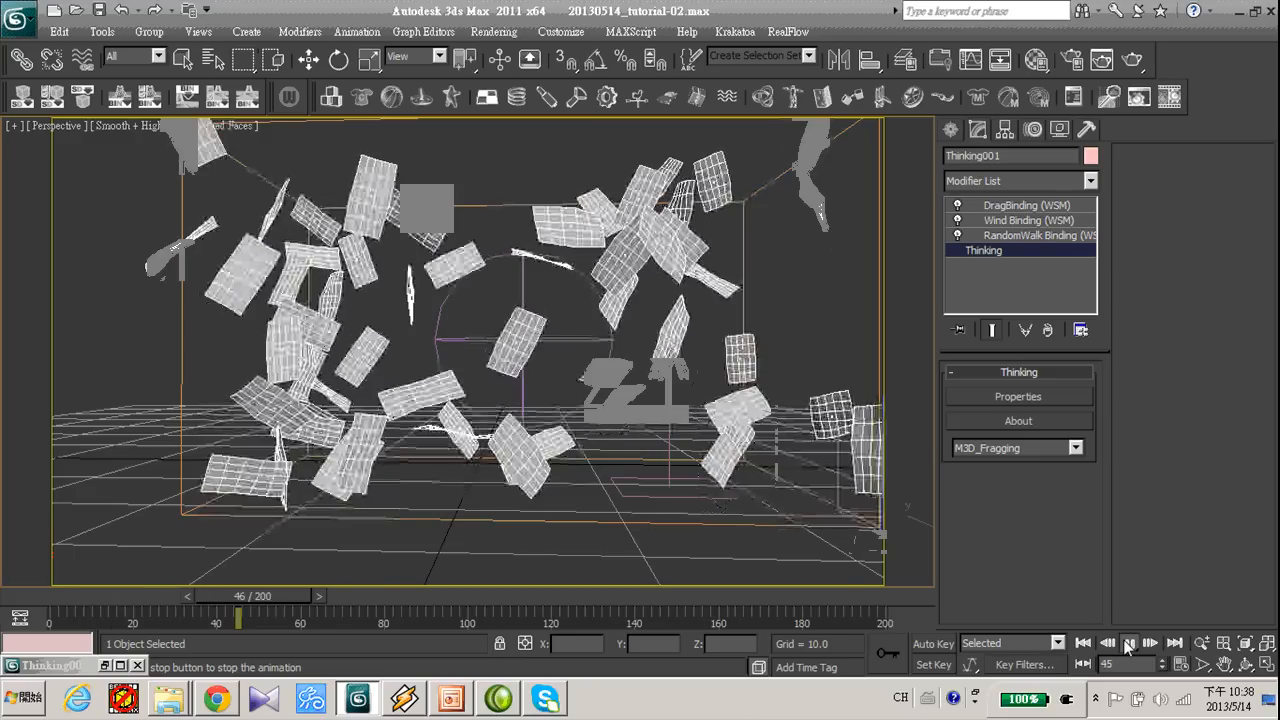
click(1128, 644)
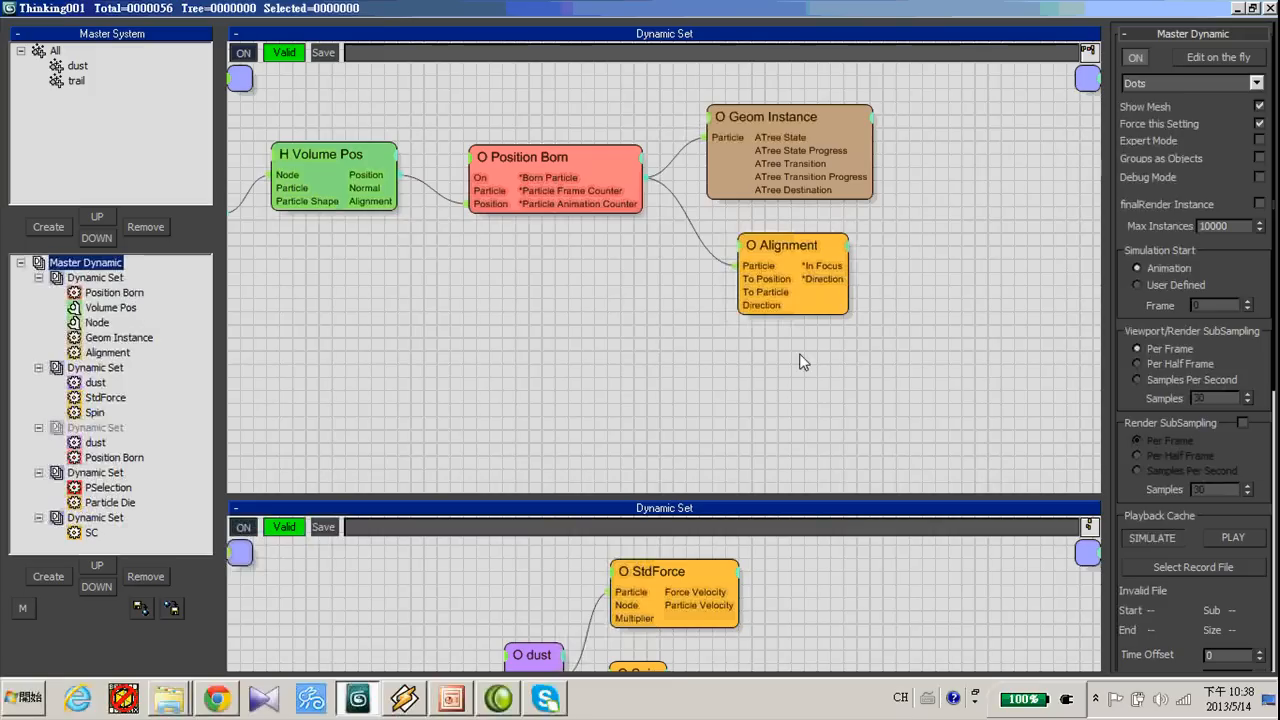
mouse_move(428, 300)
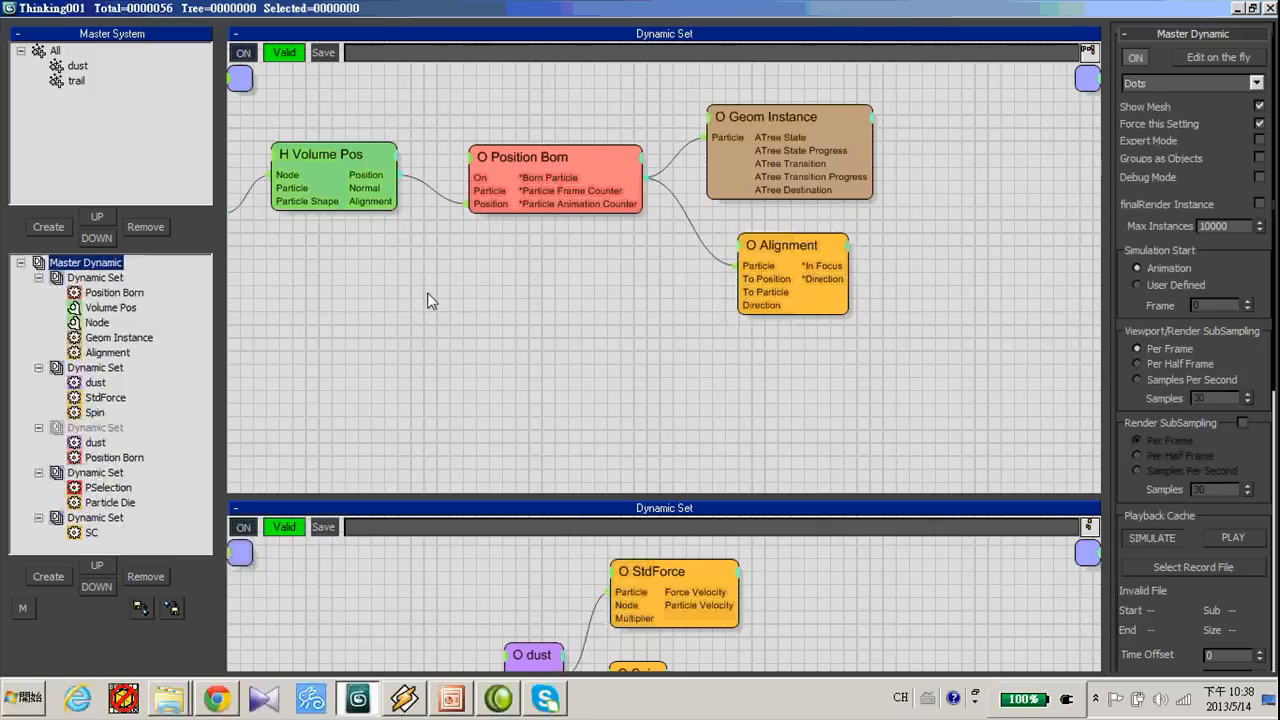
mouse_move(1176, 350)
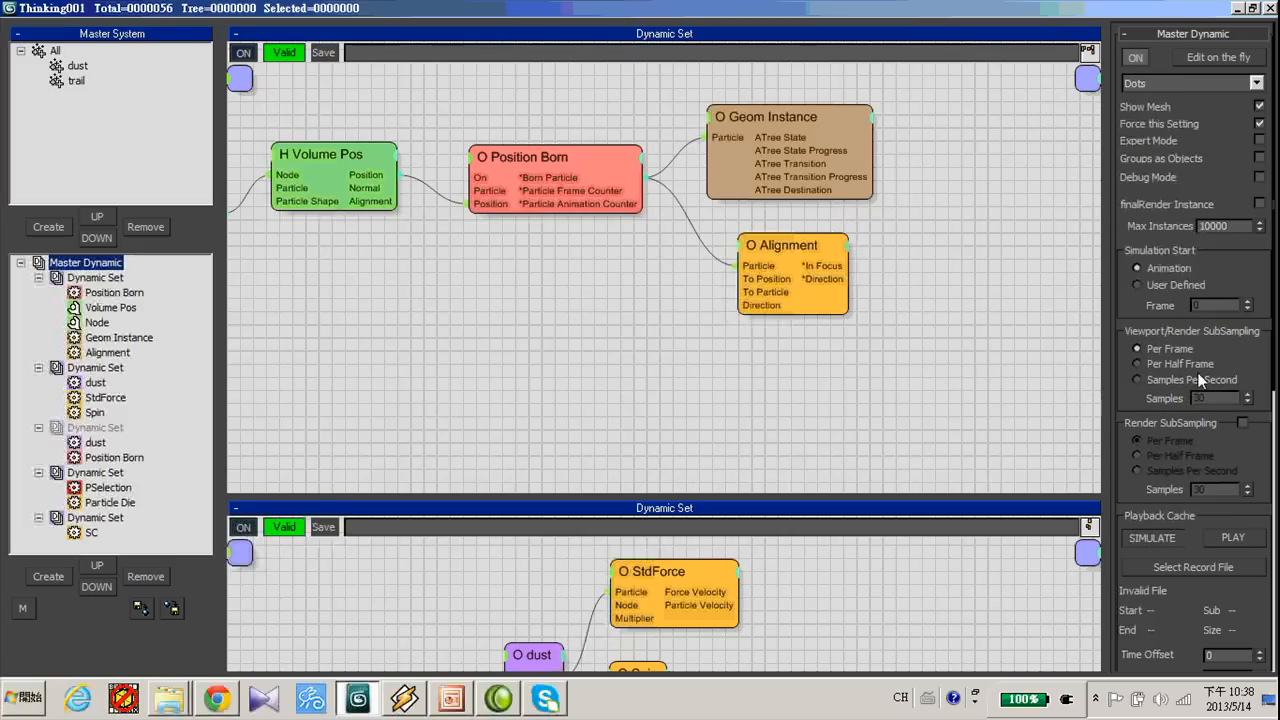
Set Master Dynamic sub-sampling to 120 Samples Per Second, then rewind and replay the tumbling planes
click(1136, 380)
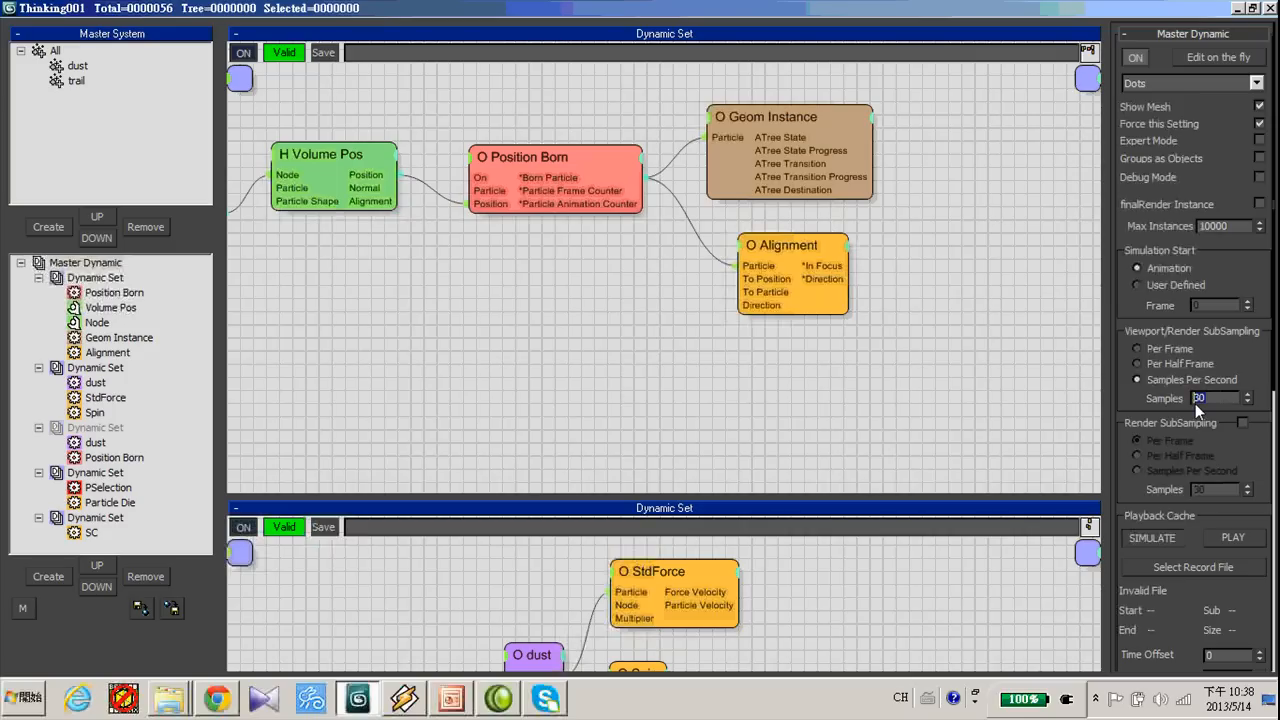
text(120)
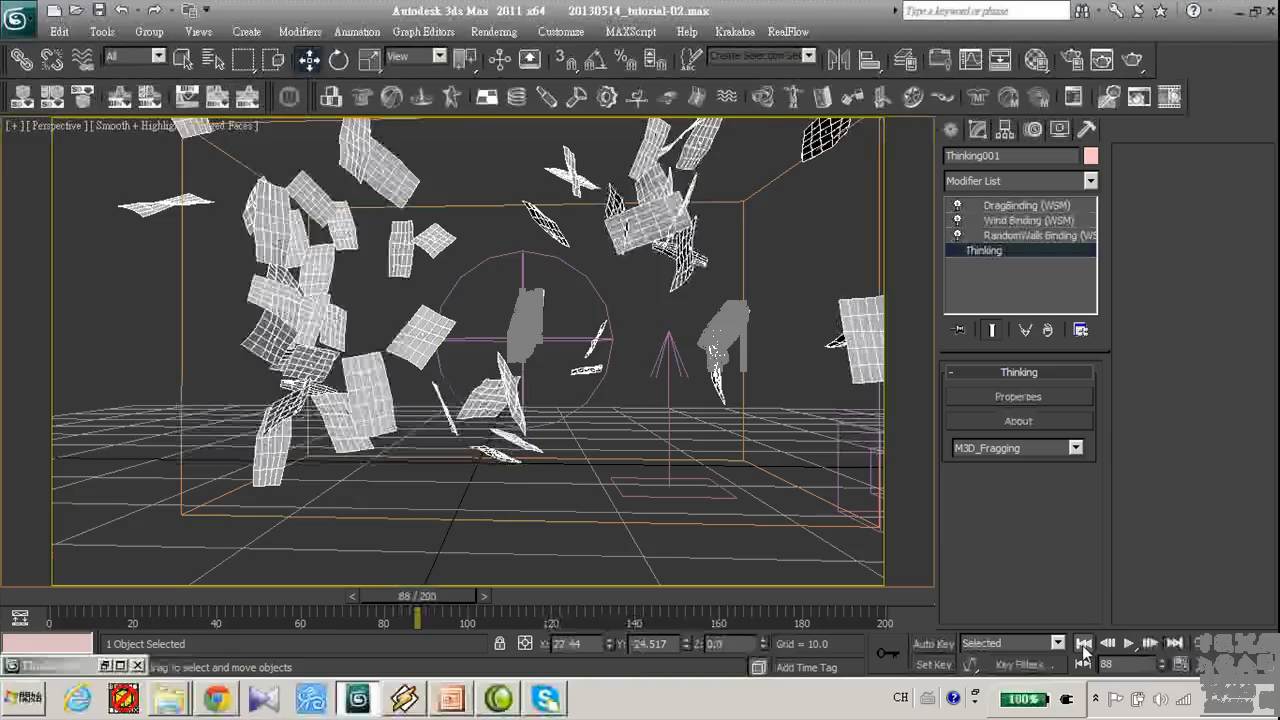
click(1084, 644)
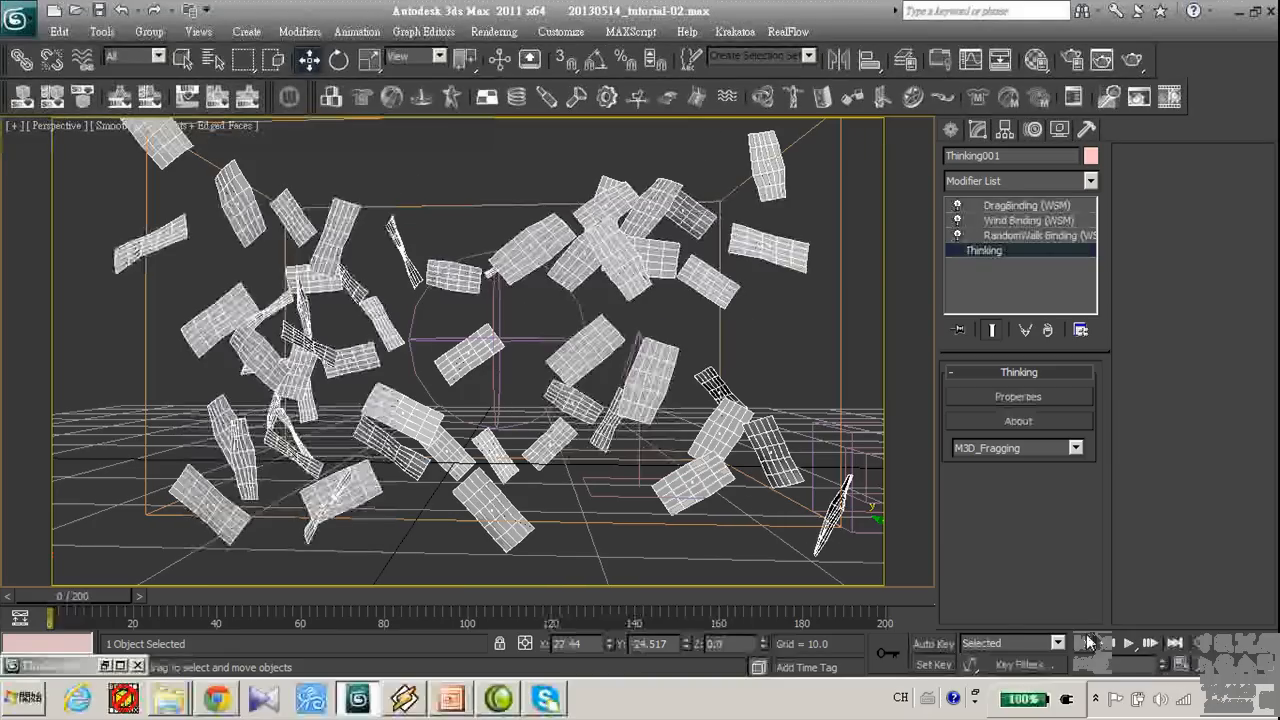
click(1128, 644)
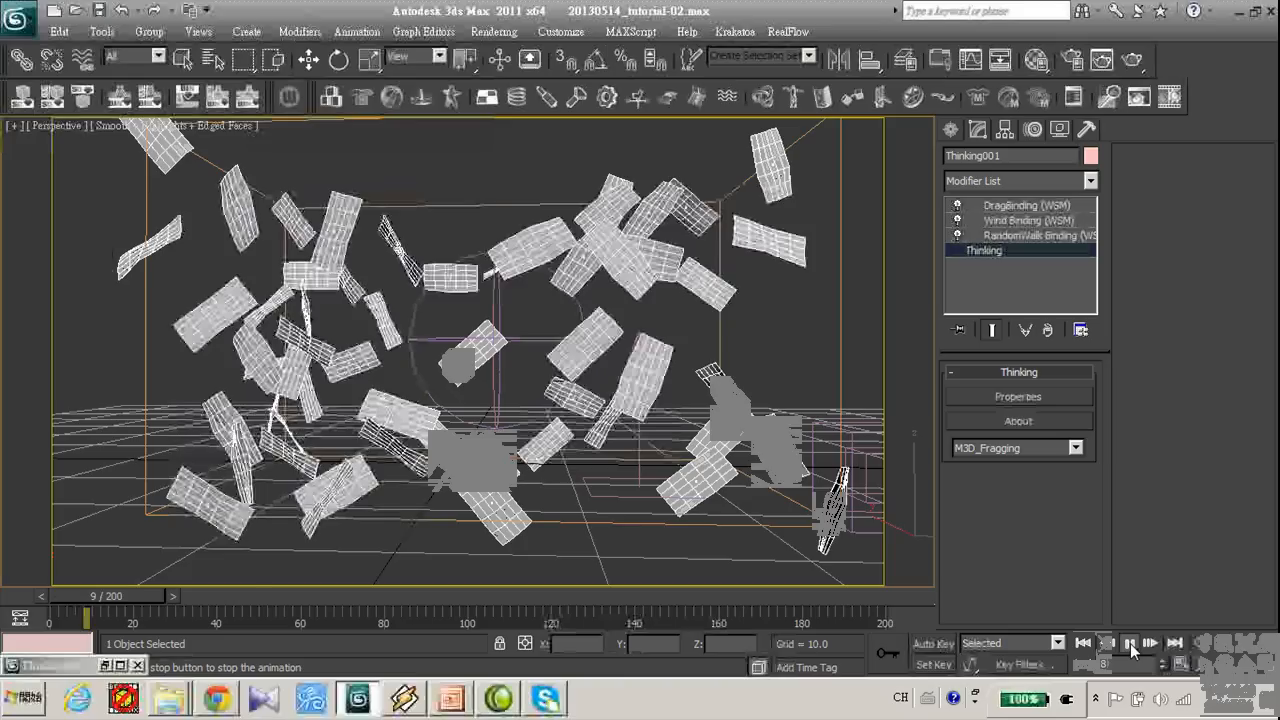
click(1128, 644)
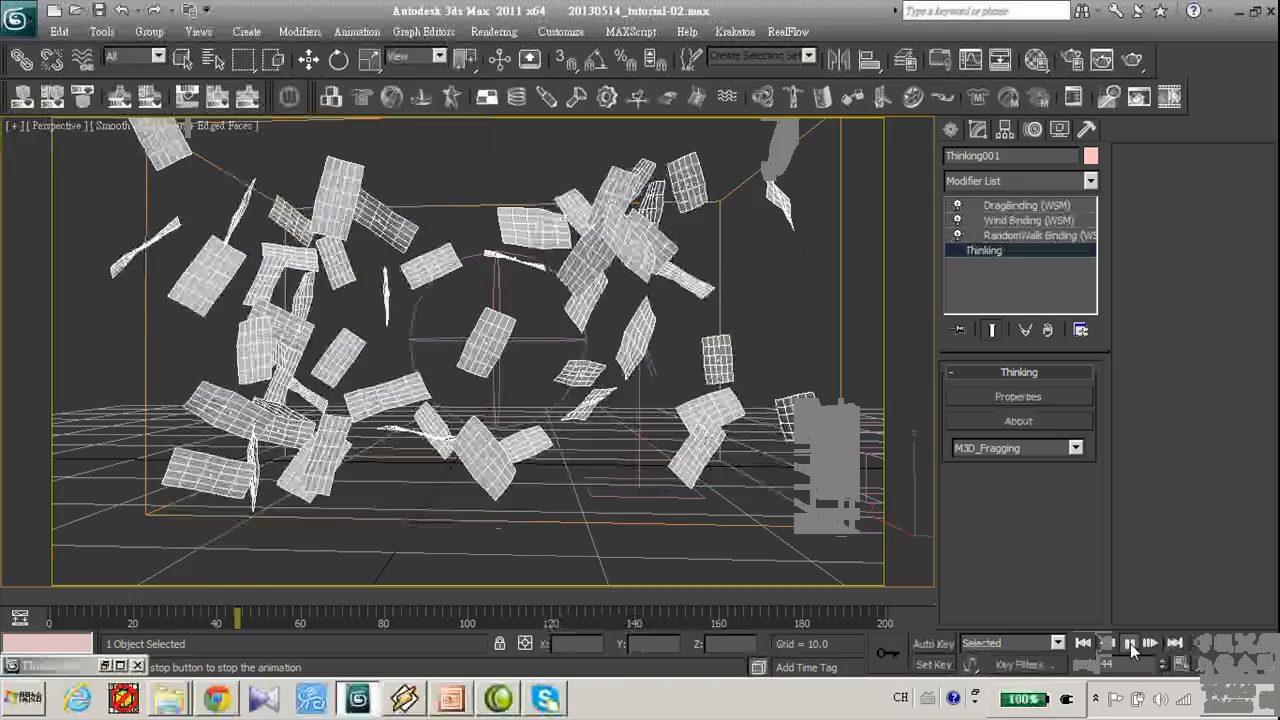